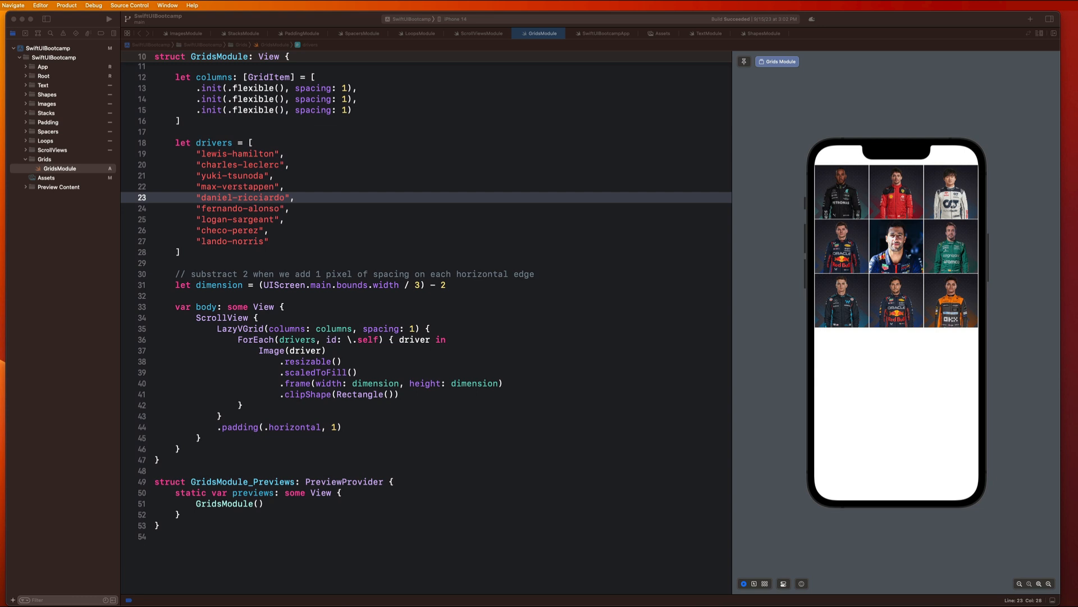
Add a Lists group and create a ListsModule SwiftUI View file inside it
left_click(52, 58)
type("Lists")
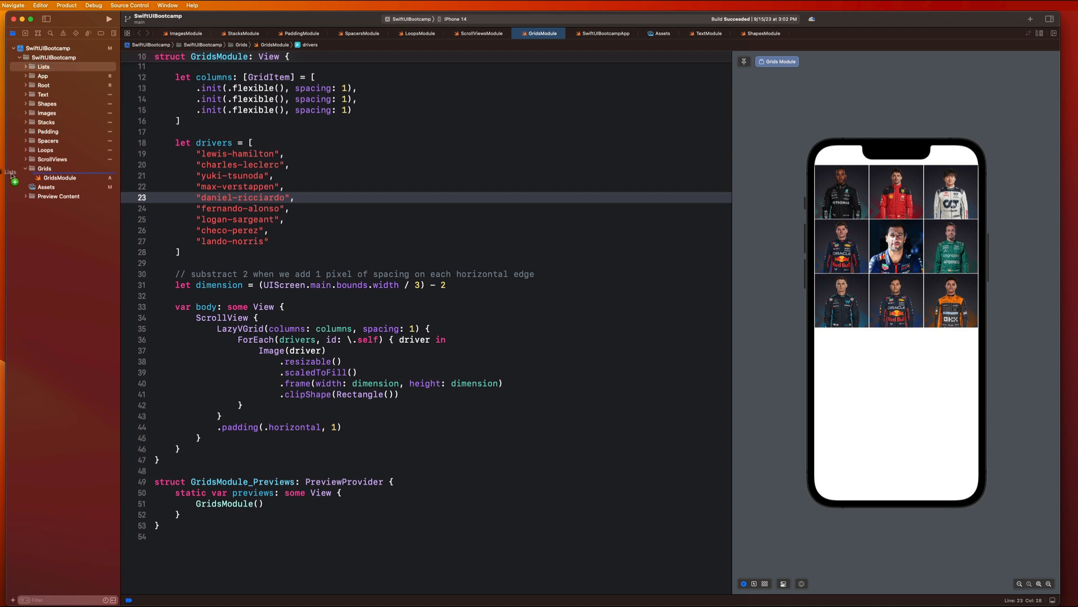
left_click(43, 178)
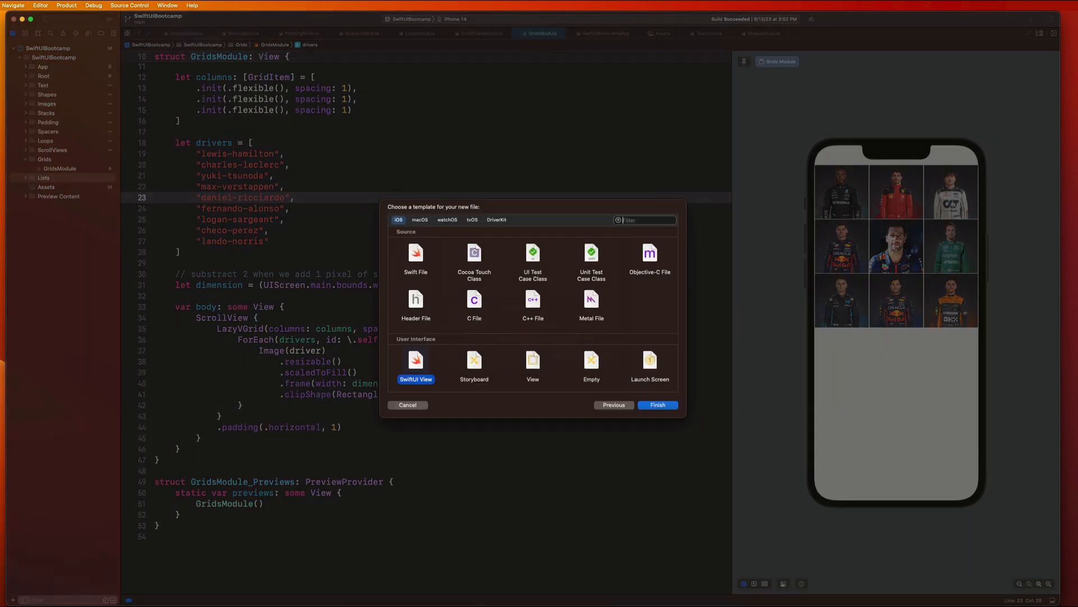
left_click(656, 404)
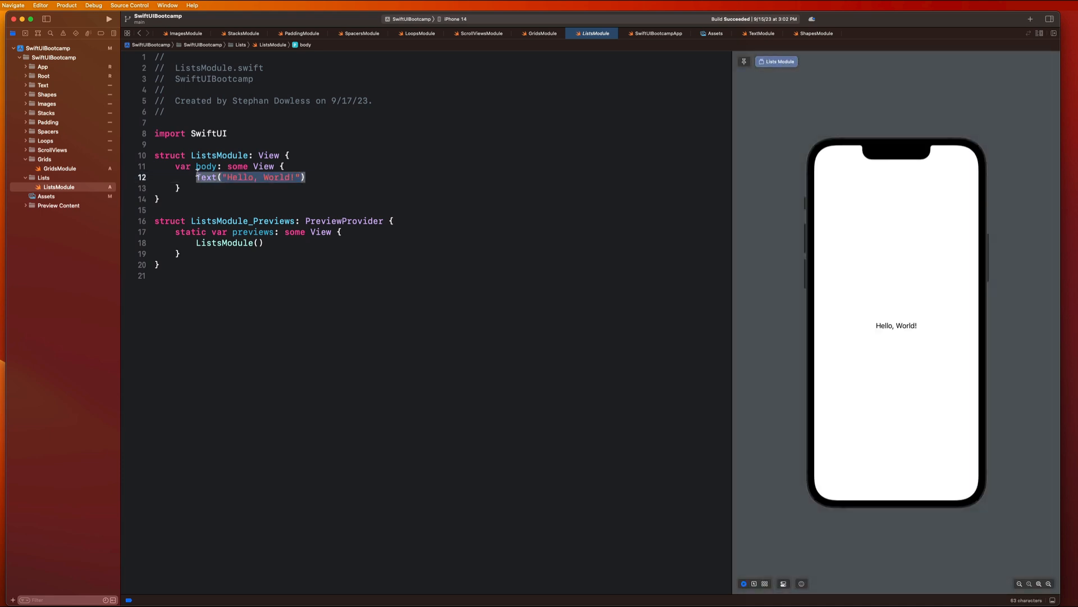
Replace the Hello, World! text with a List containing Text("Item 1")
type("List {")
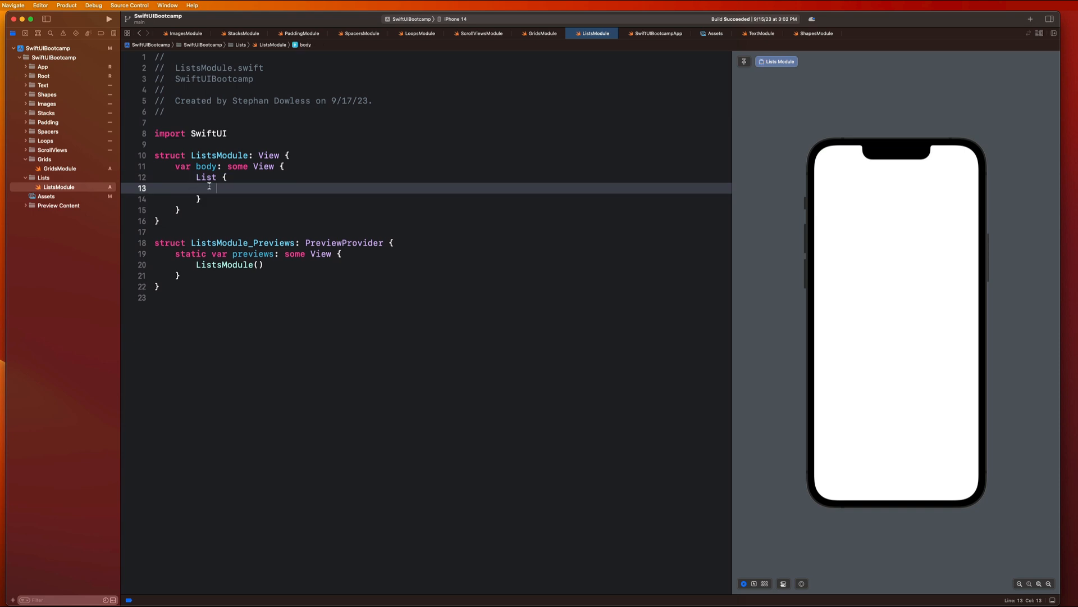
type("Text(\"I")
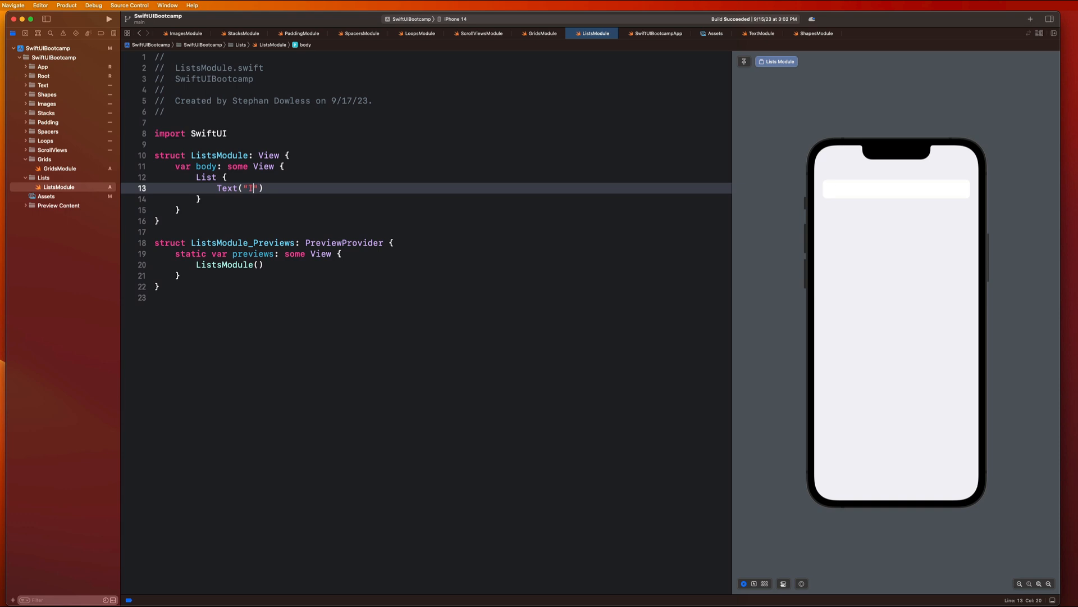
type("tem 1")
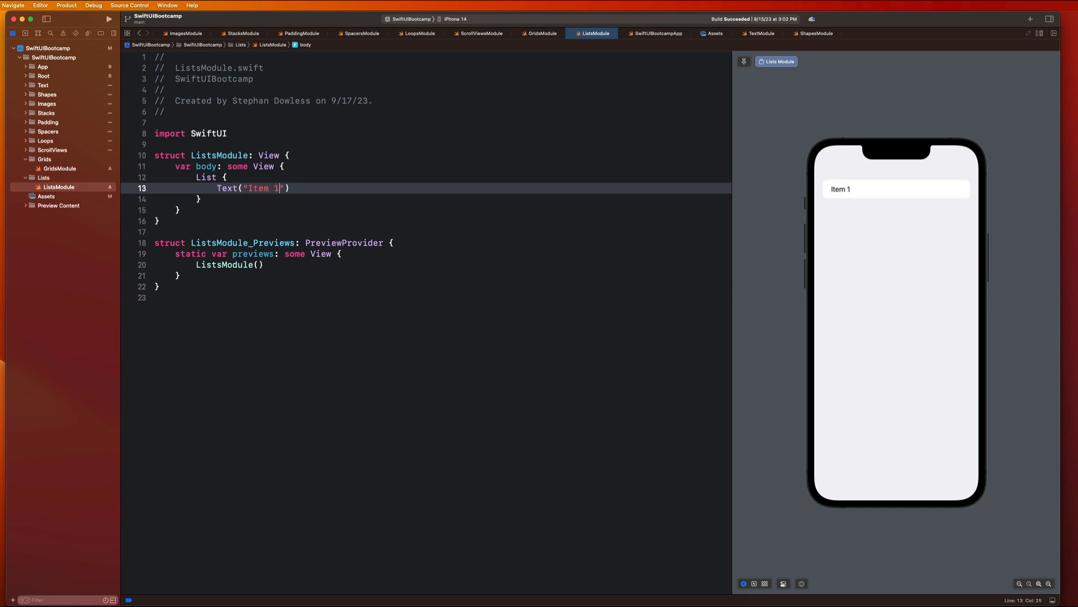
mouse_move(716, 146)
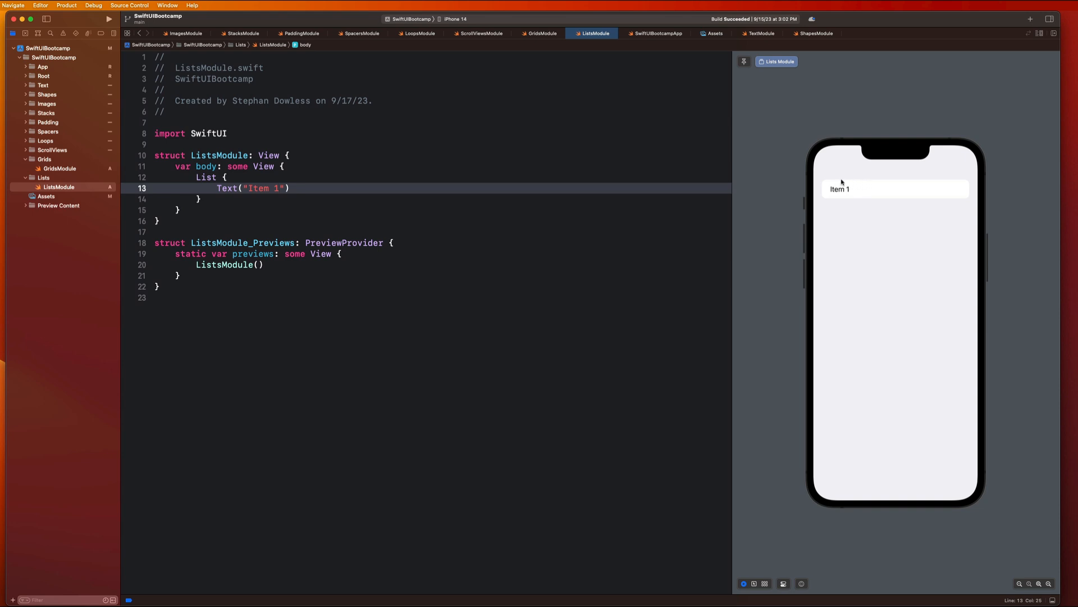
mouse_move(972, 193)
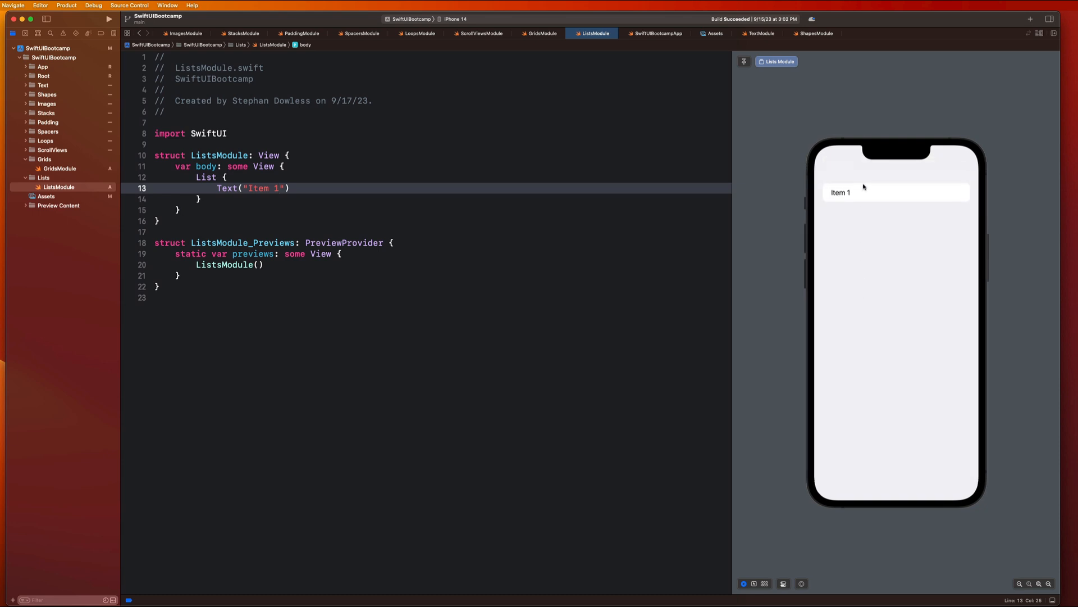
mouse_move(867, 194)
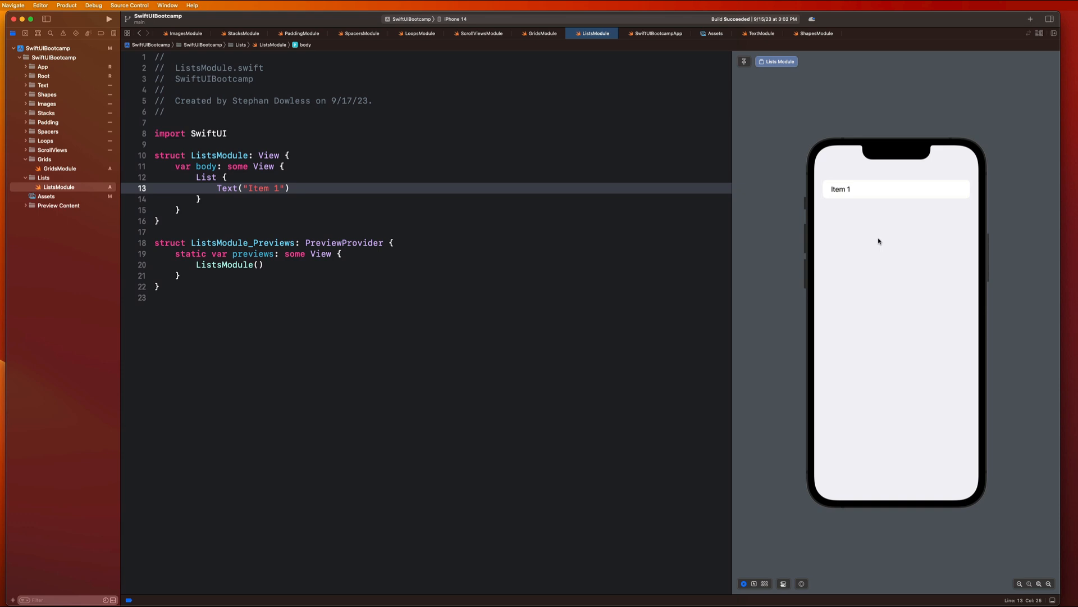
mouse_move(966, 202)
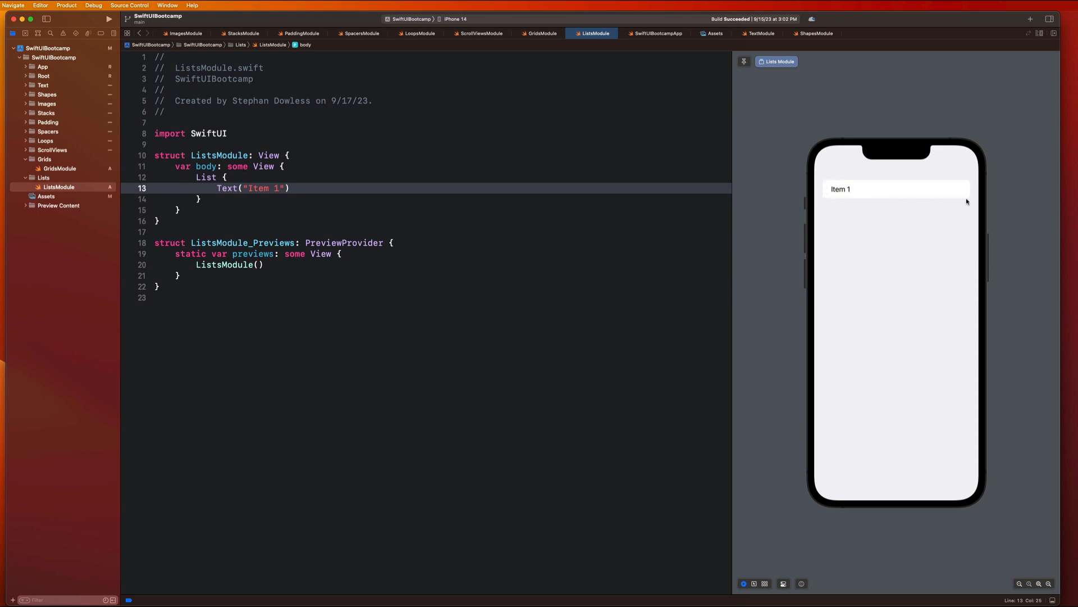
mouse_move(867, 199)
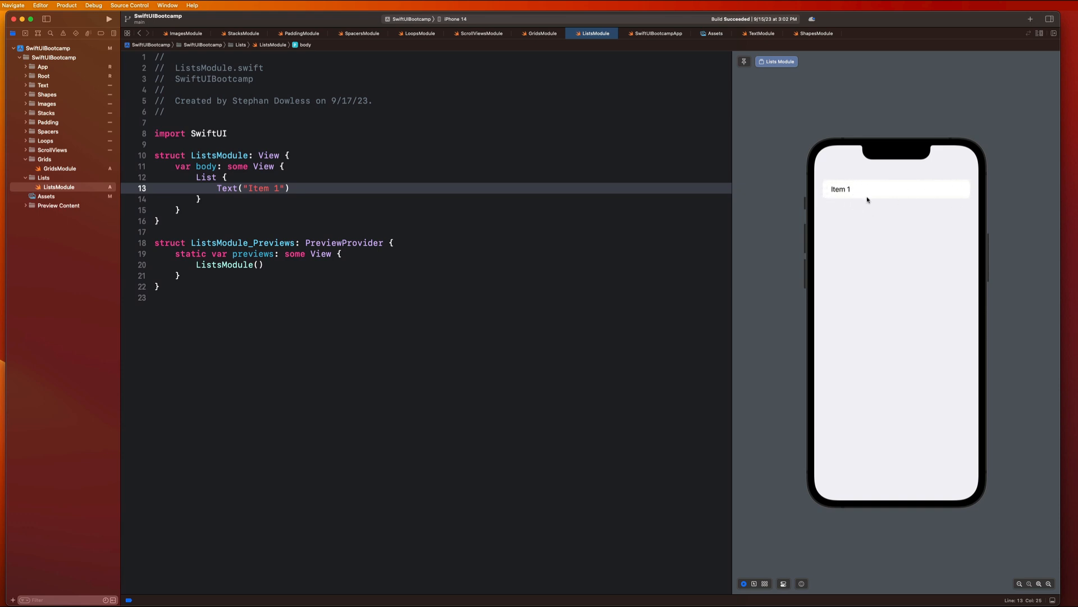
mouse_move(822, 199)
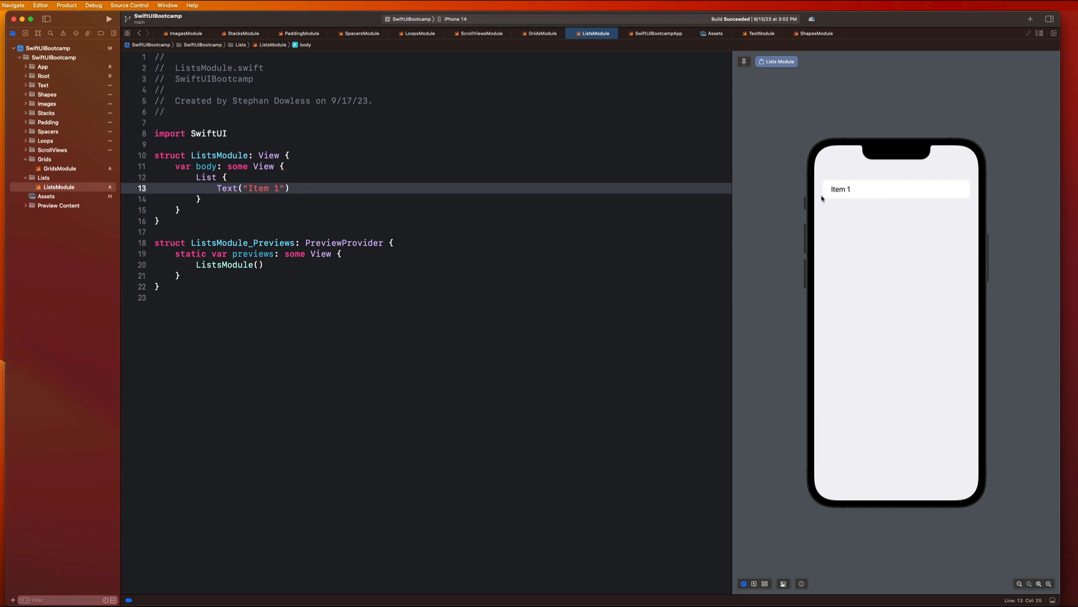
mouse_move(493, 188)
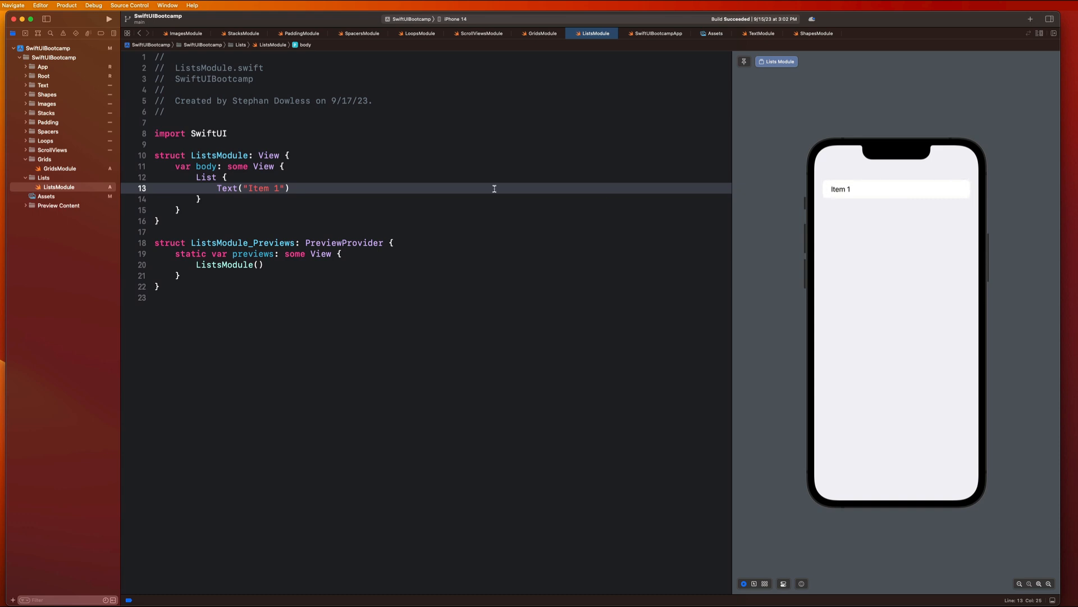
Add a Text("Item 2") row below Item 1 in the List
key("Return")
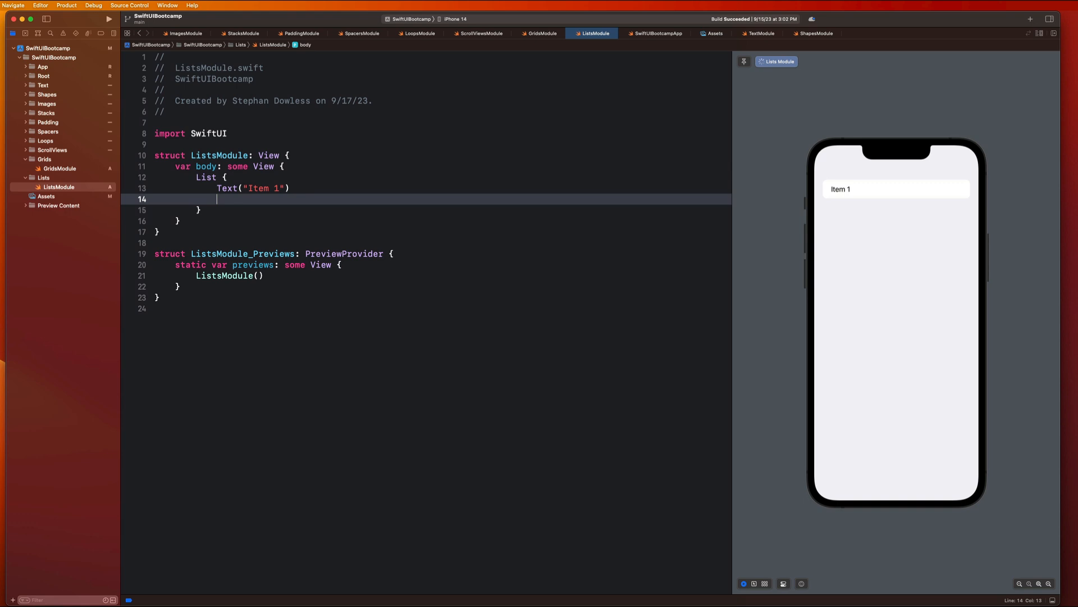
type("T")
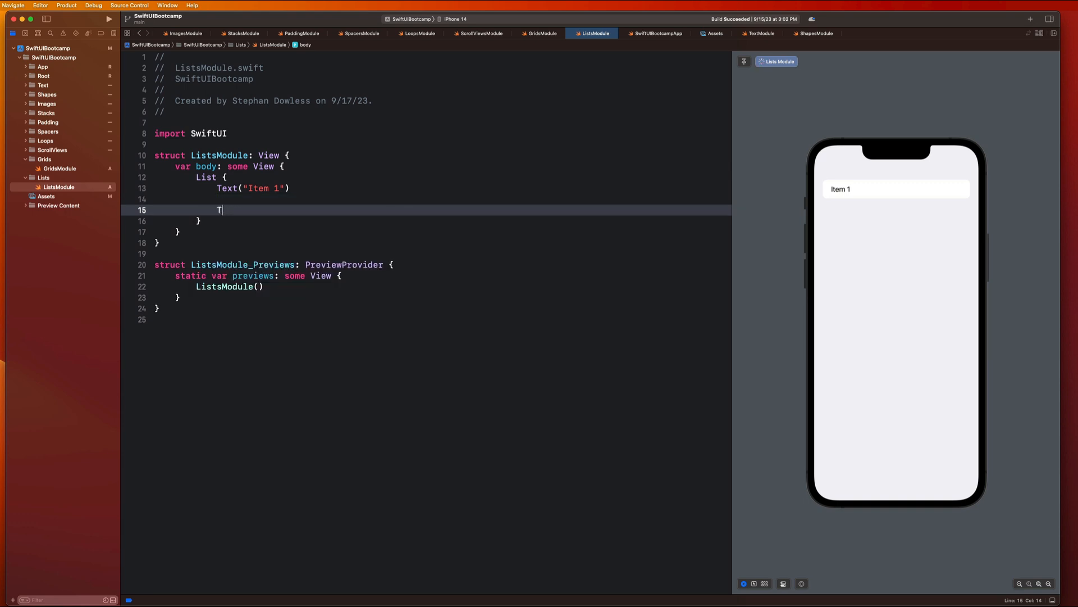
type("ext(\"Item 2\")")
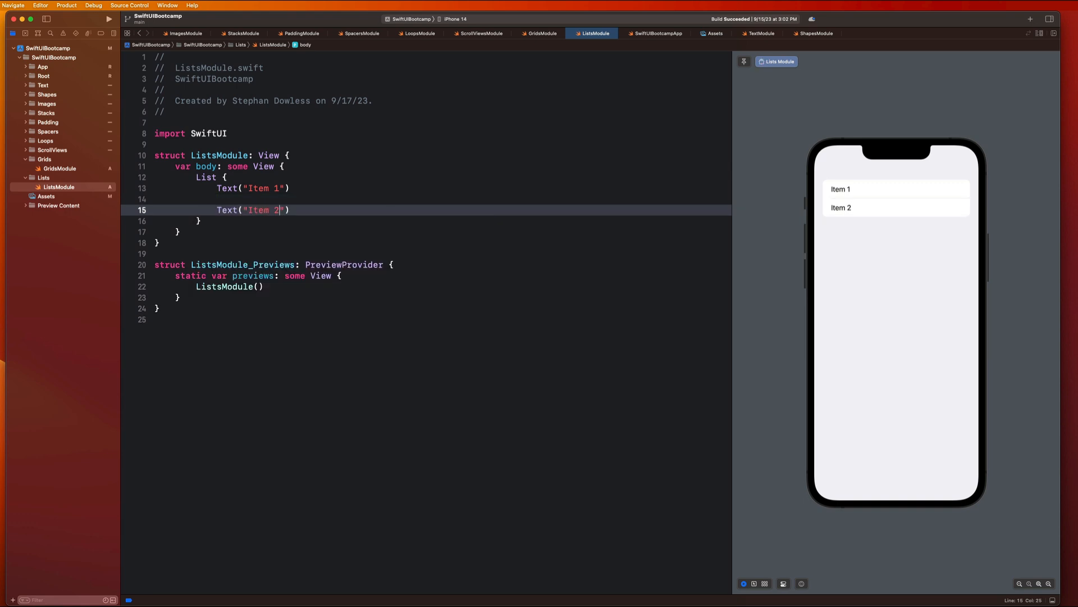
mouse_move(837, 200)
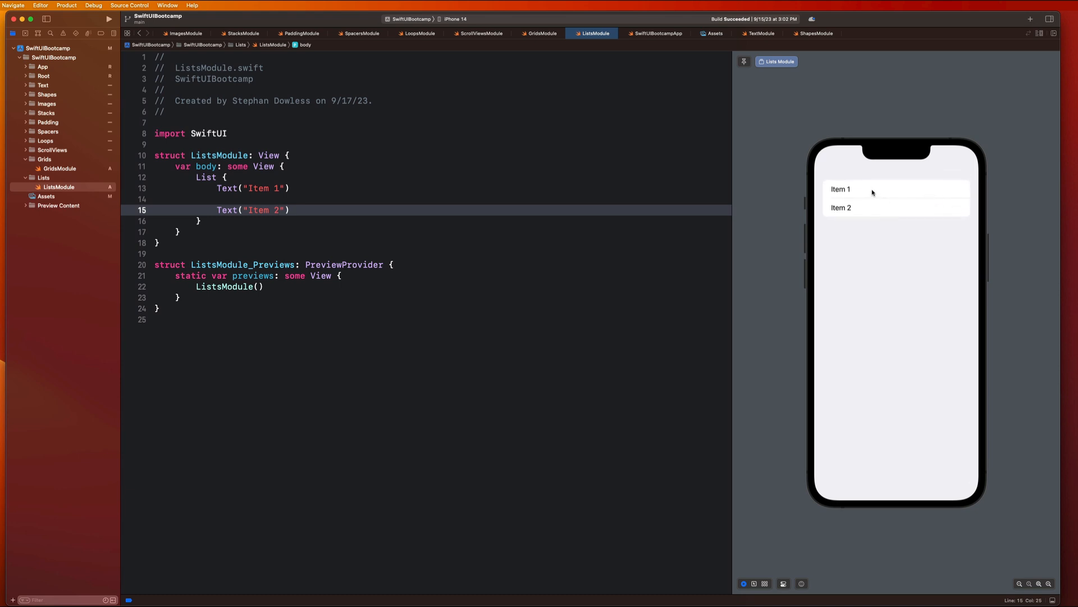
mouse_move(971, 196)
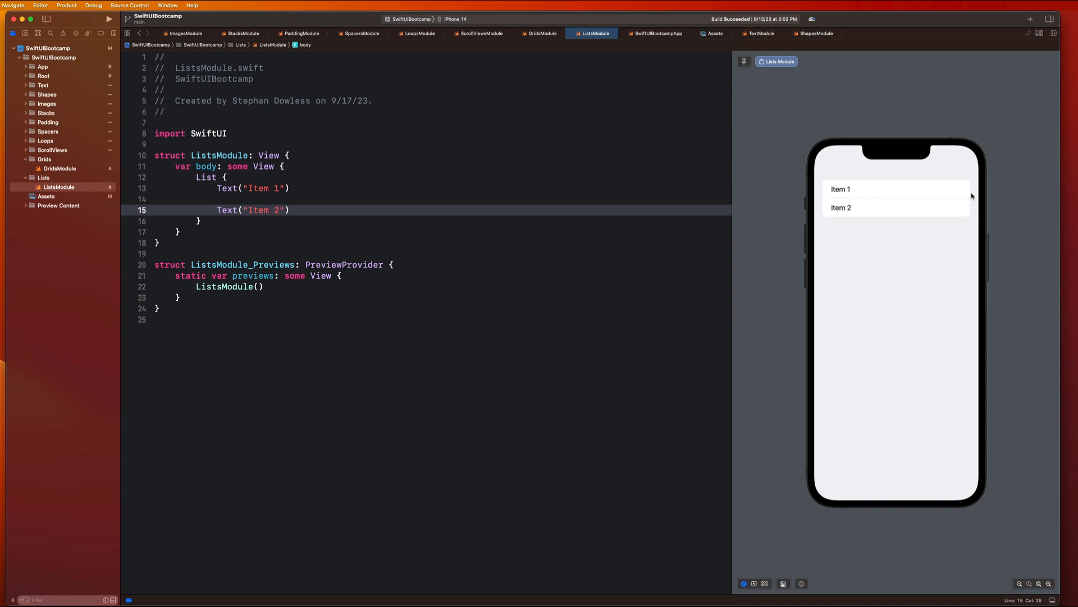
mouse_move(820, 186)
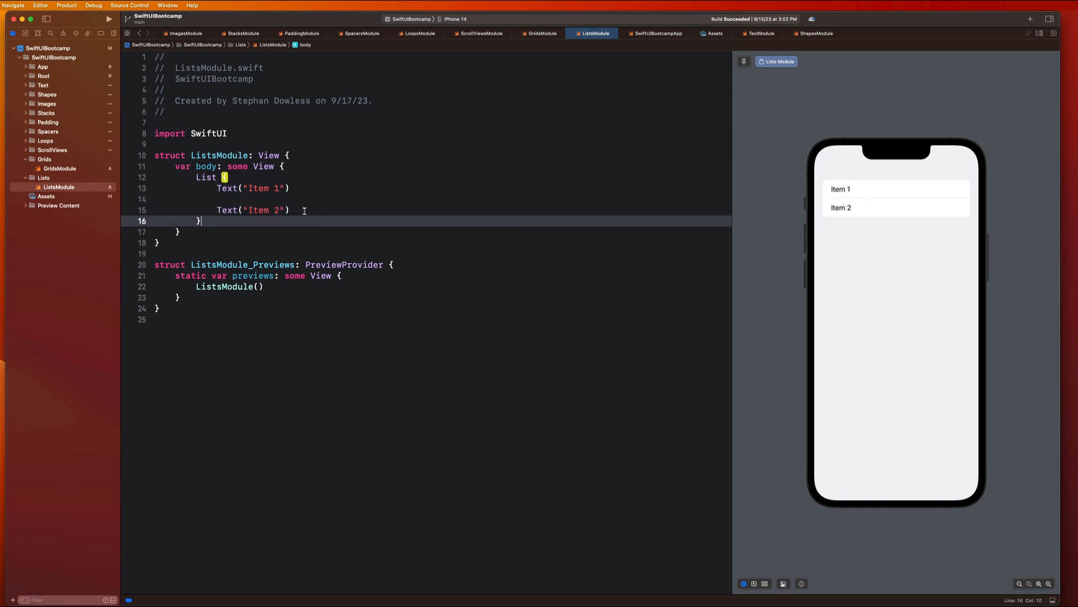
Generate rows Item 0 to Item 100 with ForEach(0 ... 100, id: \.self) and check the preview
type("ForEach(")
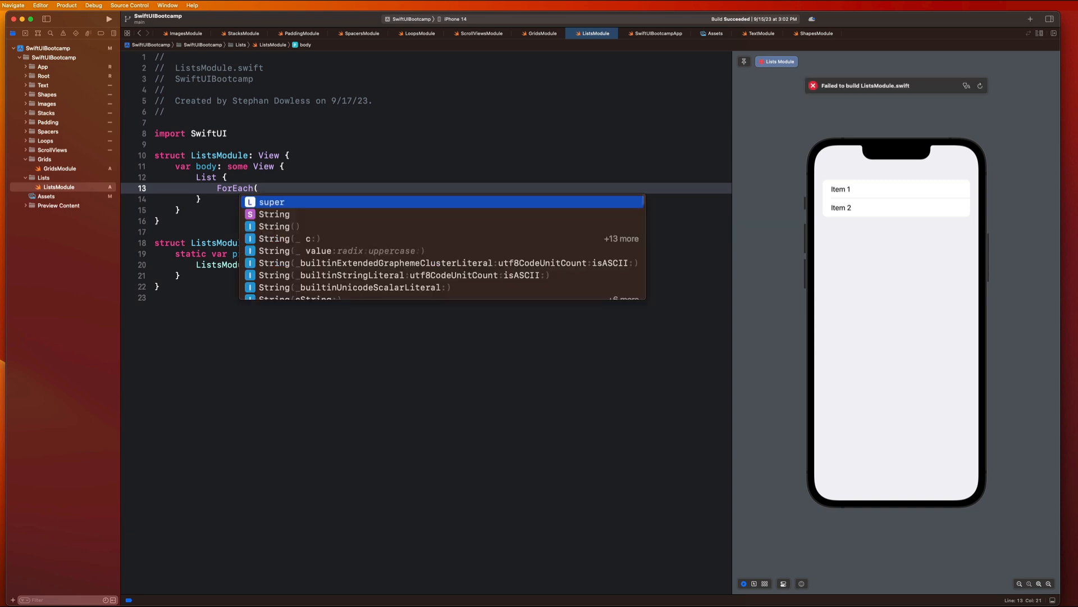
type("0 ... 100, id: \\.)")
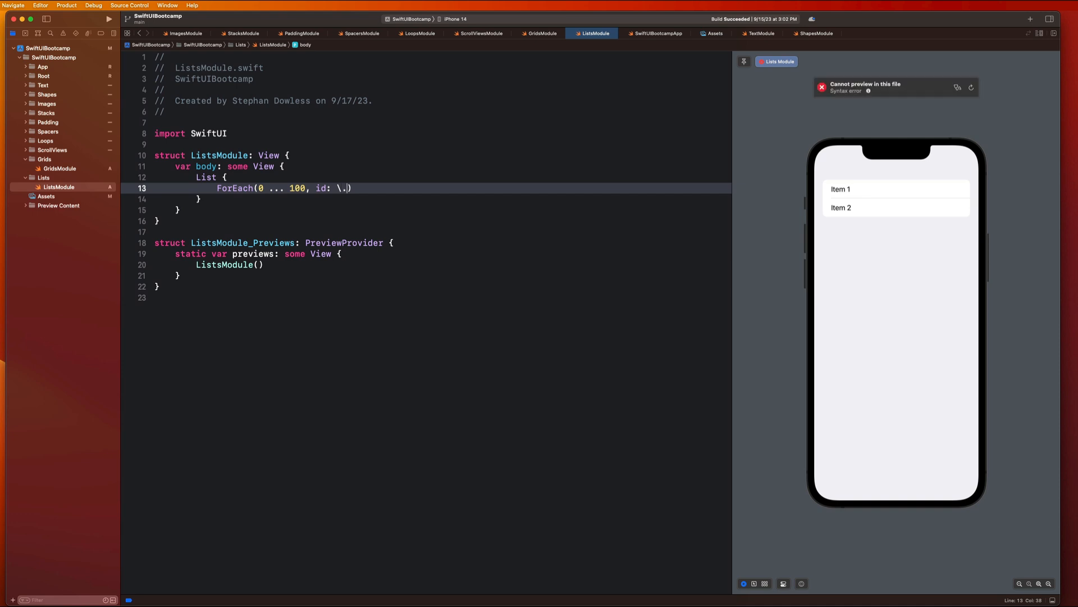
type("self) { index")
type("Text(\"Item \\(")
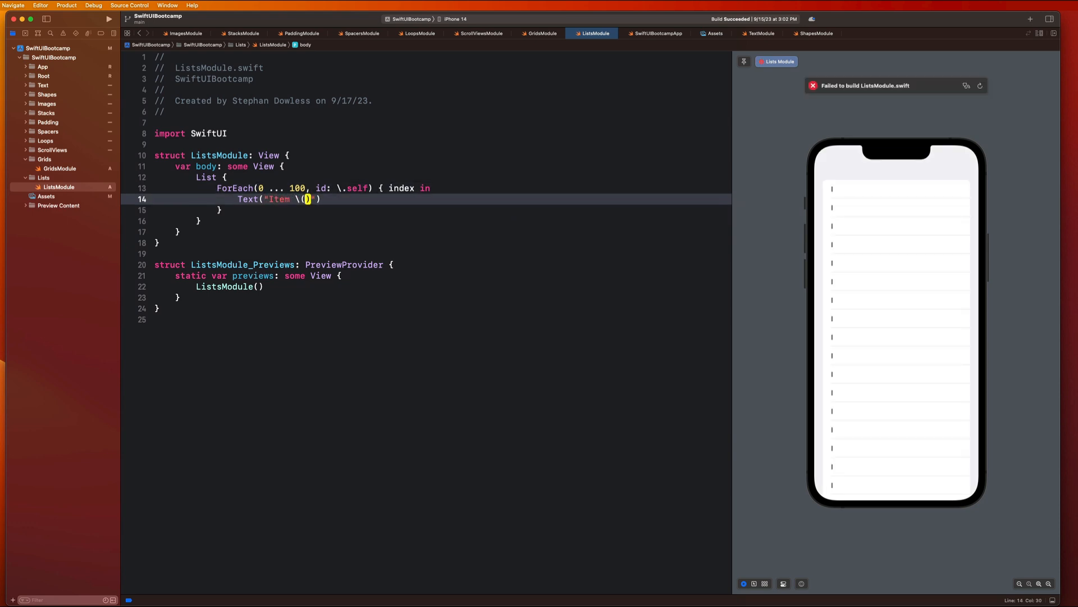
type("index")
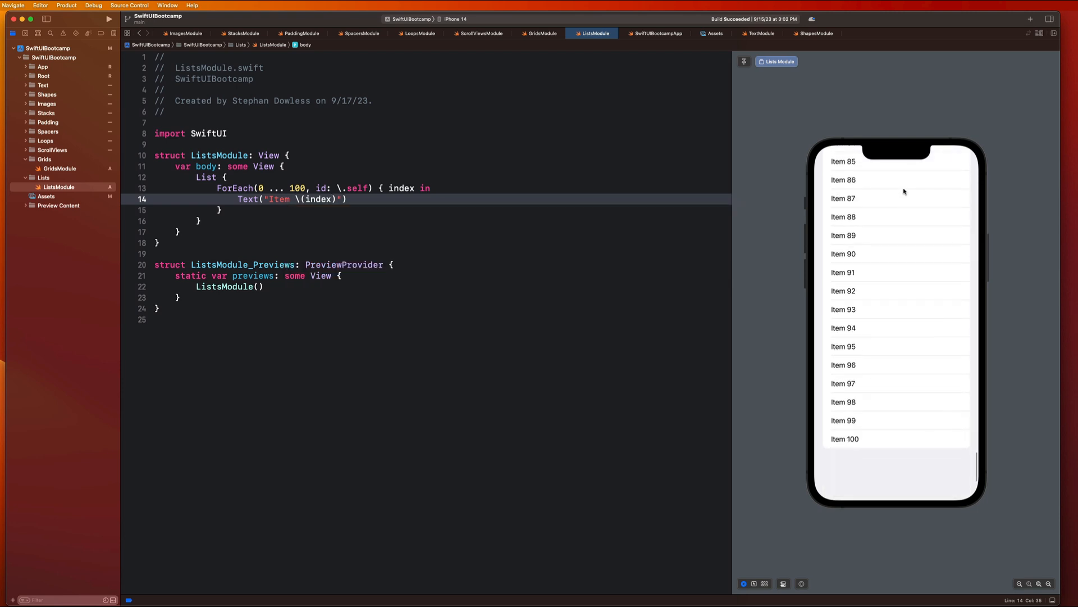
scroll("up", 3)
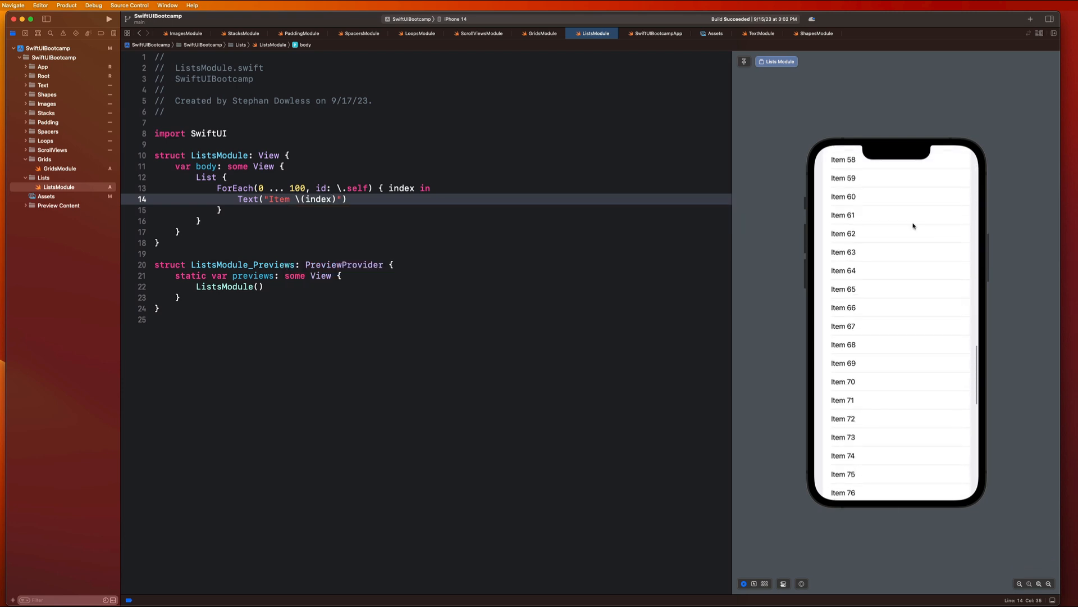
scroll("up", 3)
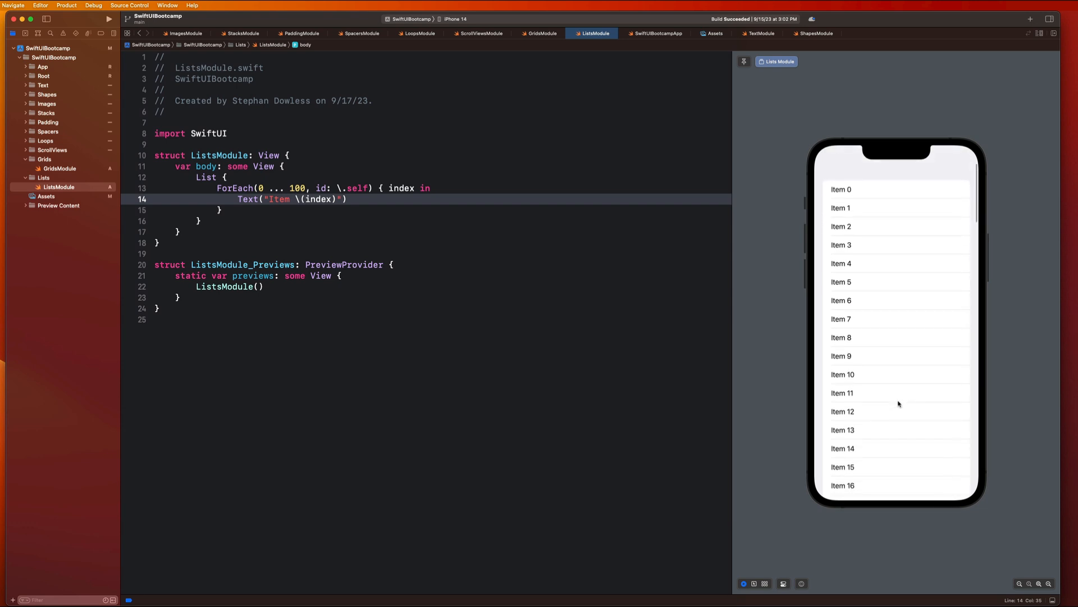
mouse_move(911, 287)
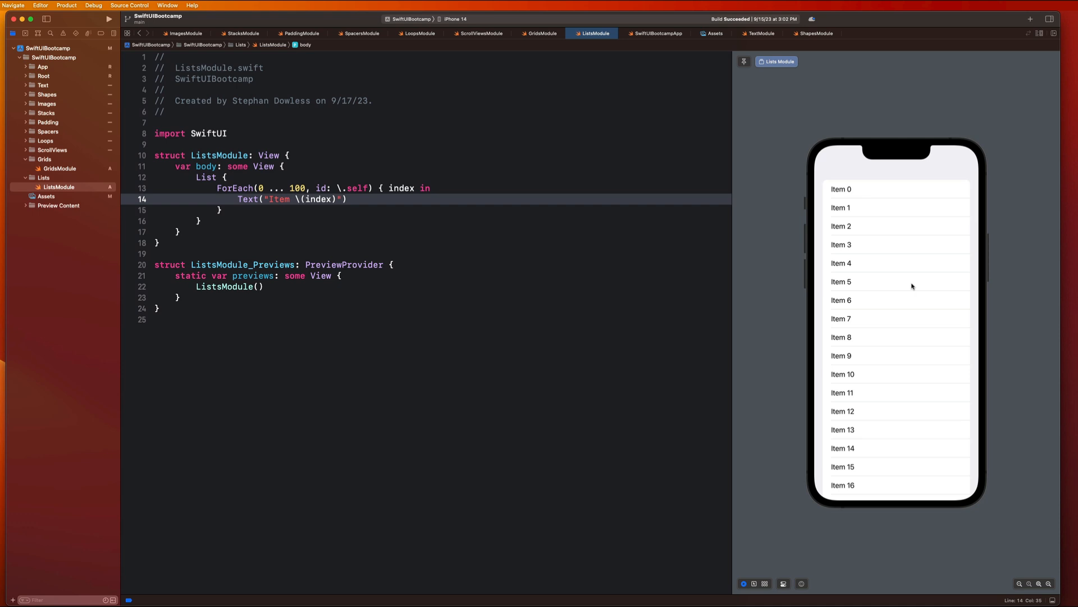
mouse_move(935, 209)
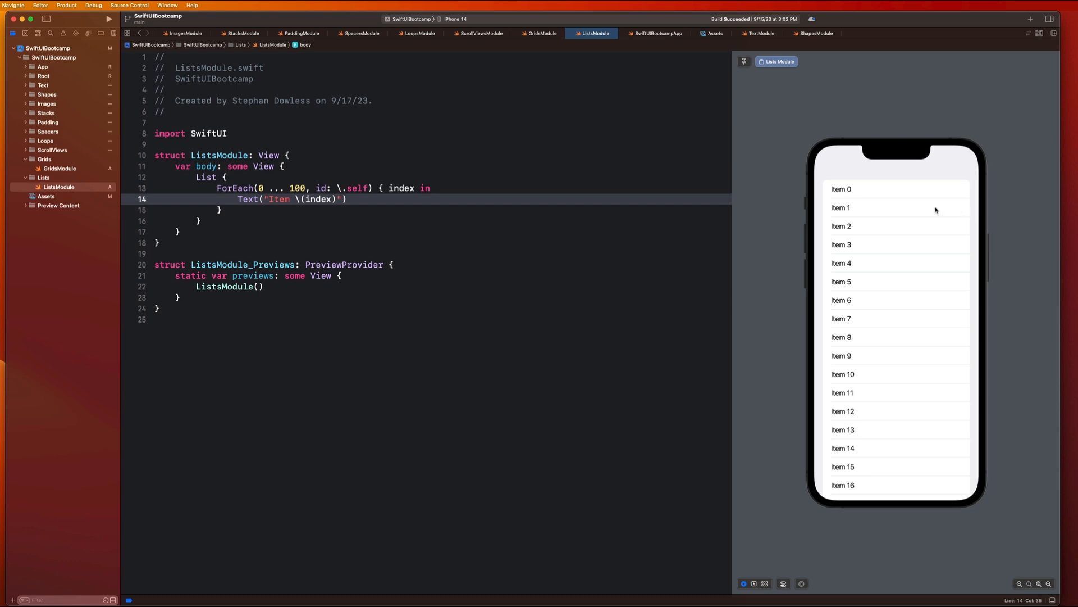
mouse_move(962, 178)
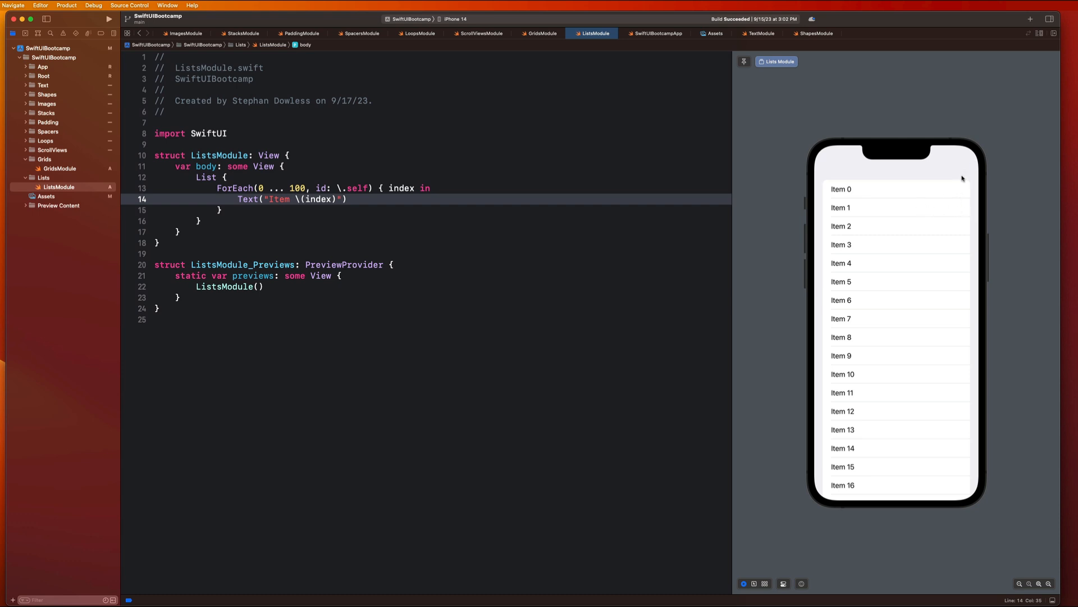
mouse_move(621, 288)
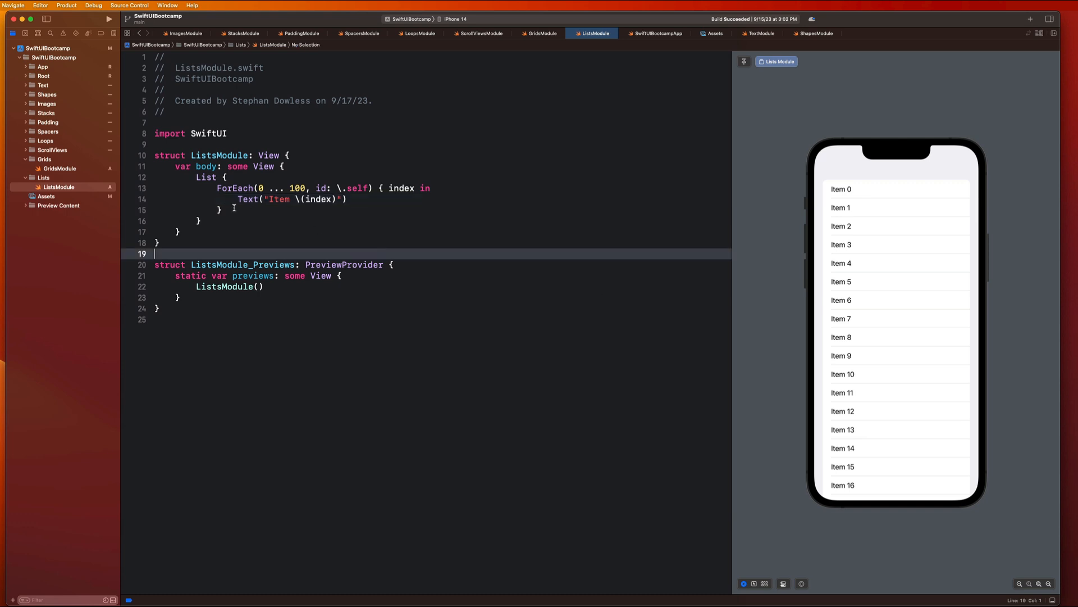
Replace the ForEach with two Section blocks and declare the nine-name drivers array
left_click(226, 210)
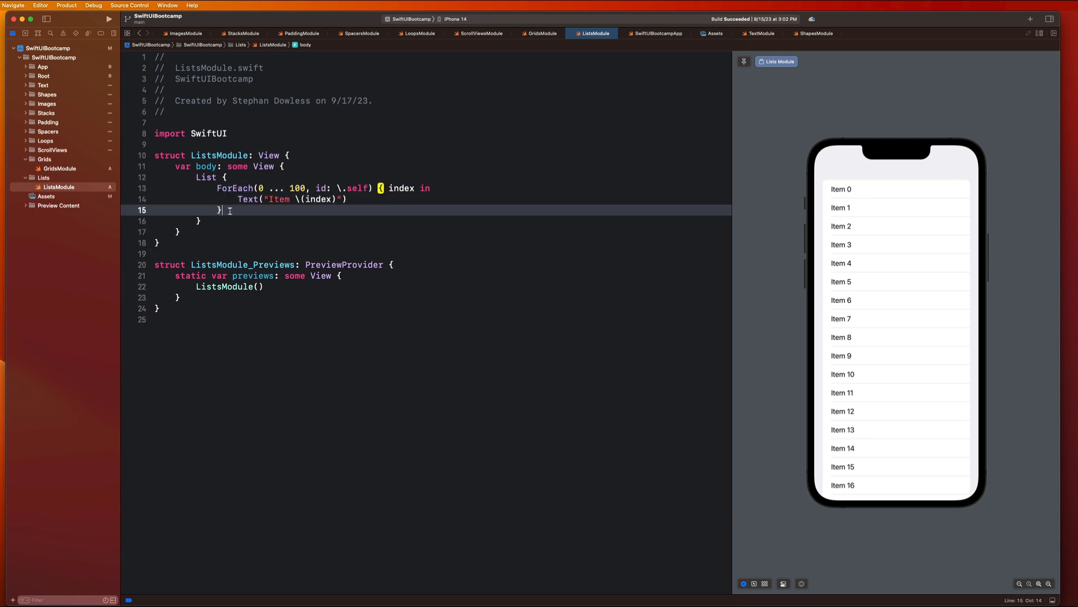
left_click_drag(233, 209, 234, 188)
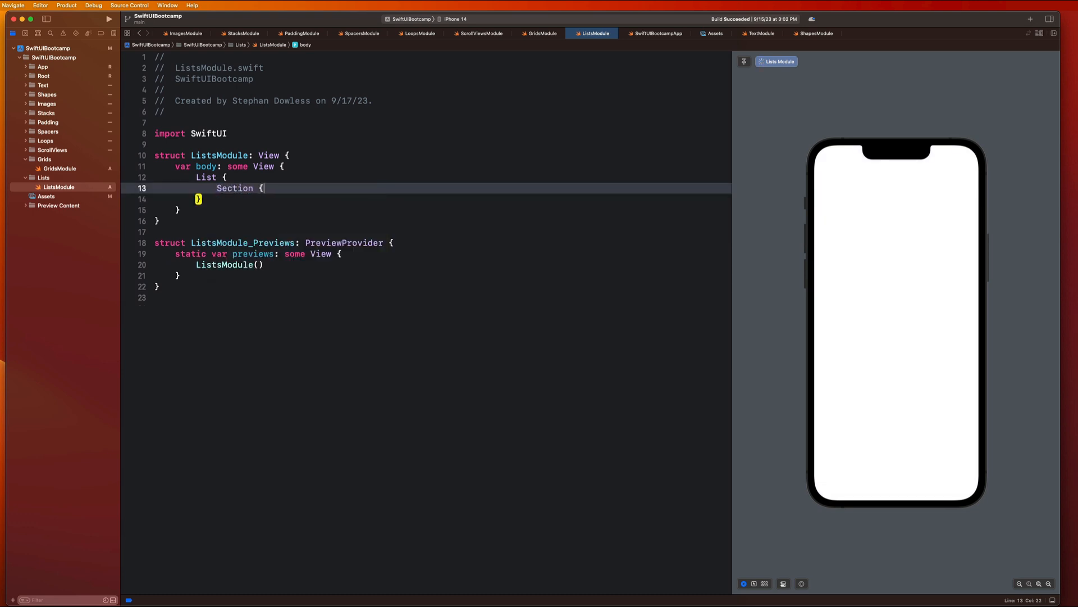
type("Section {")
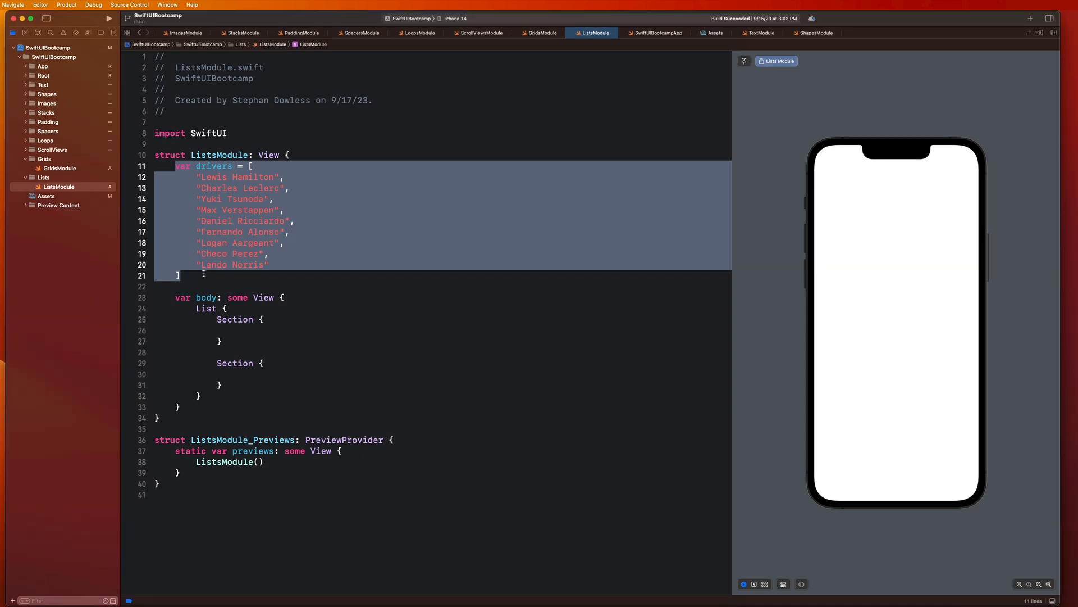
Declare the five-team teams array and begin a ForEach over drivers in the first section
type("let teams = [")
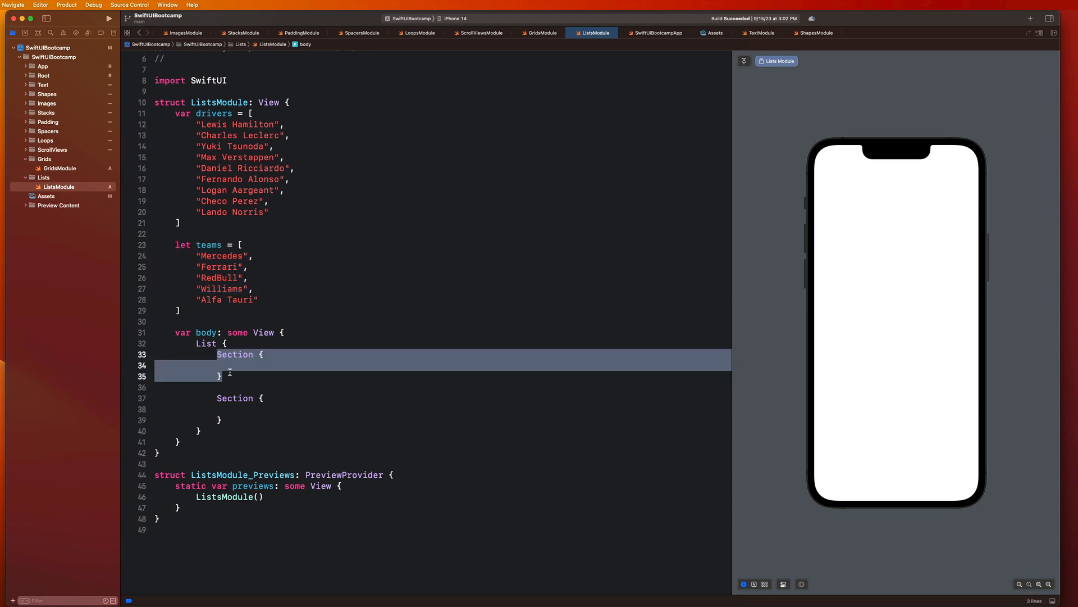
type("ForEach(drivers, id:")
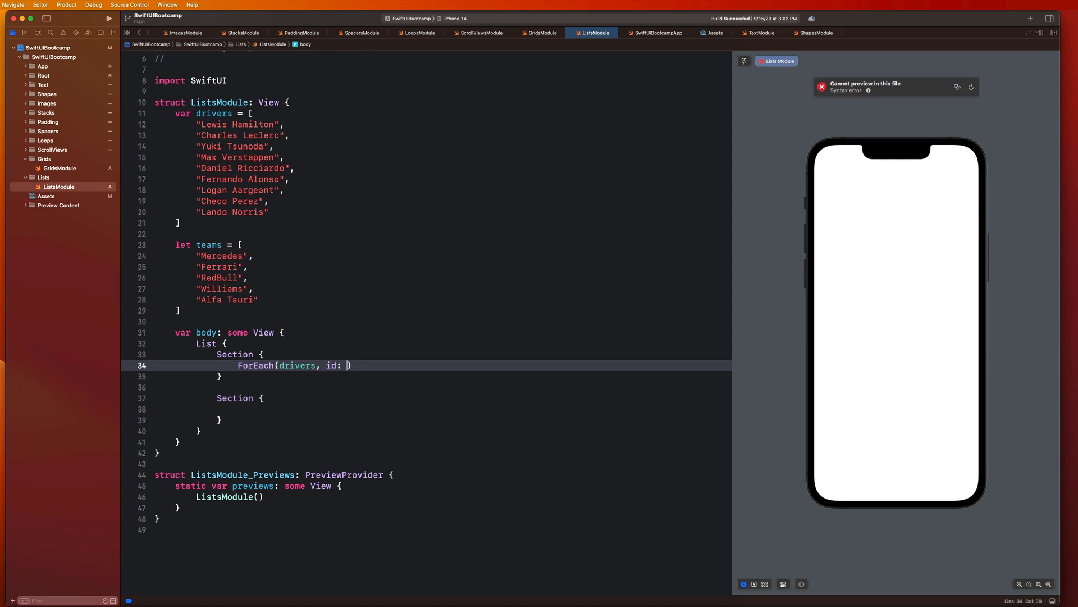
Finish ForEach(drivers) with Text(driver) and add a matching teams ForEach to the second section
type("\\.self")
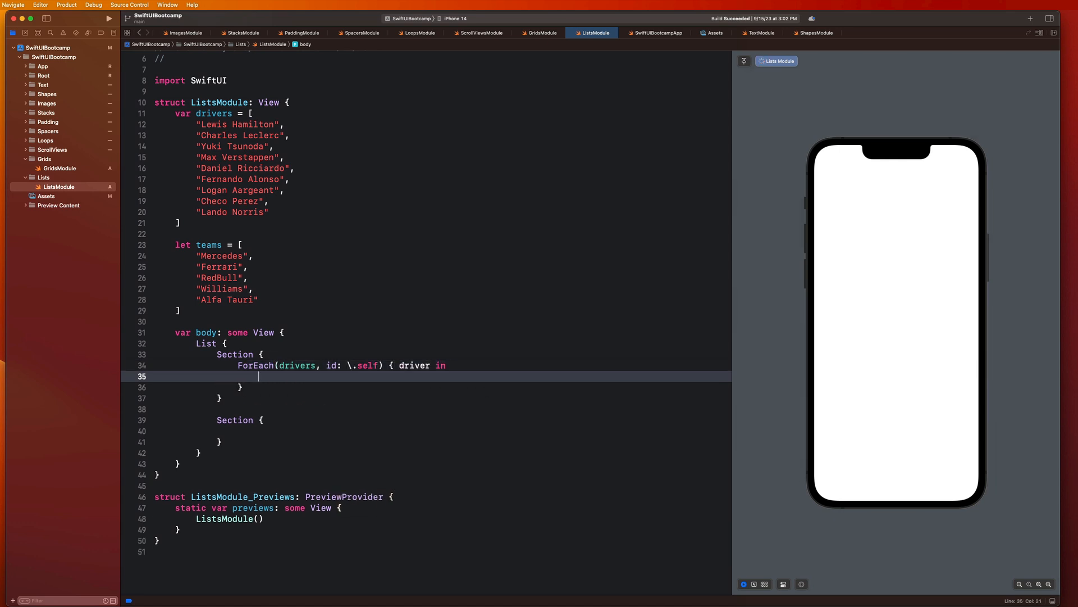
type("Text(driver)")
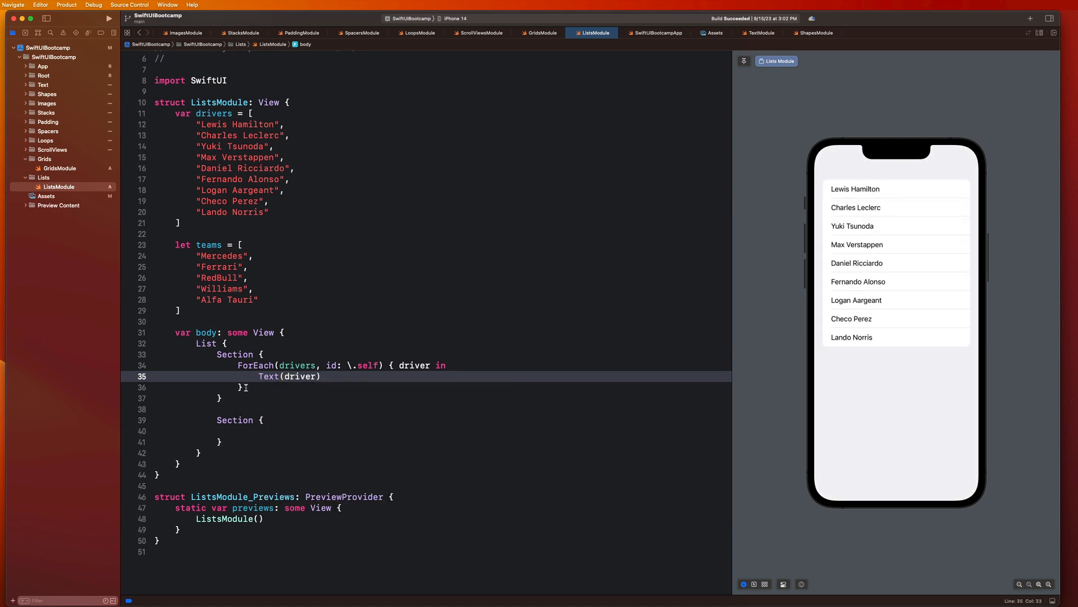
type("ForEach(drivers, id: \\.self) { driver in")
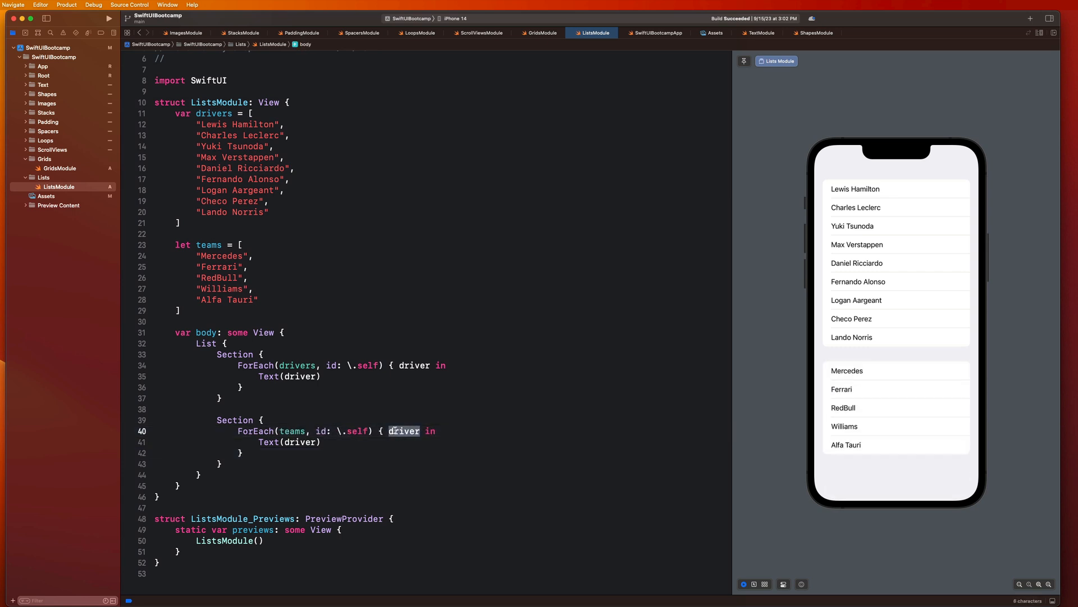
type("team")
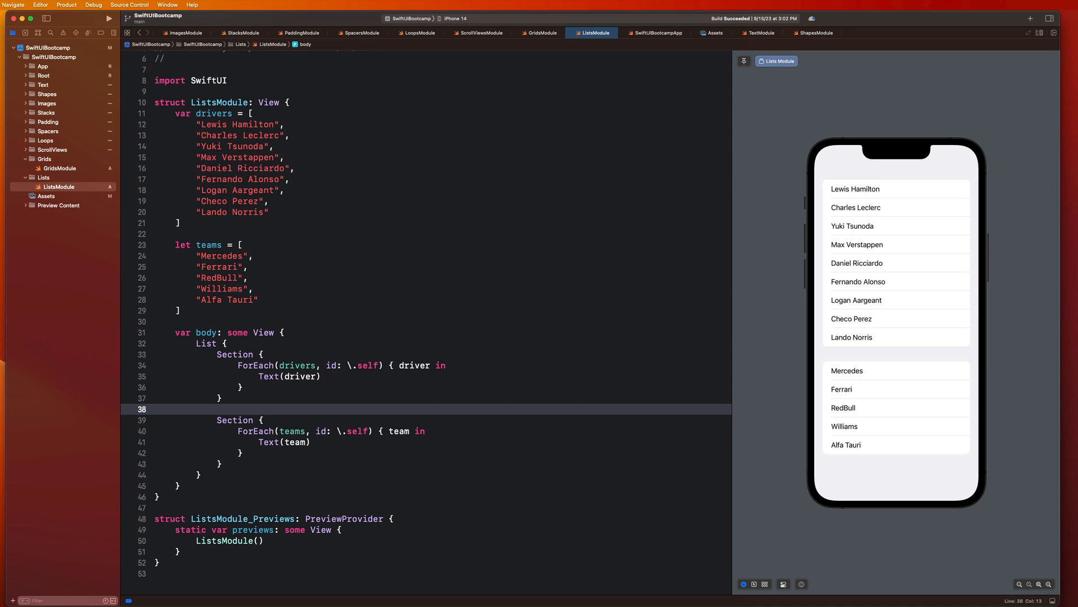
mouse_move(888, 295)
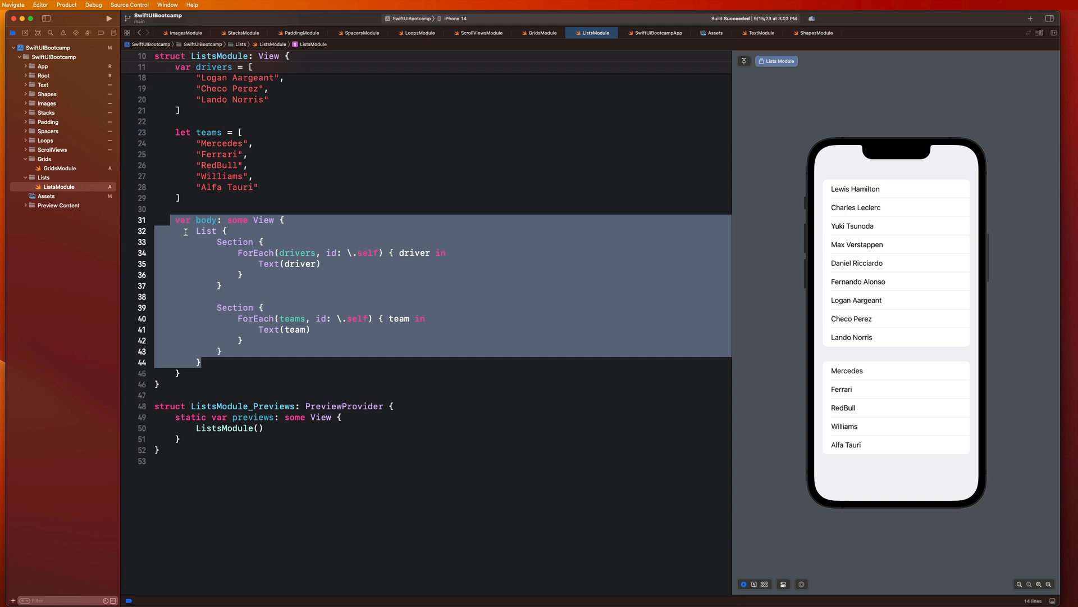
mouse_move(888, 260)
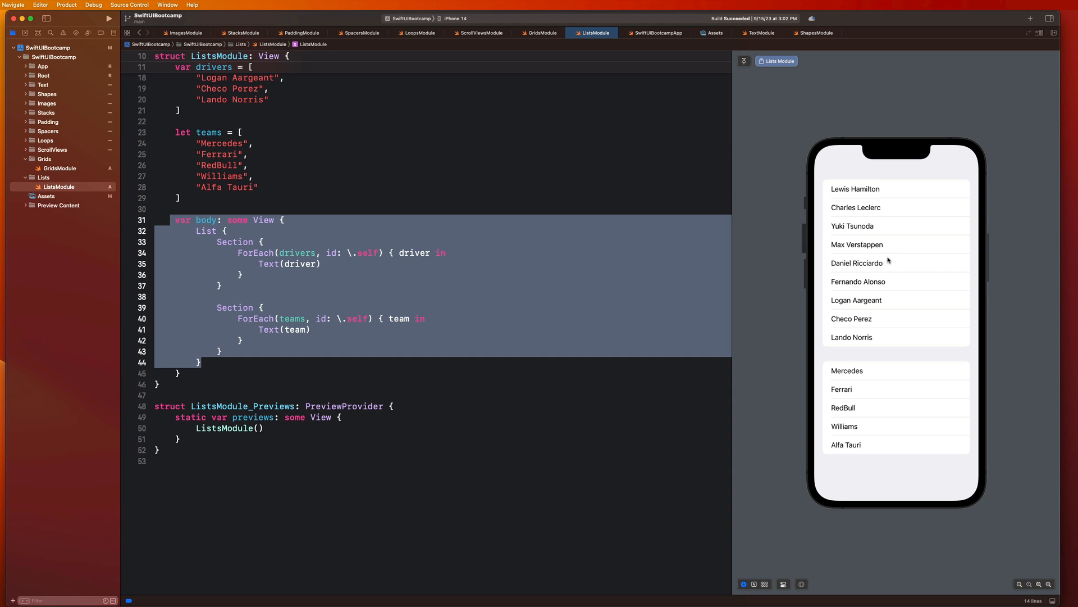
Give the sections the headers "Driver" and "Teams"
left_click(252, 236)
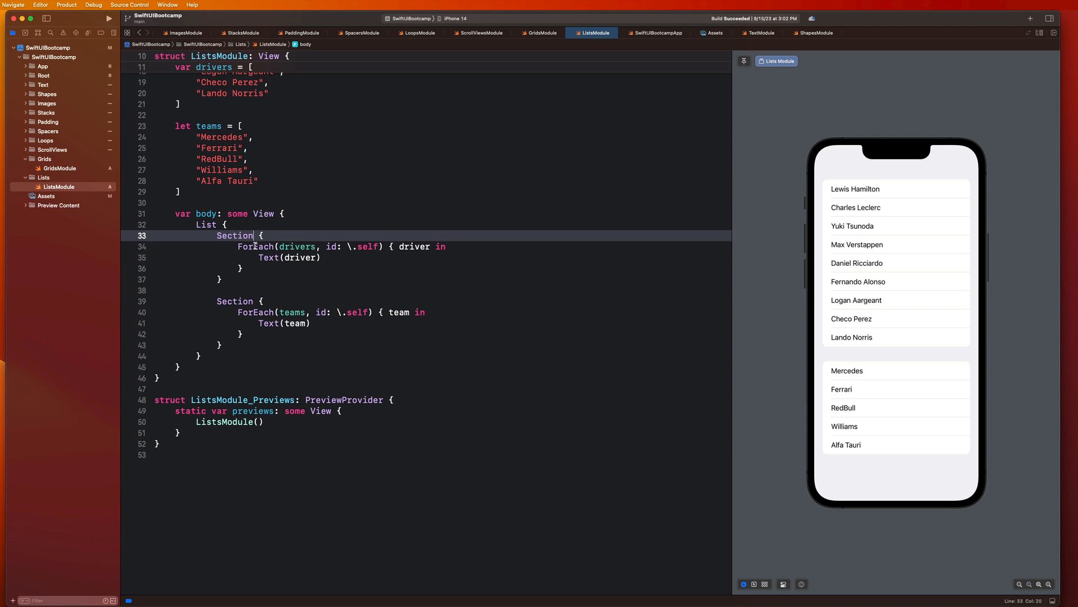
type("(\"")
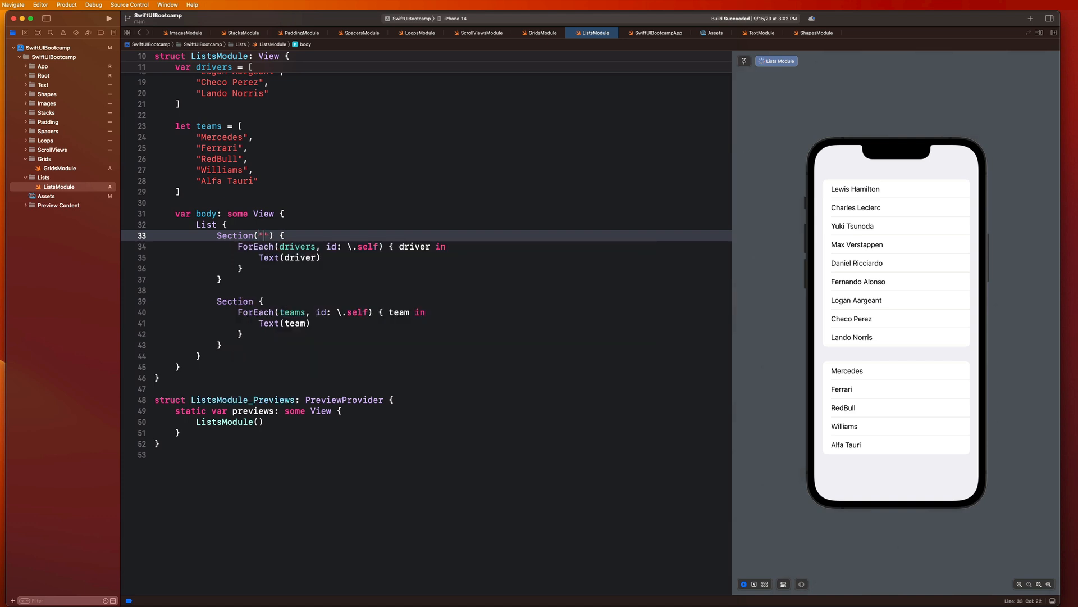
type("Driver")
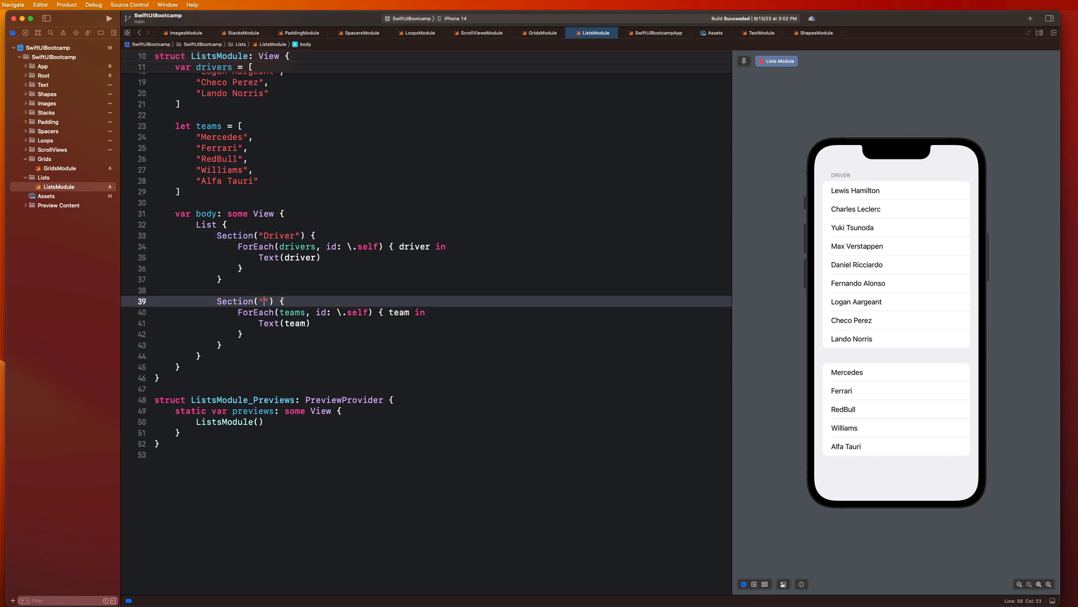
type("Teams")
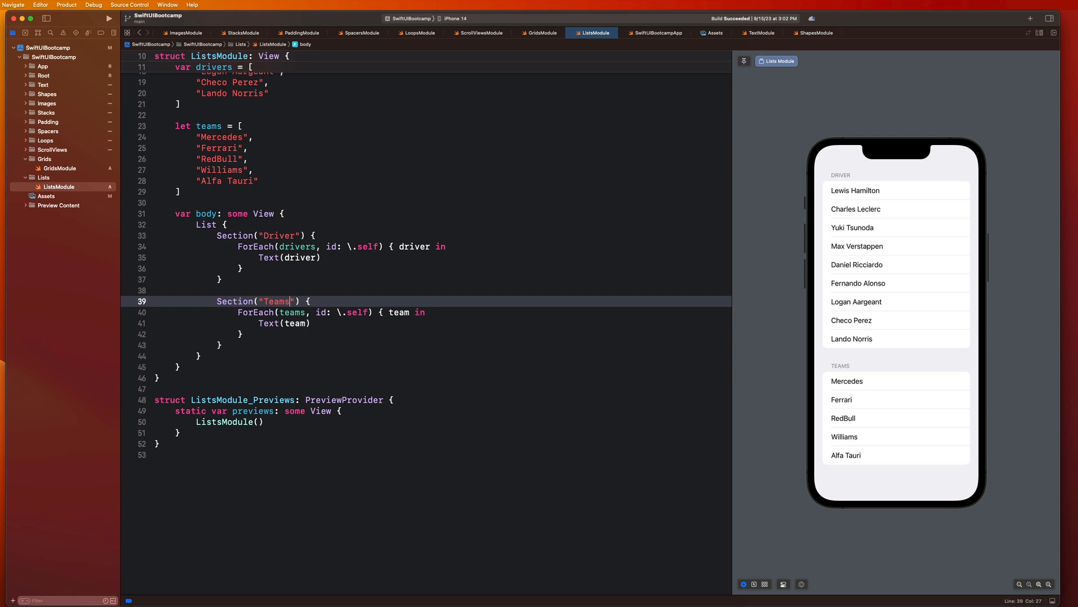
mouse_move(837, 357)
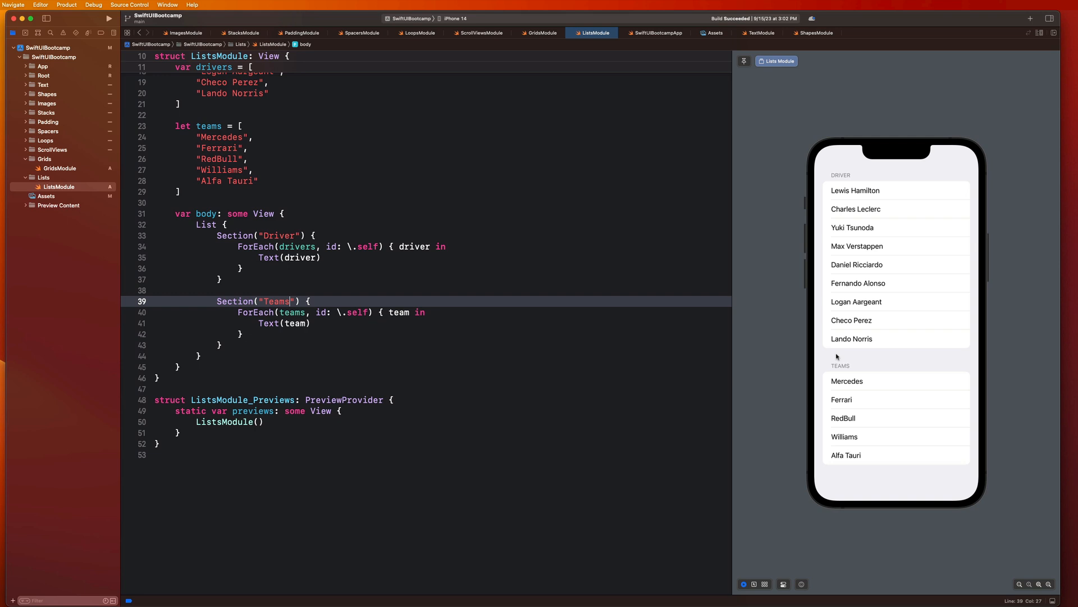
mouse_move(837, 240)
type(".")
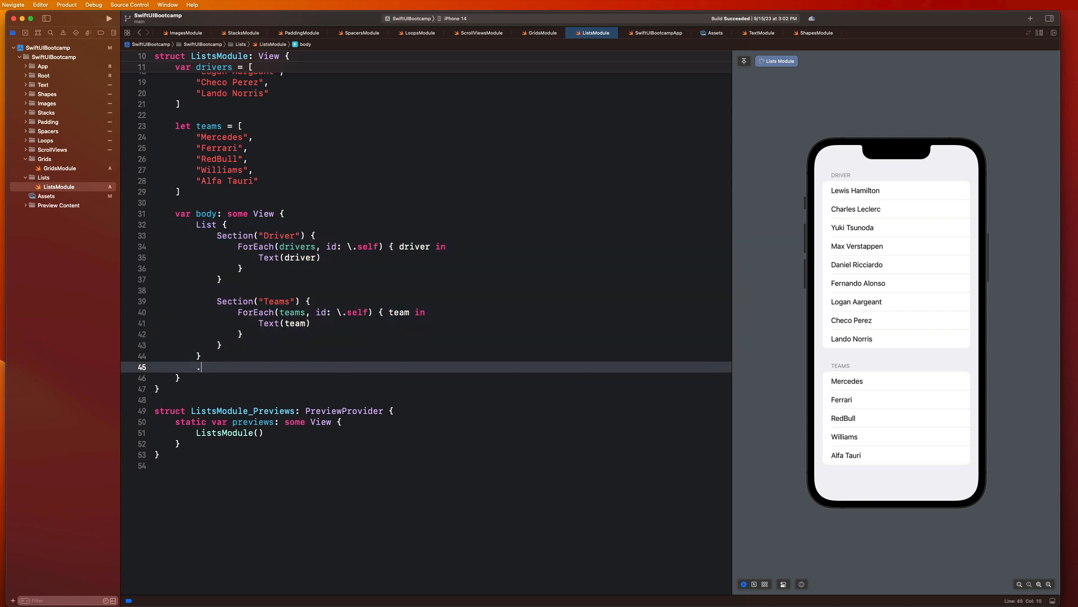
Apply .listStyle(PlainListStyle()) and review the plain sections in the preview
type("listst")
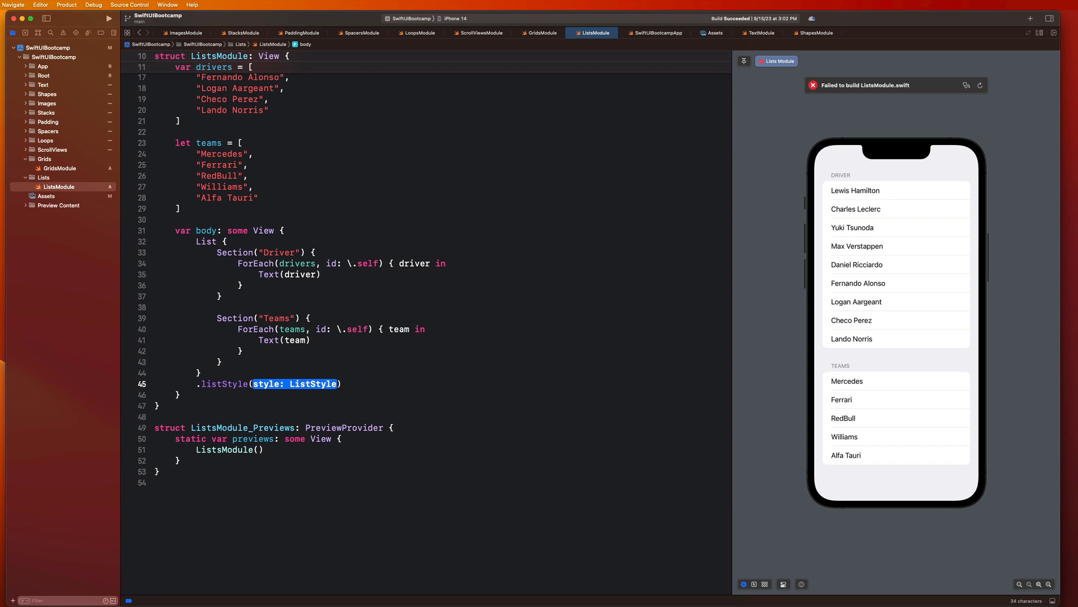
type("P")
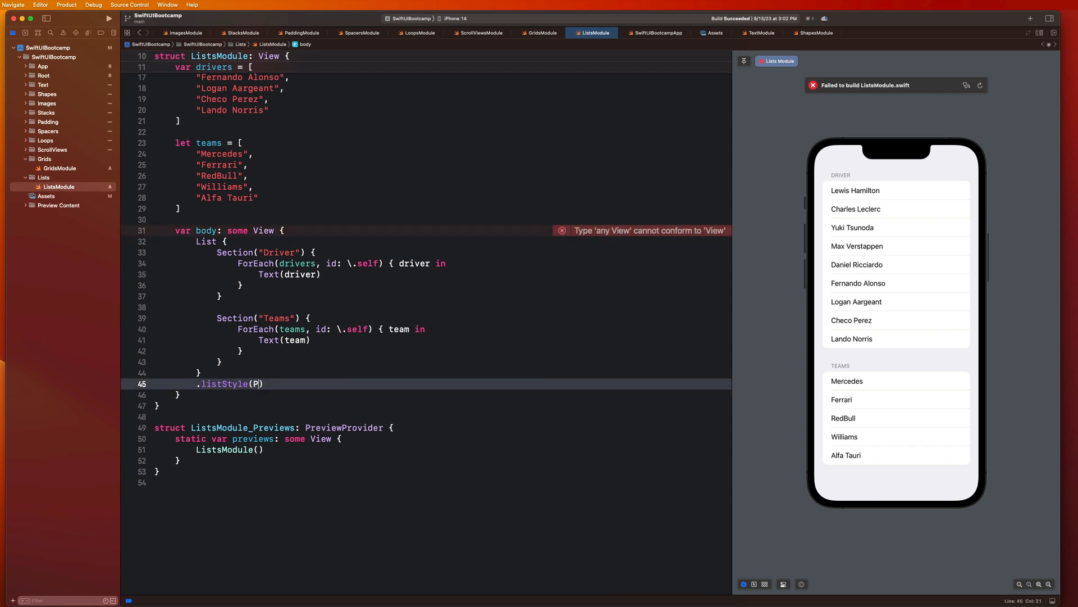
type("PlainListStyle()")
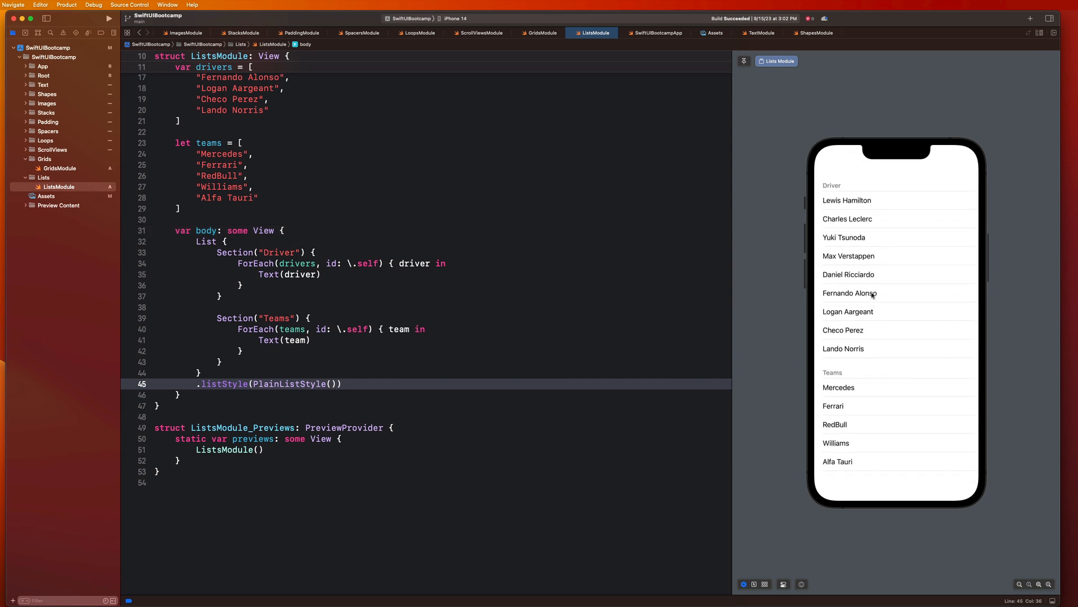
scroll("up", 3)
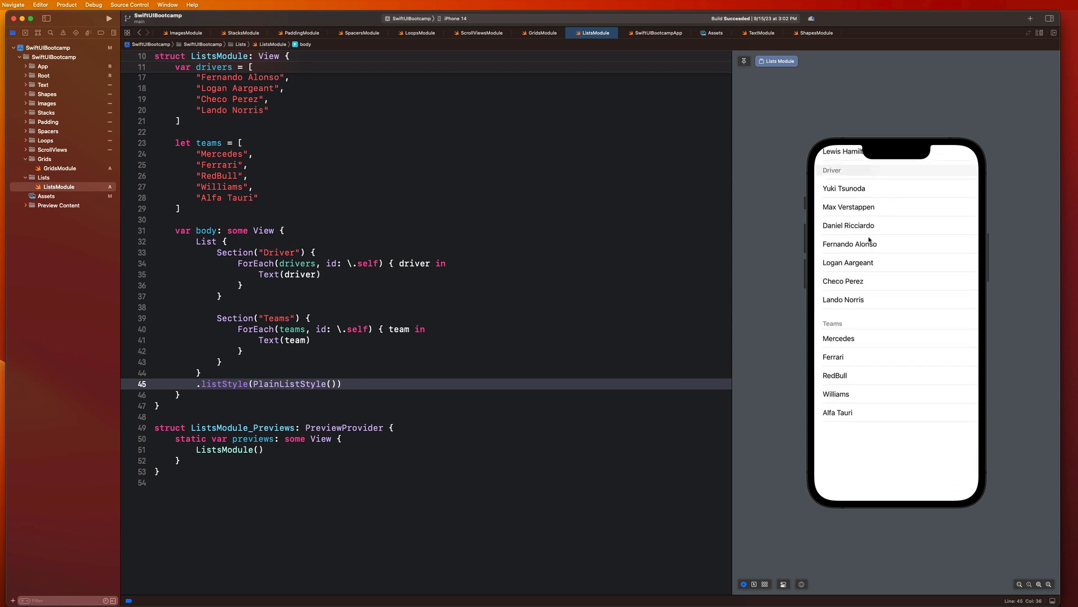
scroll("down", 3)
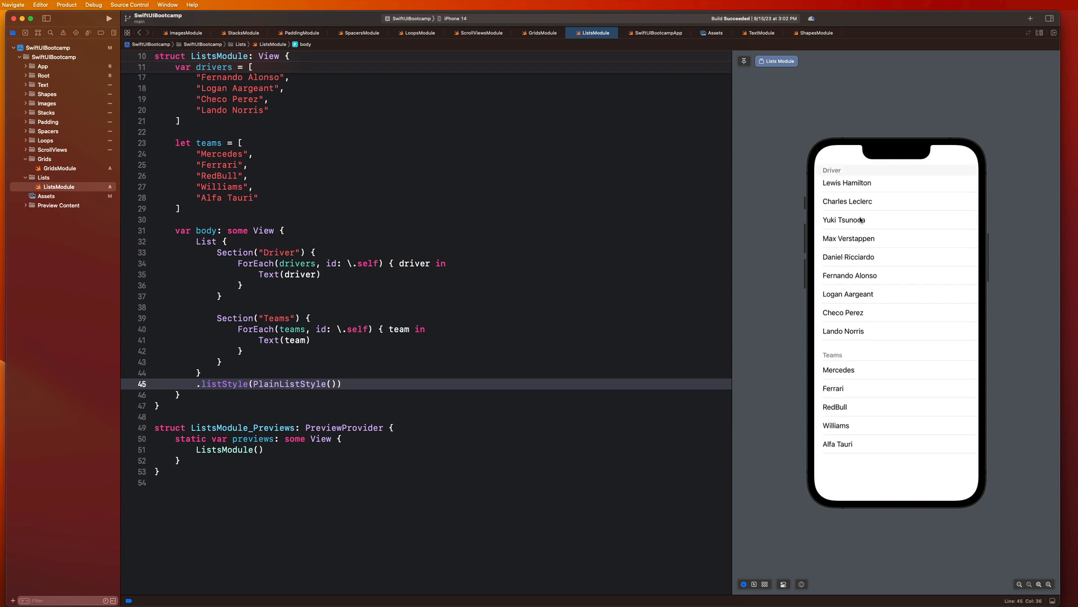
Select the PlainListStyle value in the listStyle modifier for replacement
left_click(161, 416)
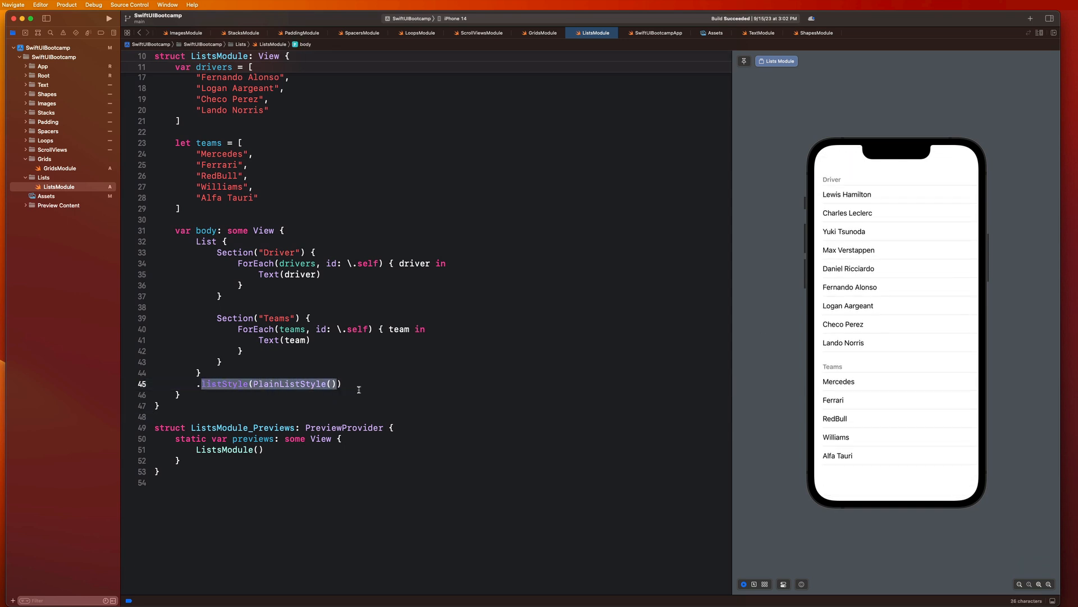
left_click(319, 384)
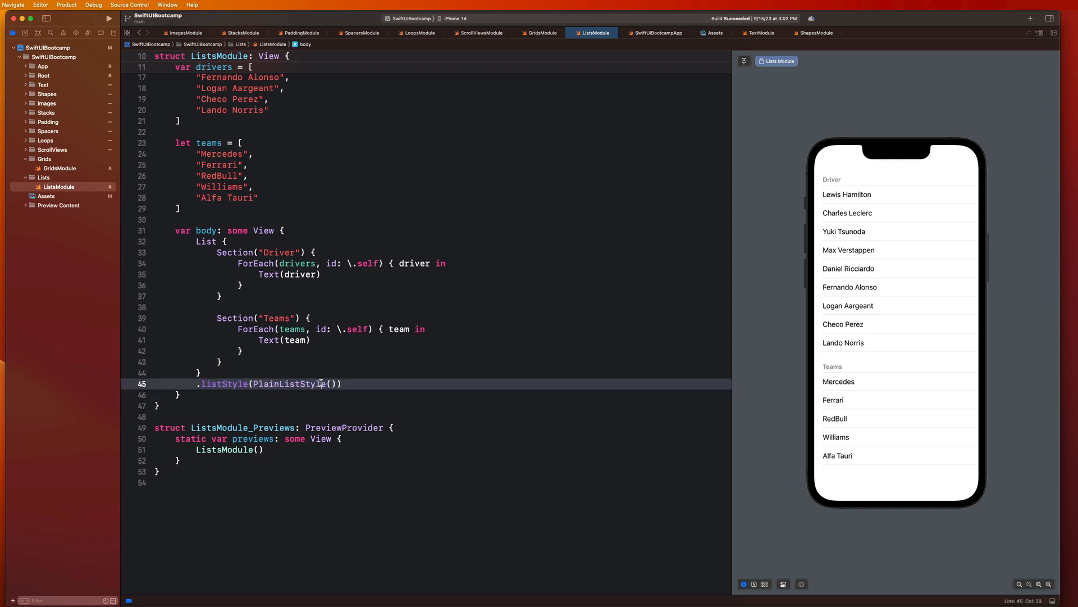
triple_click(269, 384)
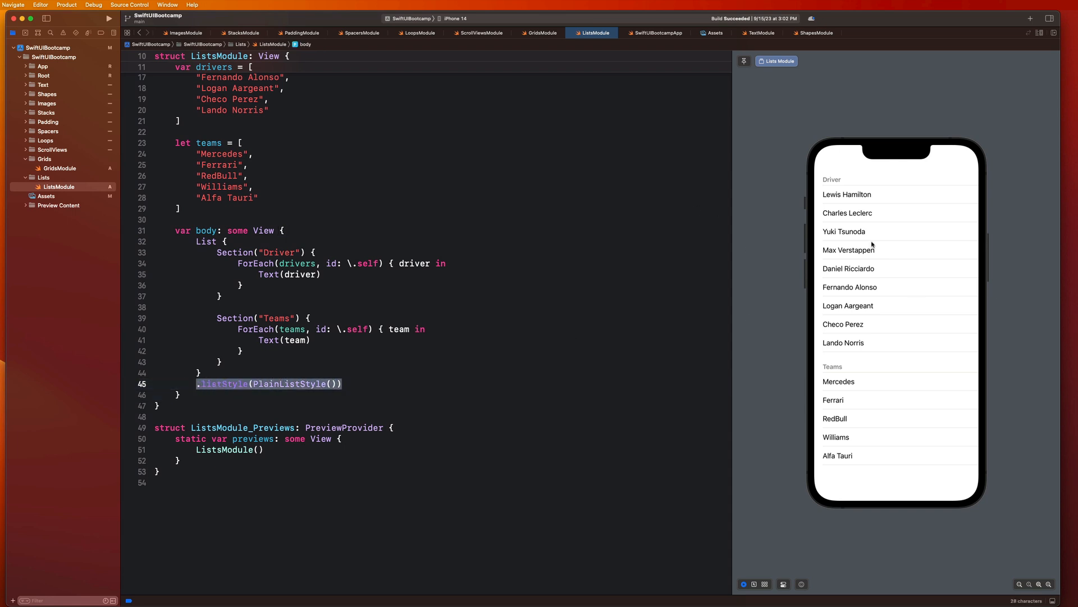
mouse_move(794, 310)
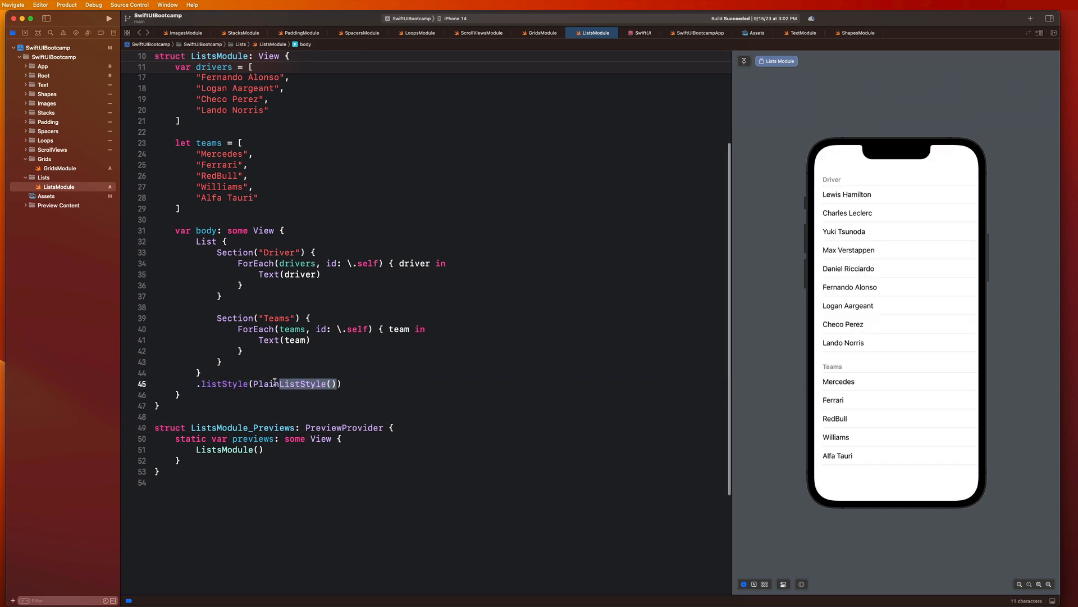
double_click(265, 383)
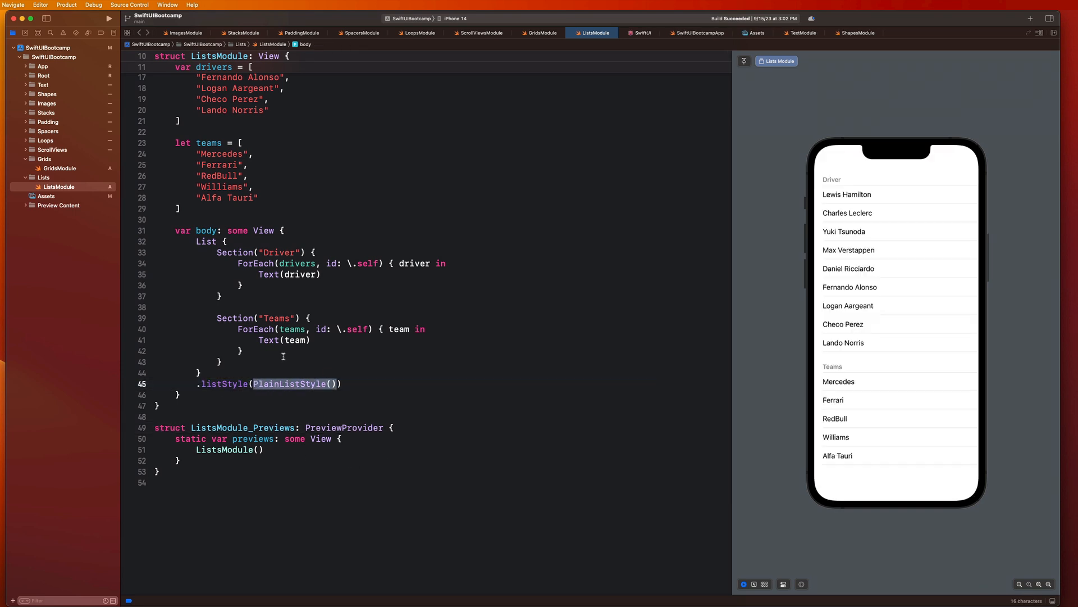
Switch the list style to DefaultListStyle() and open the canvas device appearance settings
type("ListS")
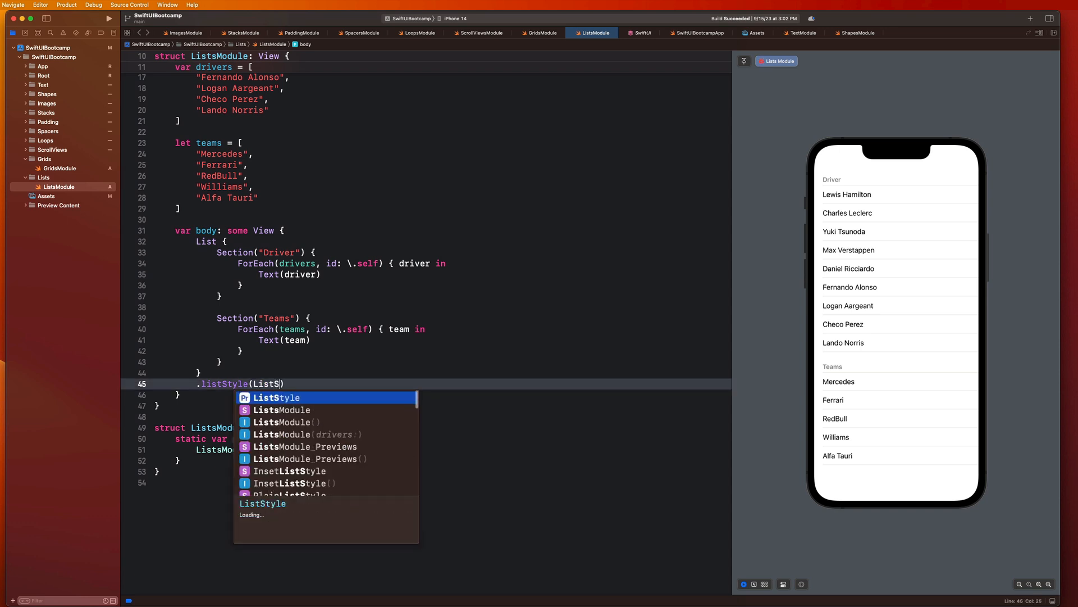
type("tyle(")
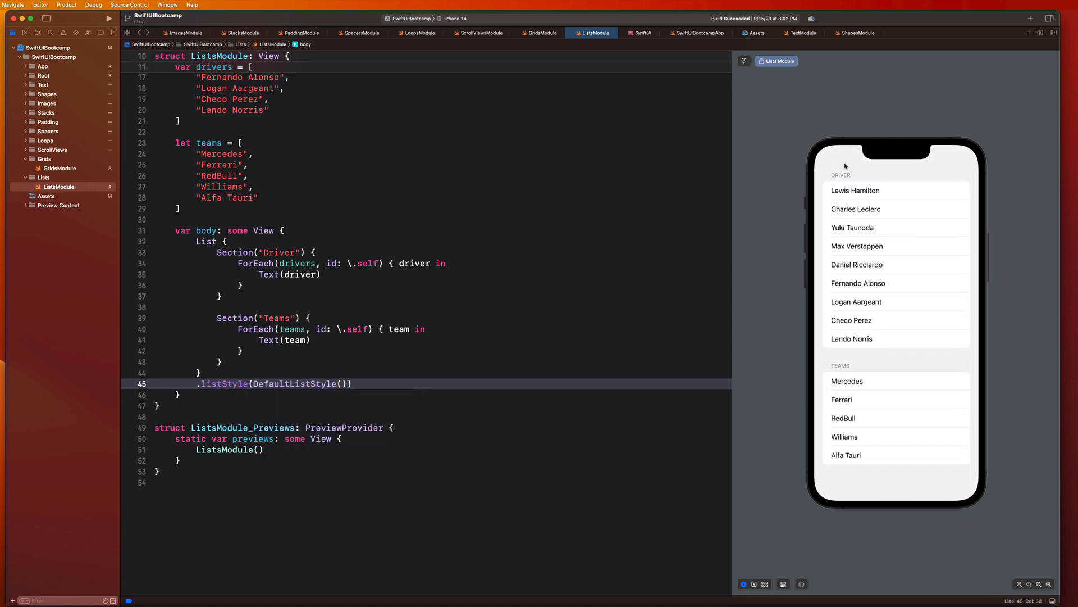
mouse_move(979, 374)
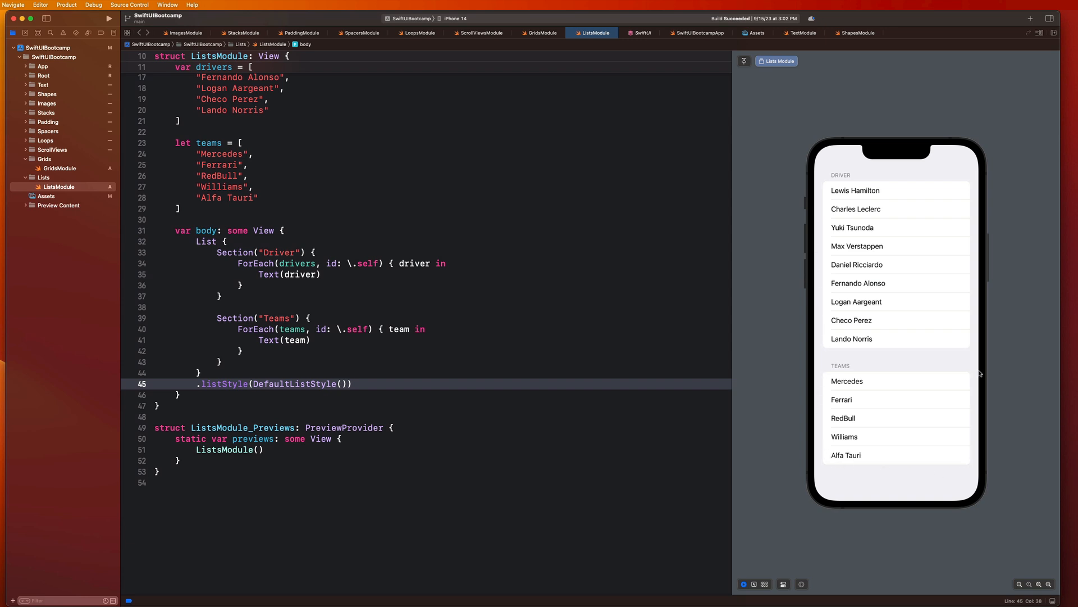
mouse_move(892, 301)
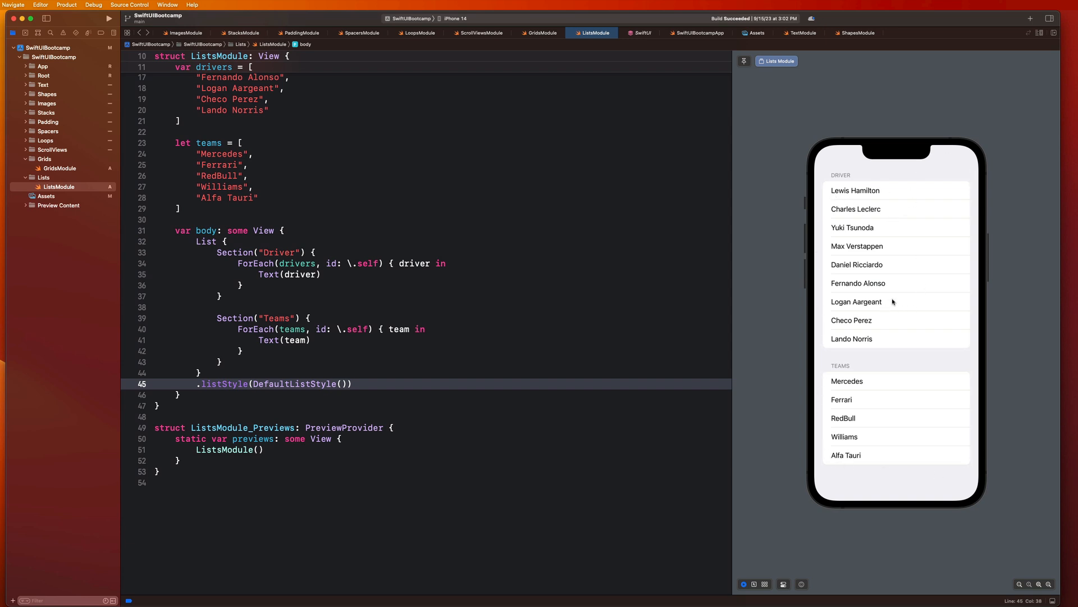
left_click(782, 584)
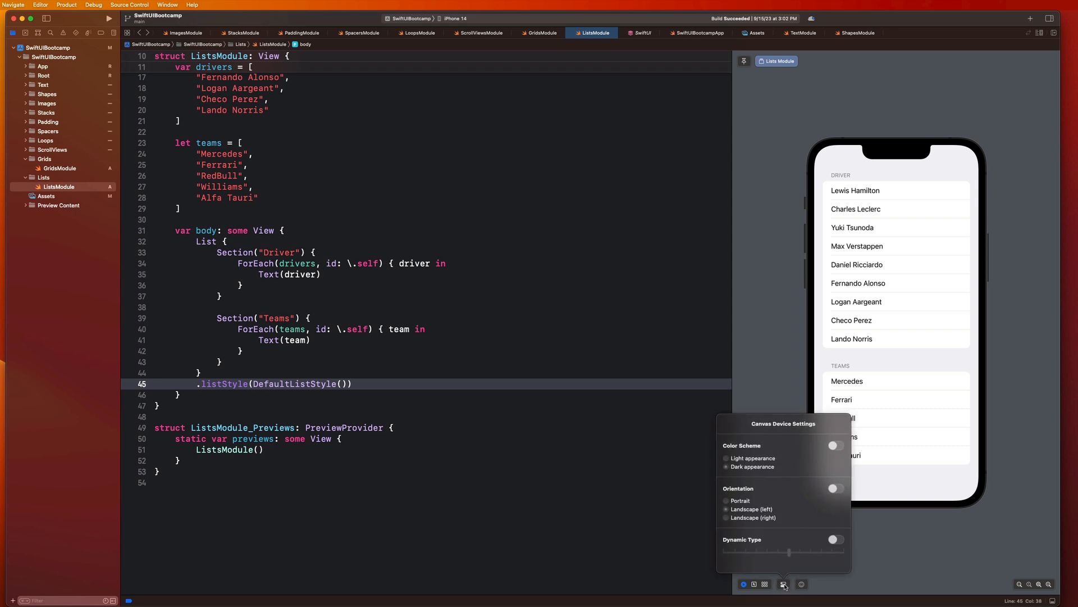
Switch the preview's color scheme to Dark appearance and return to the code editor
left_click(836, 445)
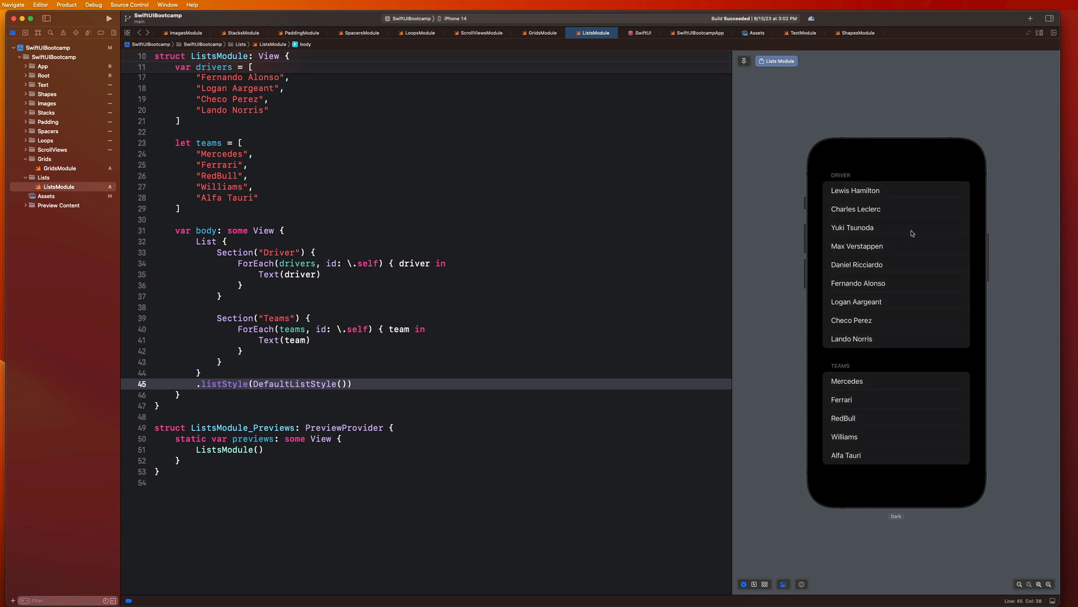
left_click(178, 394)
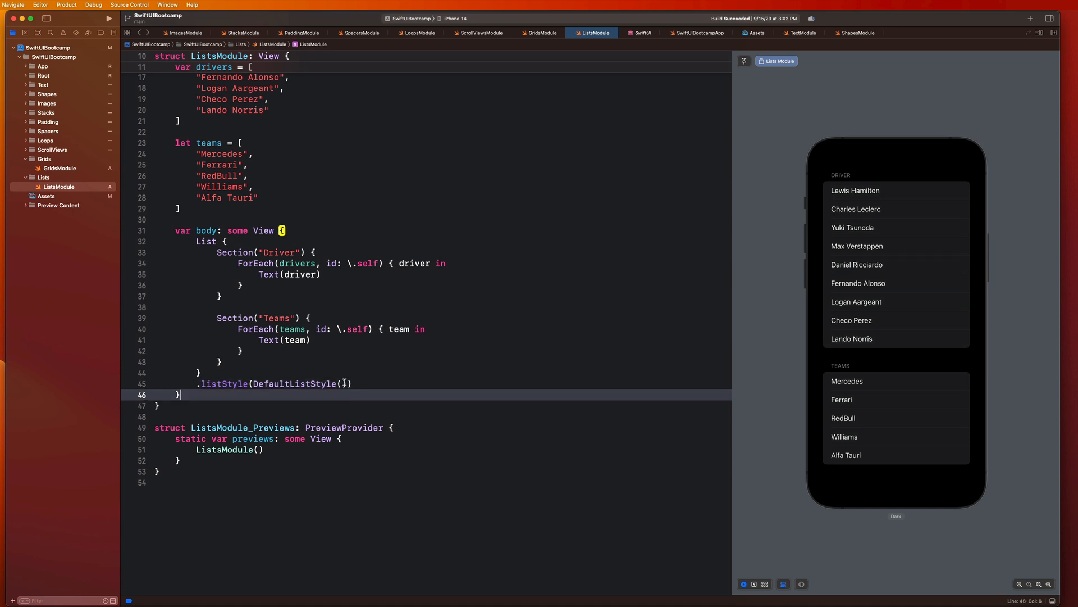
Replace DefaultListStyle with SidebarListStyle() and test collapsing the Driver section in the preview
double_click(290, 383)
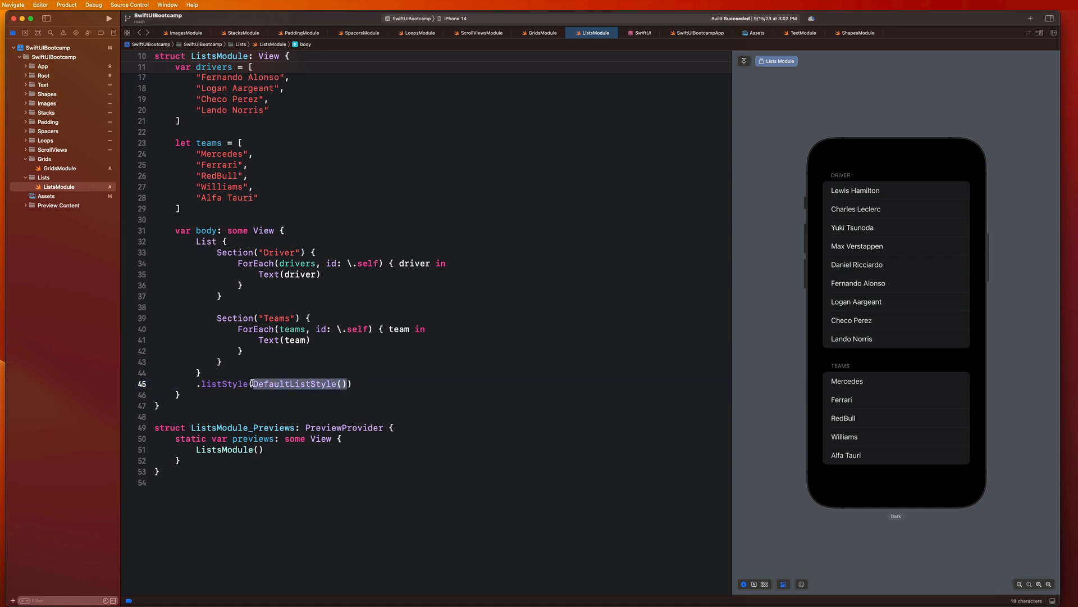
type("Inse")
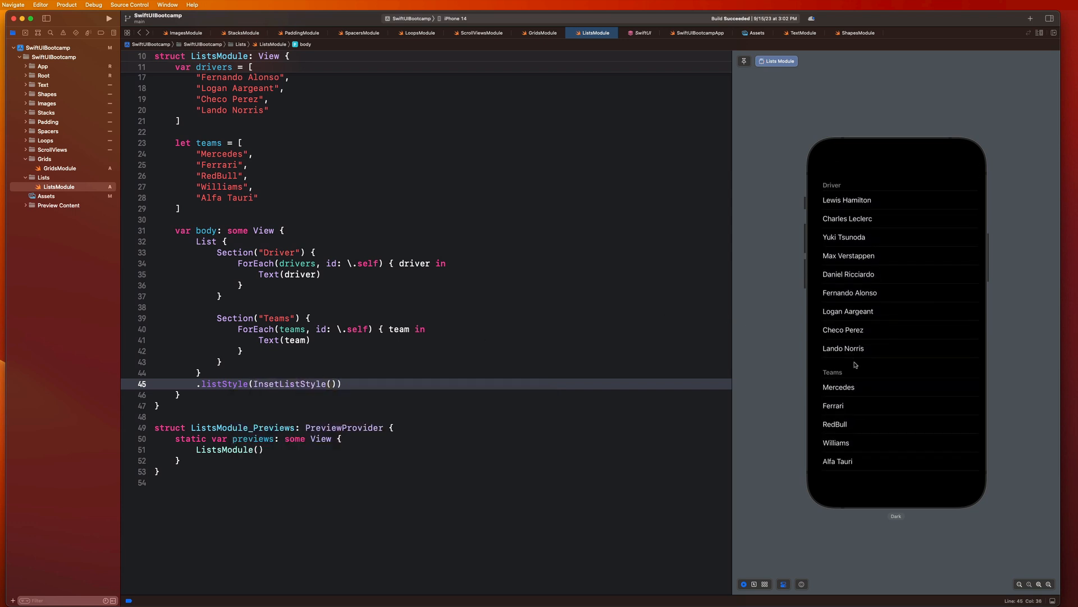
double_click(292, 383)
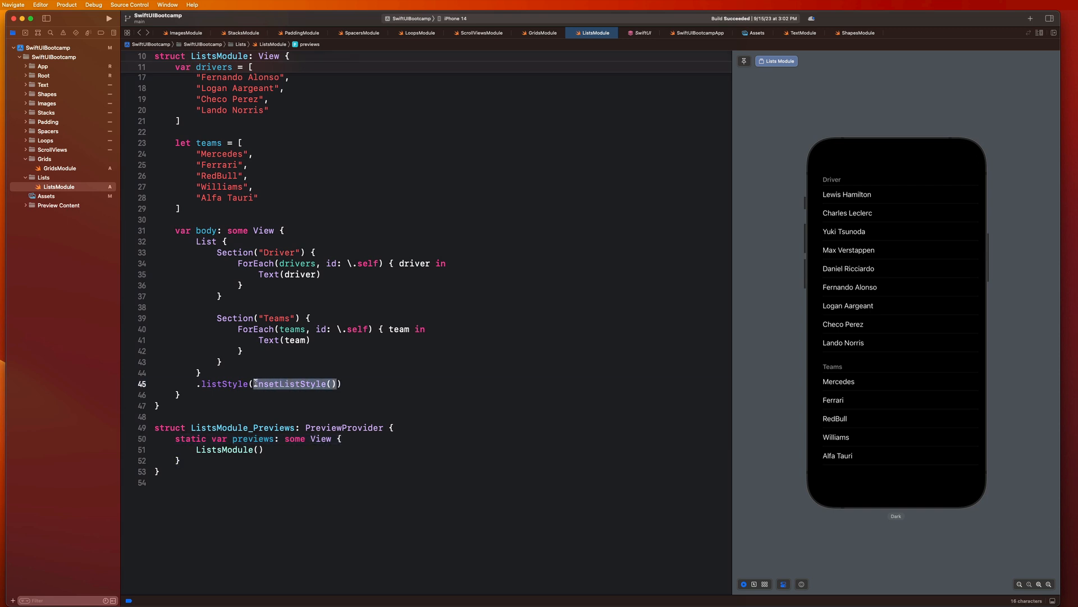
type("SideB")
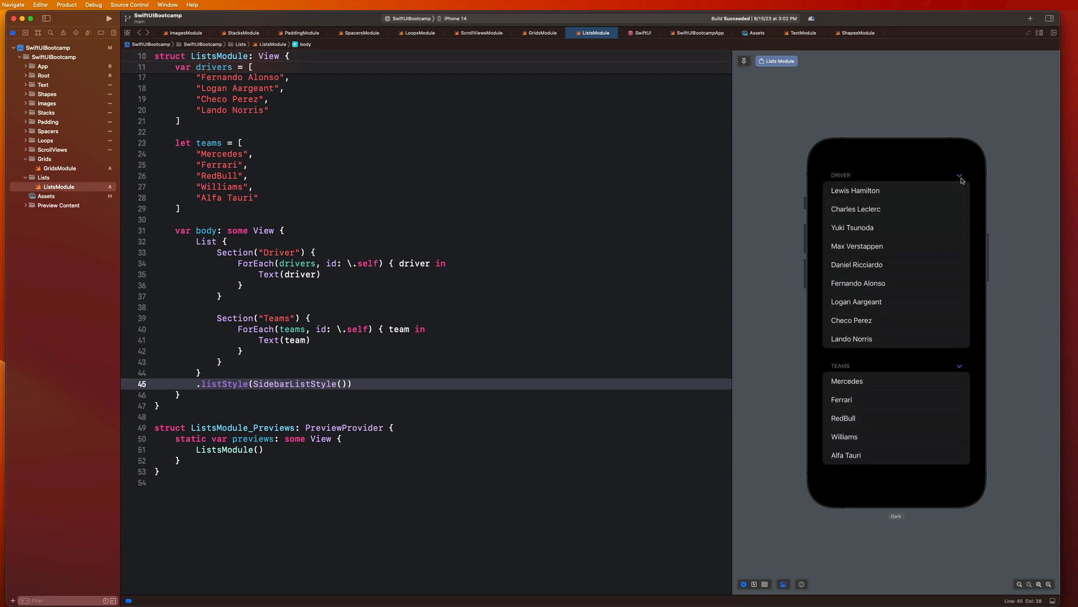
left_click(960, 175)
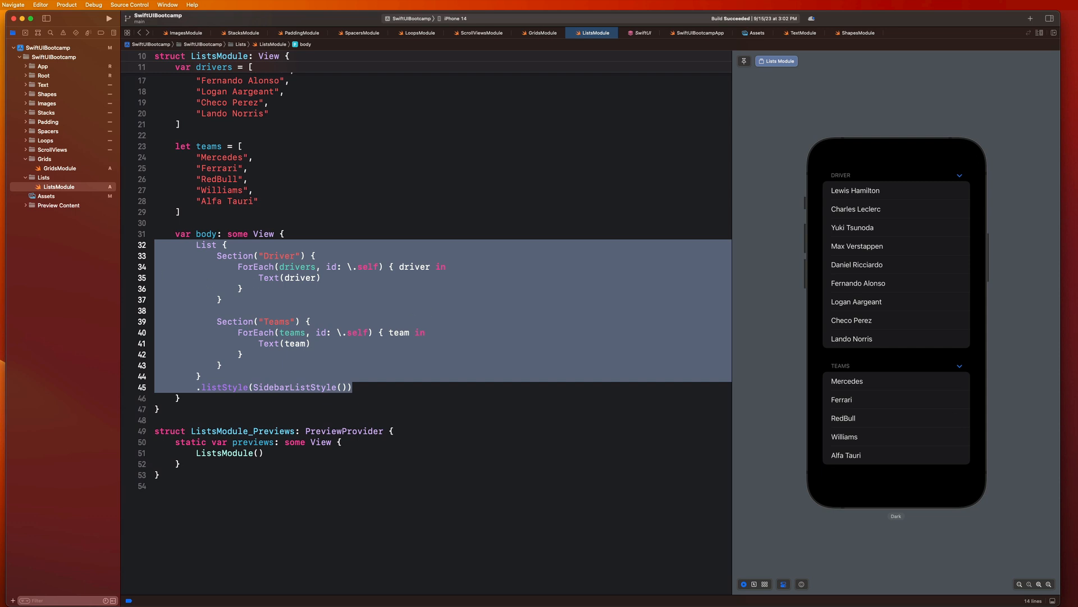
mouse_move(412, 352)
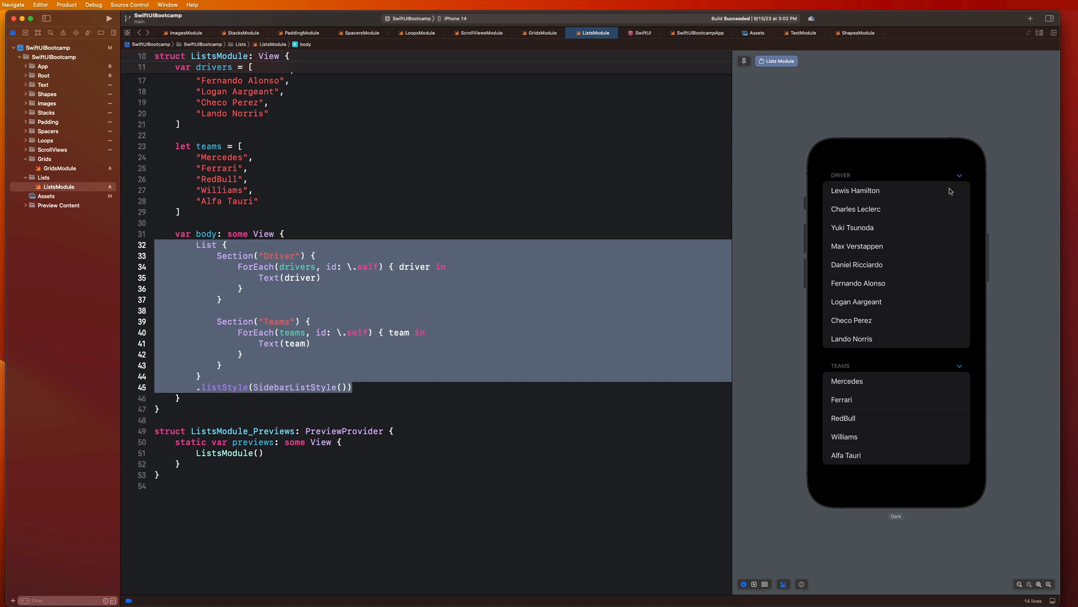
mouse_move(941, 230)
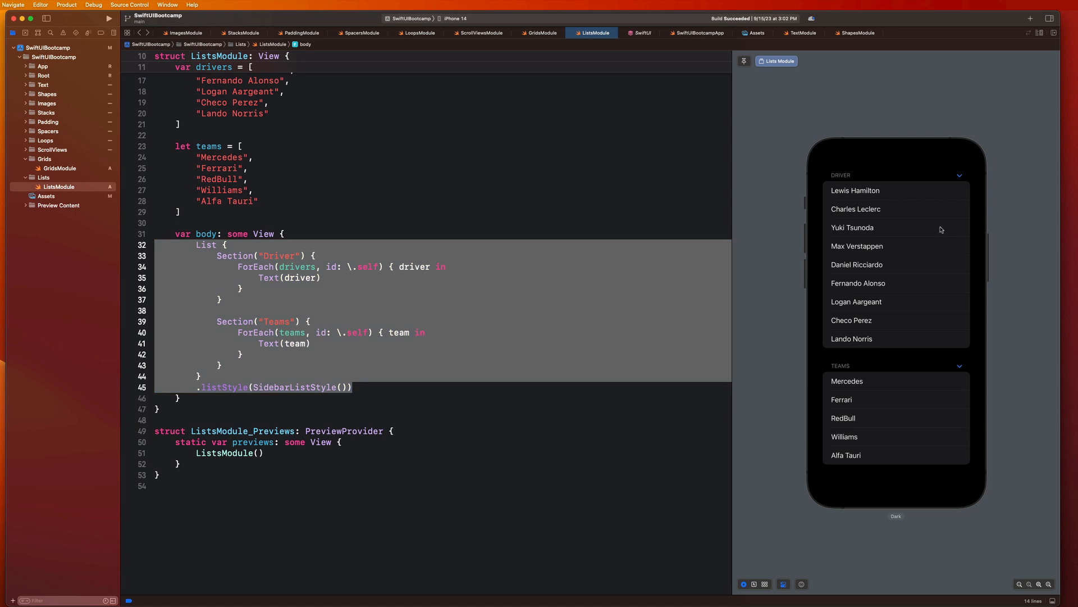
Add .onDelete { indices in } after the drivers ForEach, selecting the placeholder inside the closure
left_click(220, 364)
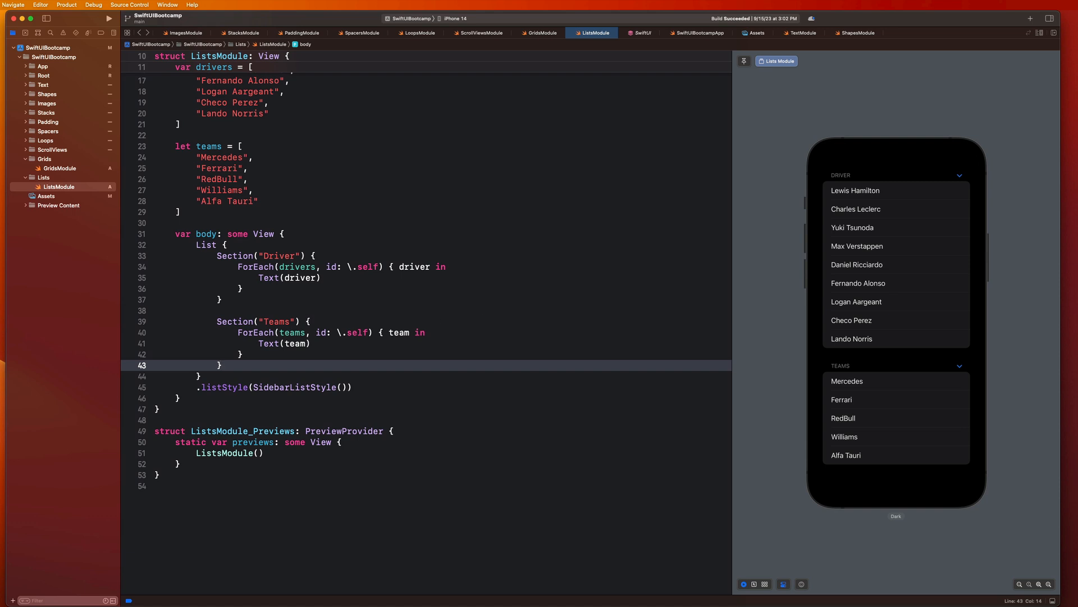
left_click(244, 288)
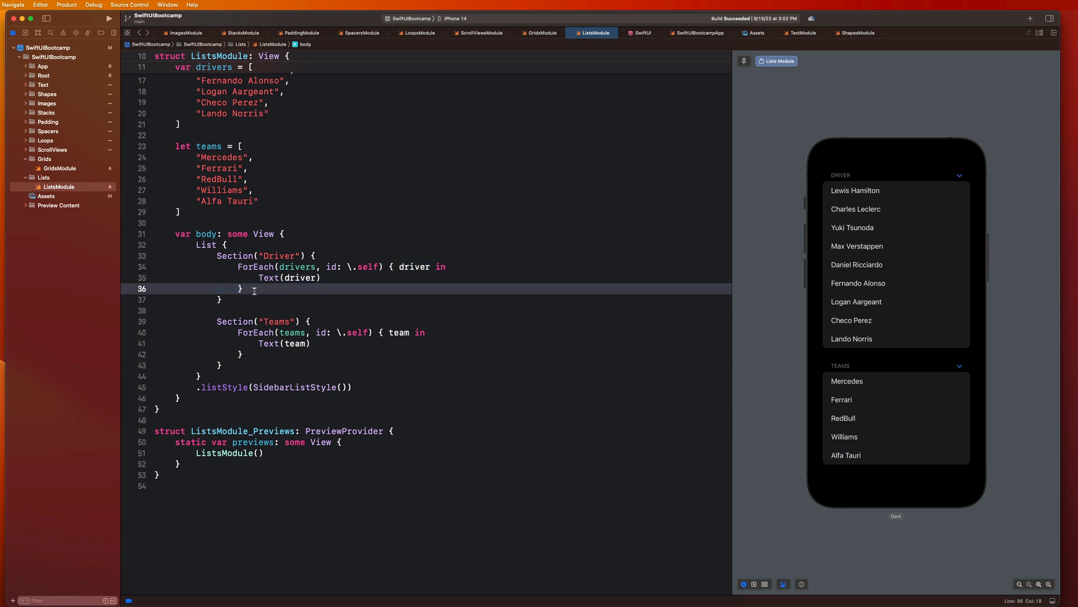
type(".ond")
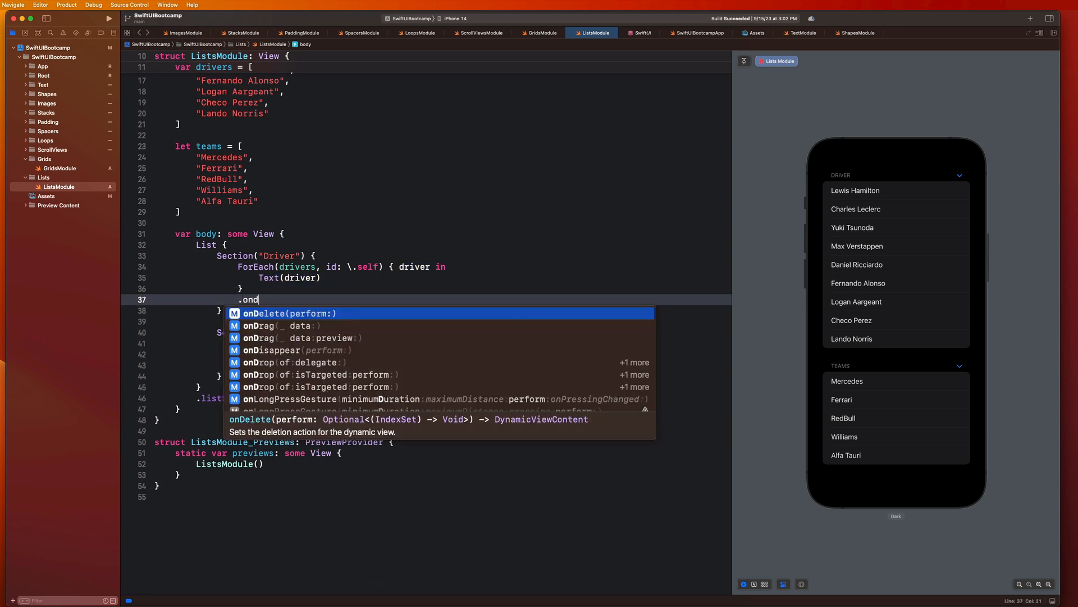
type("el")
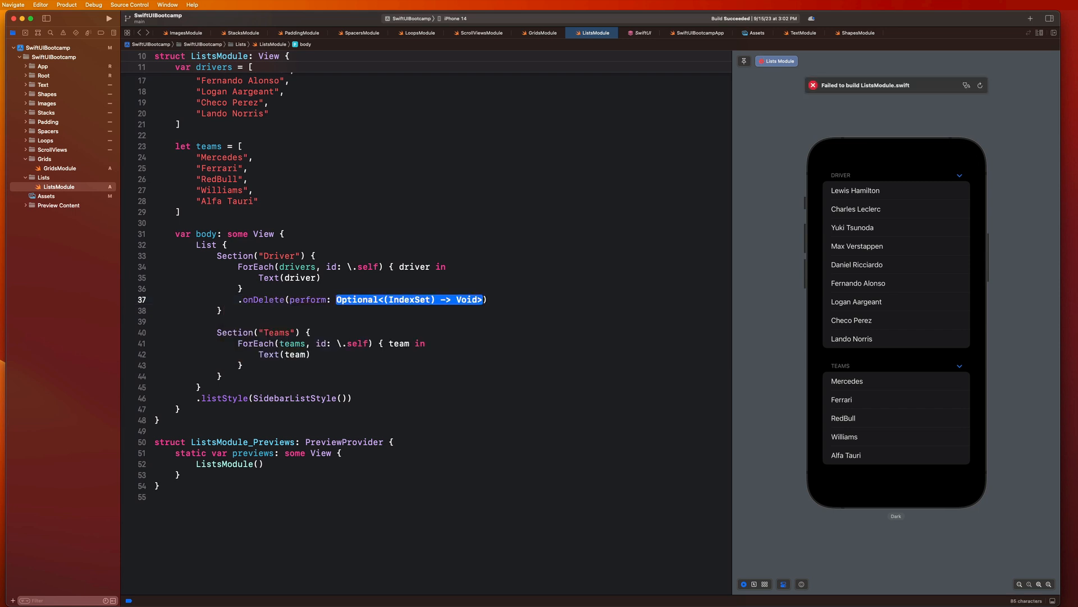
mouse_move(257, 291)
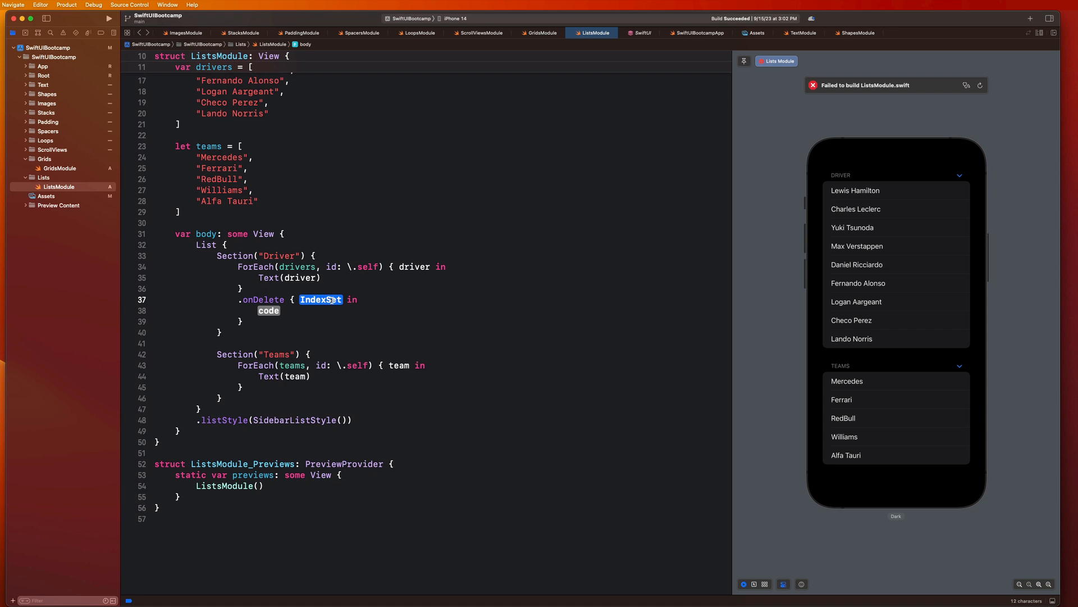
type("in")
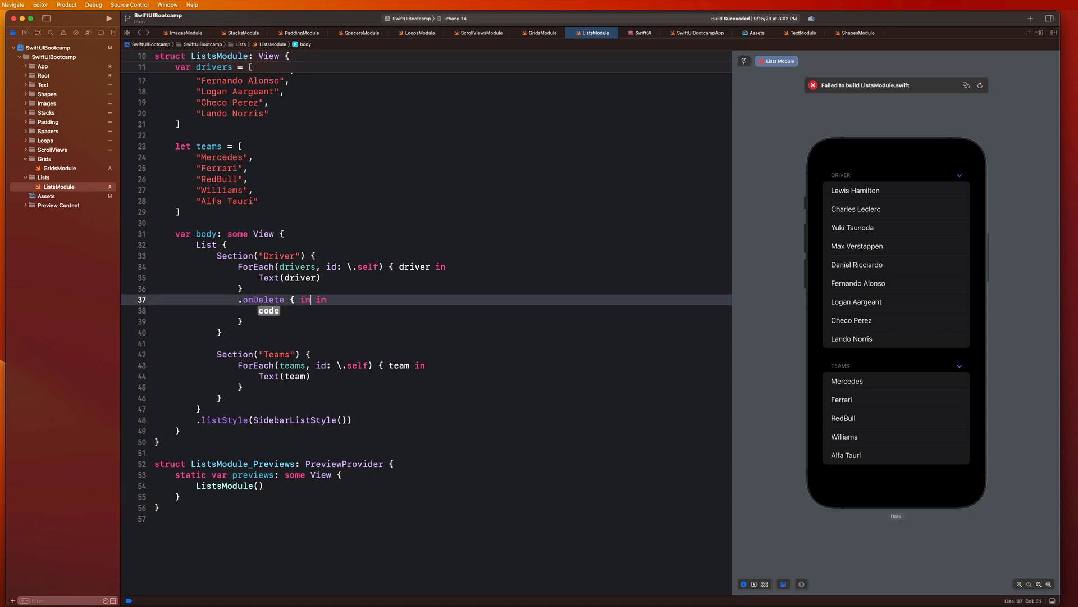
type("dices")
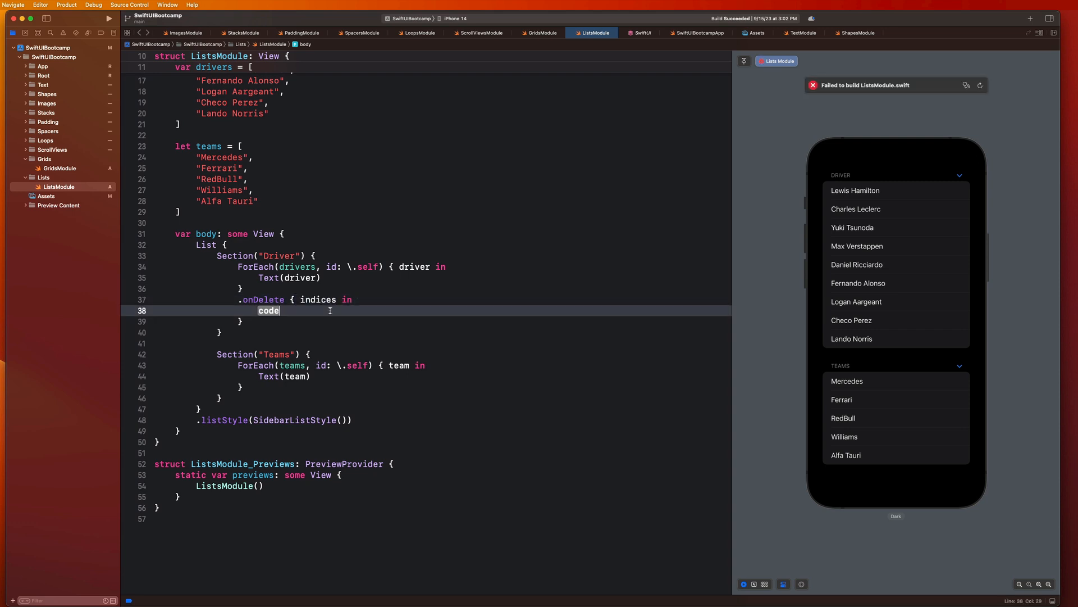
double_click(317, 299)
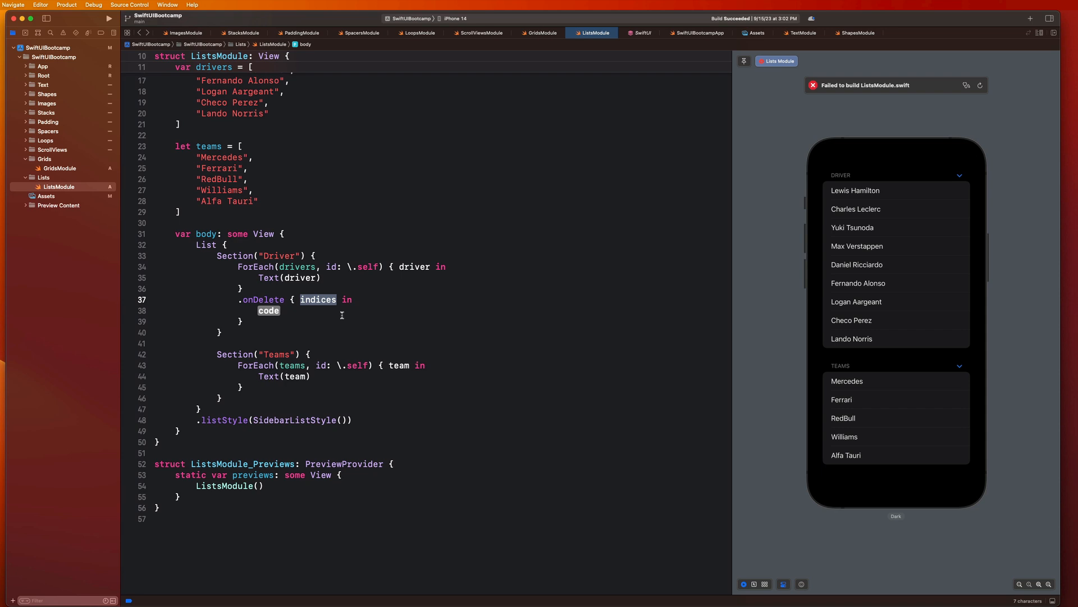
mouse_move(882, 211)
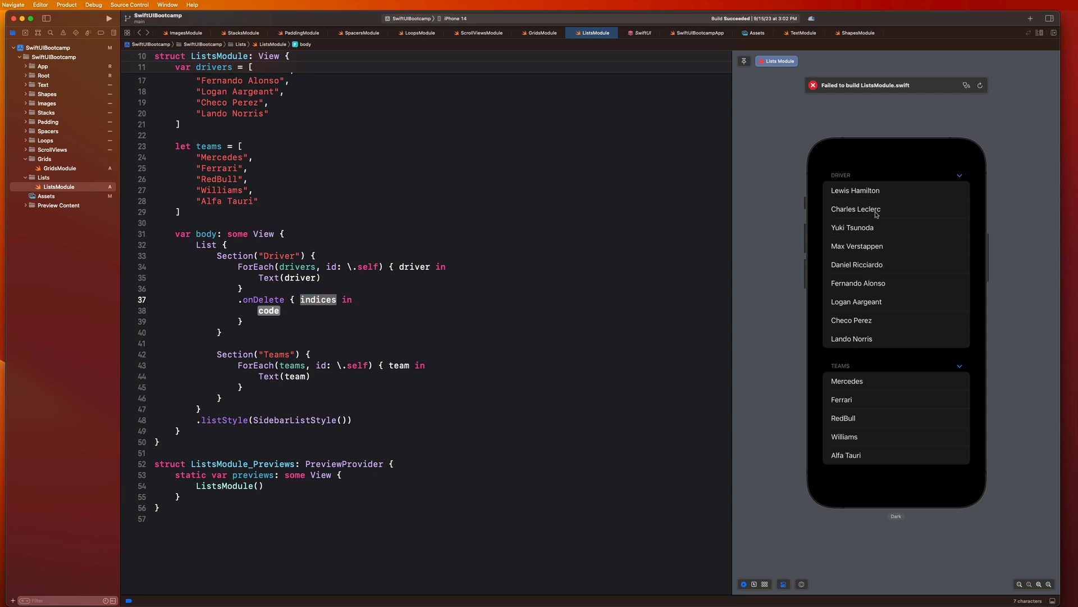
mouse_move(836, 257)
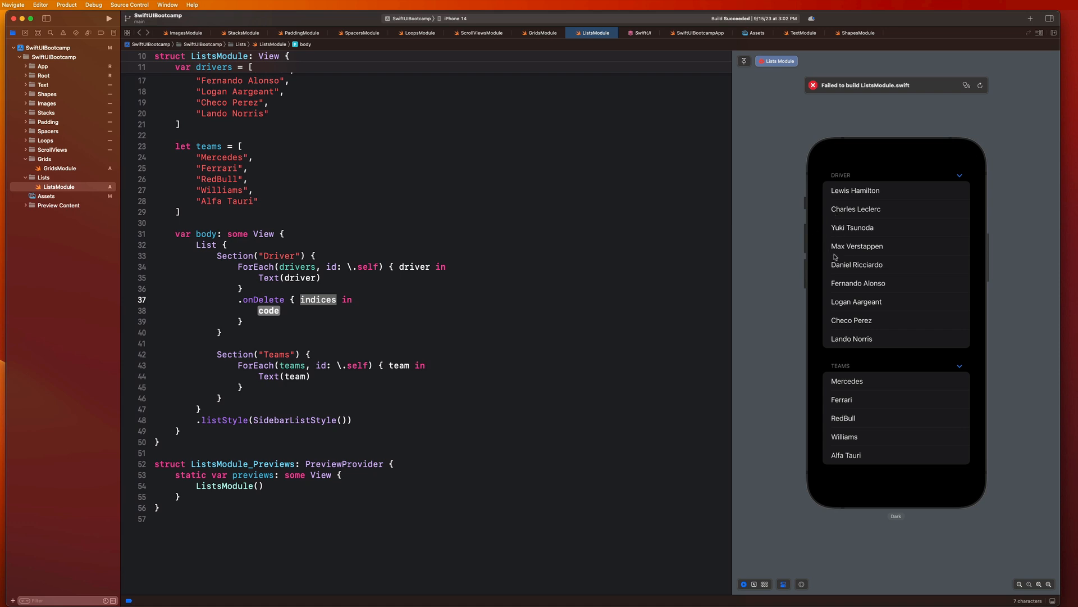
mouse_move(825, 186)
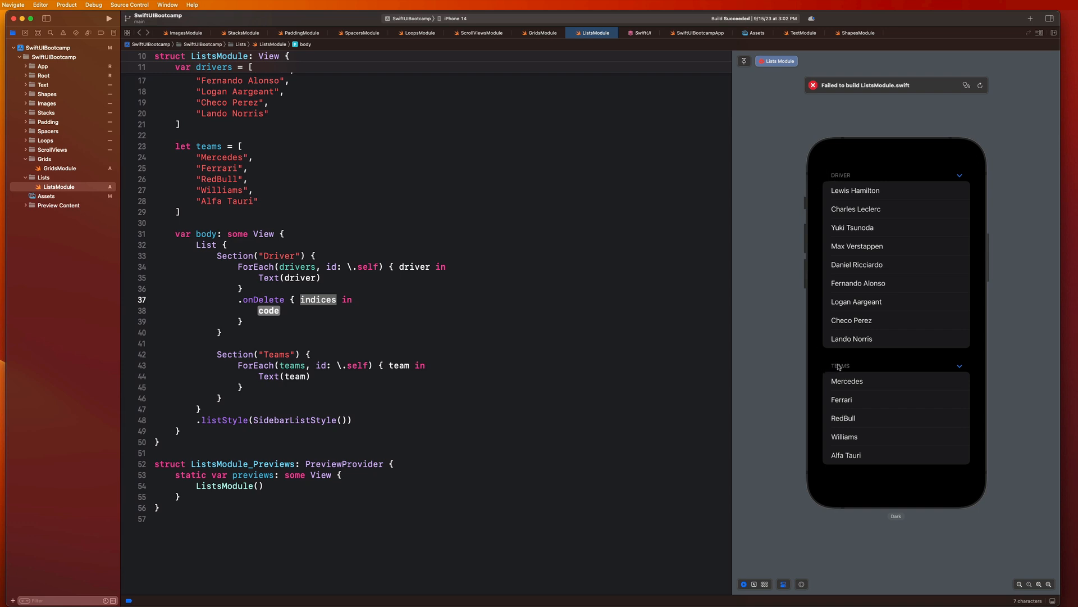
mouse_move(841, 377)
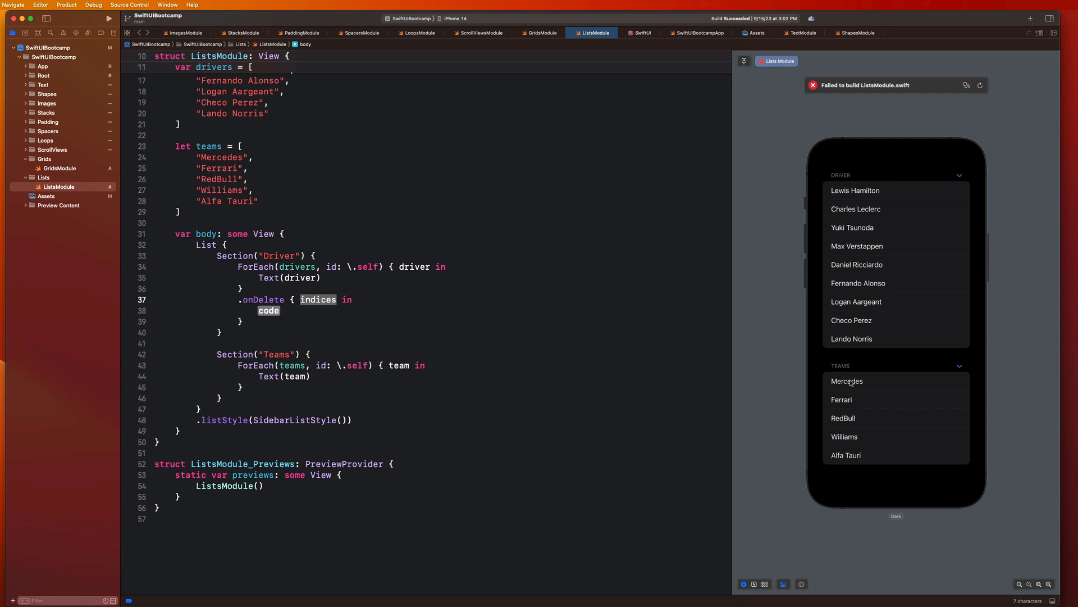
mouse_move(845, 234)
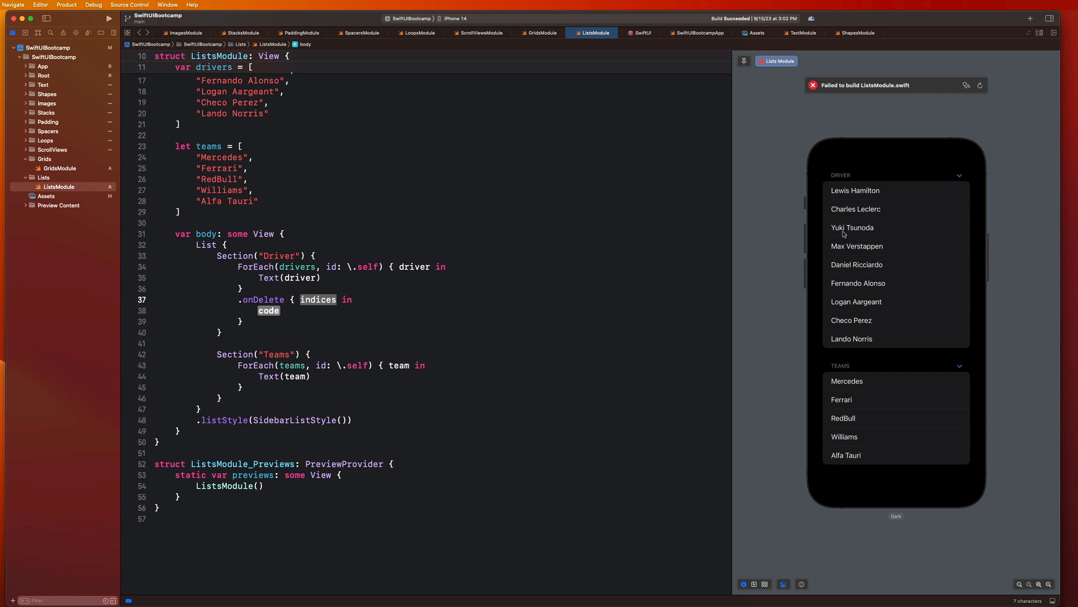
mouse_move(814, 196)
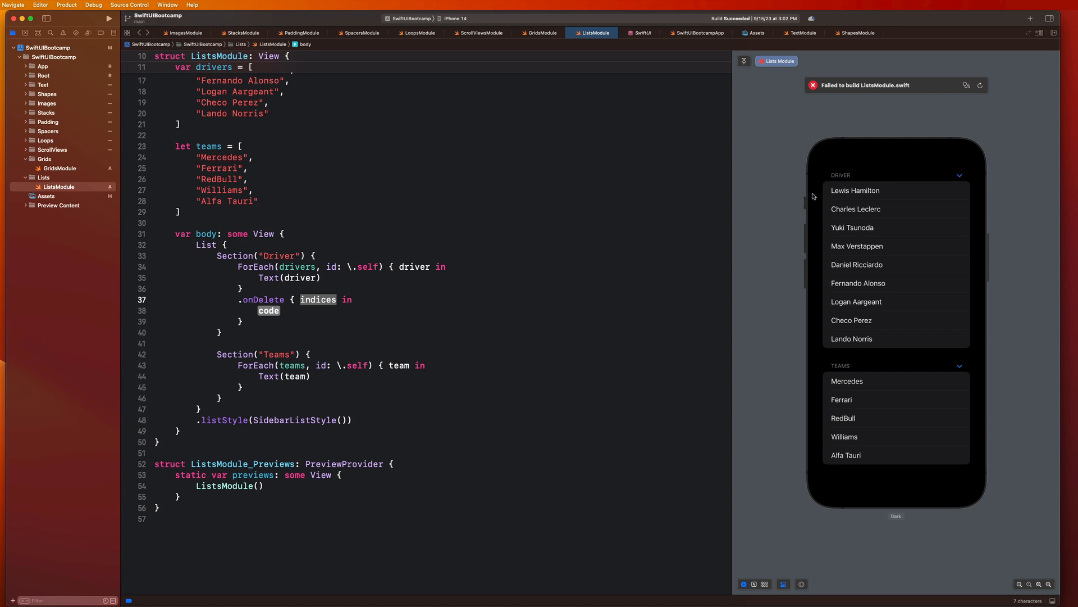
mouse_move(828, 169)
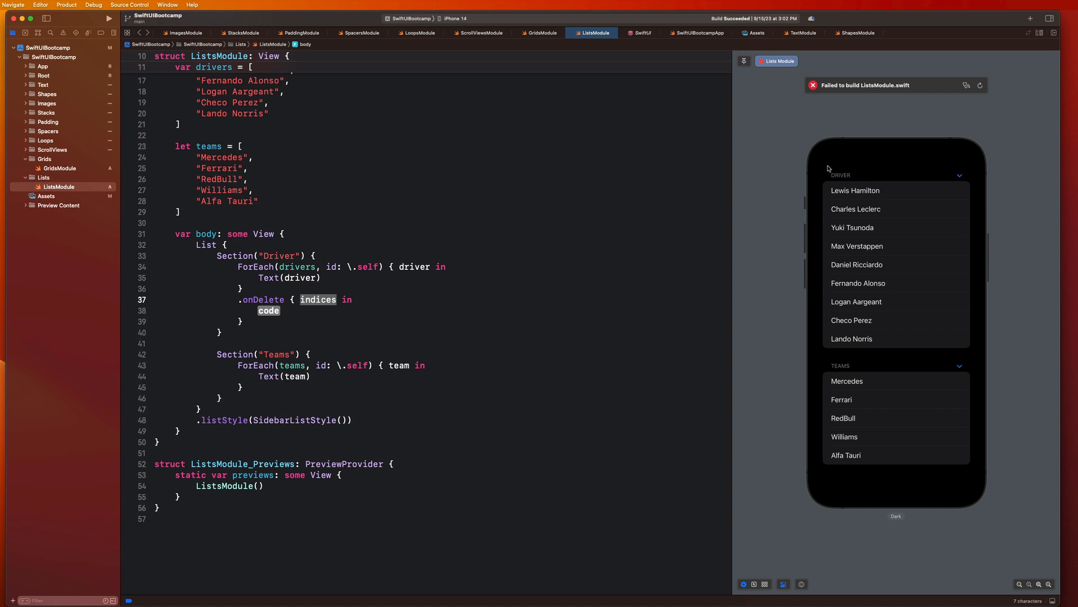
mouse_move(830, 398)
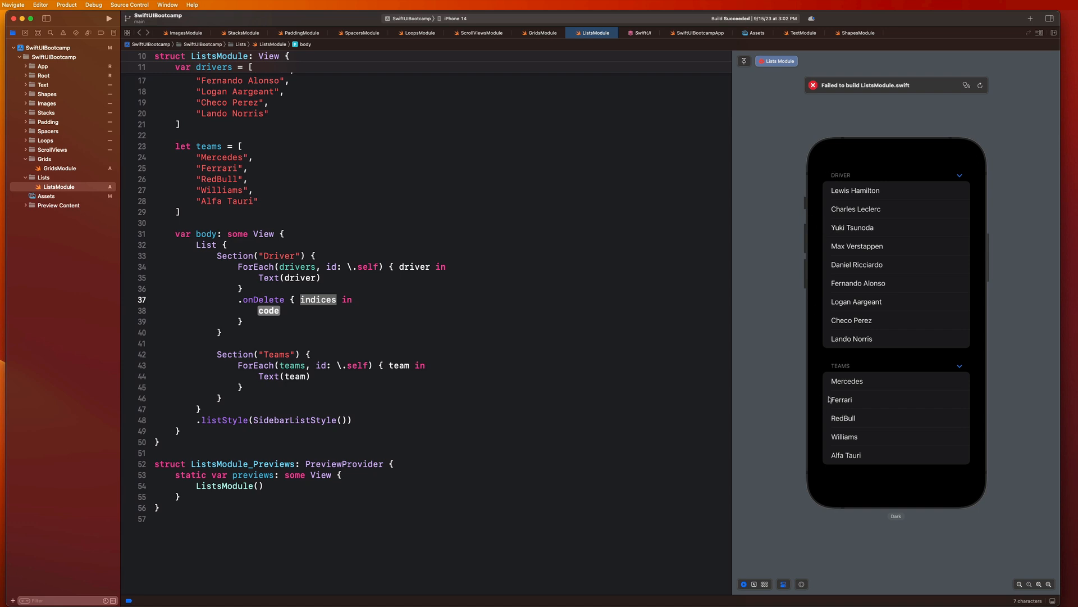
mouse_move(834, 422)
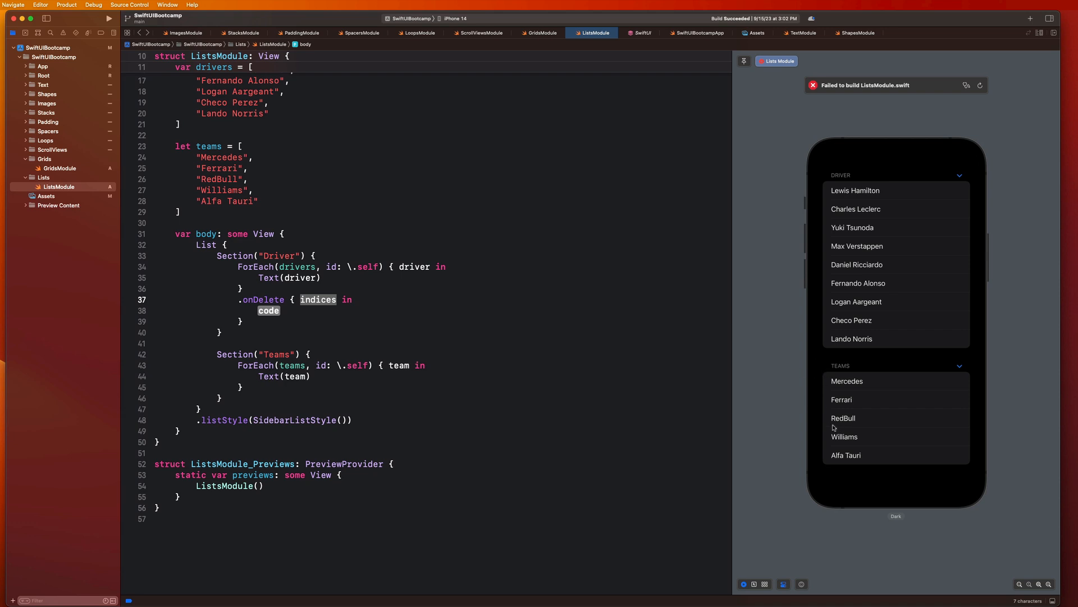
mouse_move(839, 236)
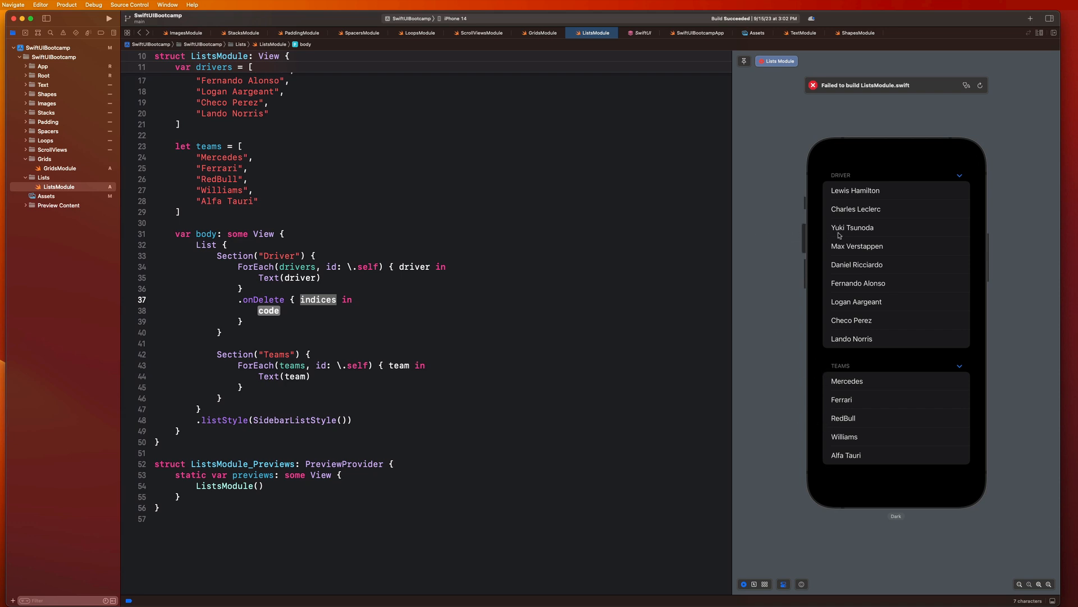
mouse_move(707, 357)
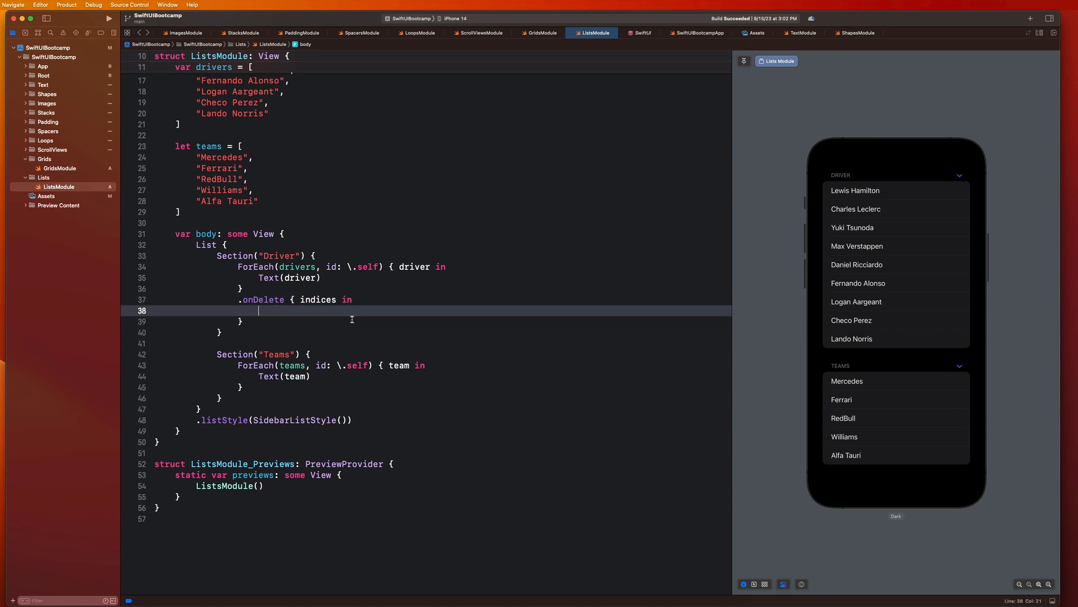
Type drivers.remove(atOffsets: indices) inside the onDelete closure using autocomplete
type("drivers")
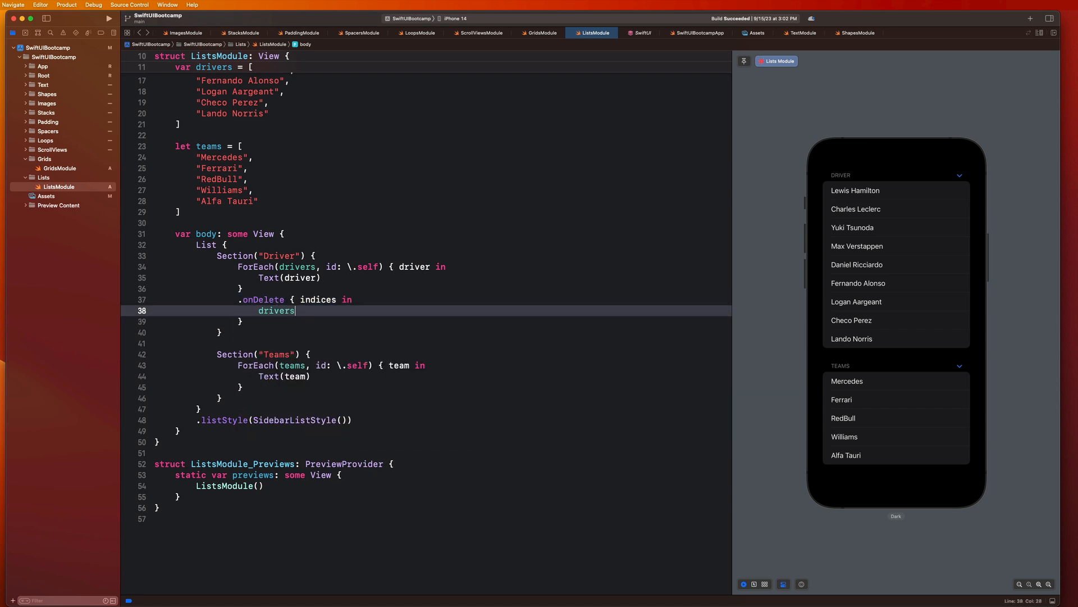
type(".remo")
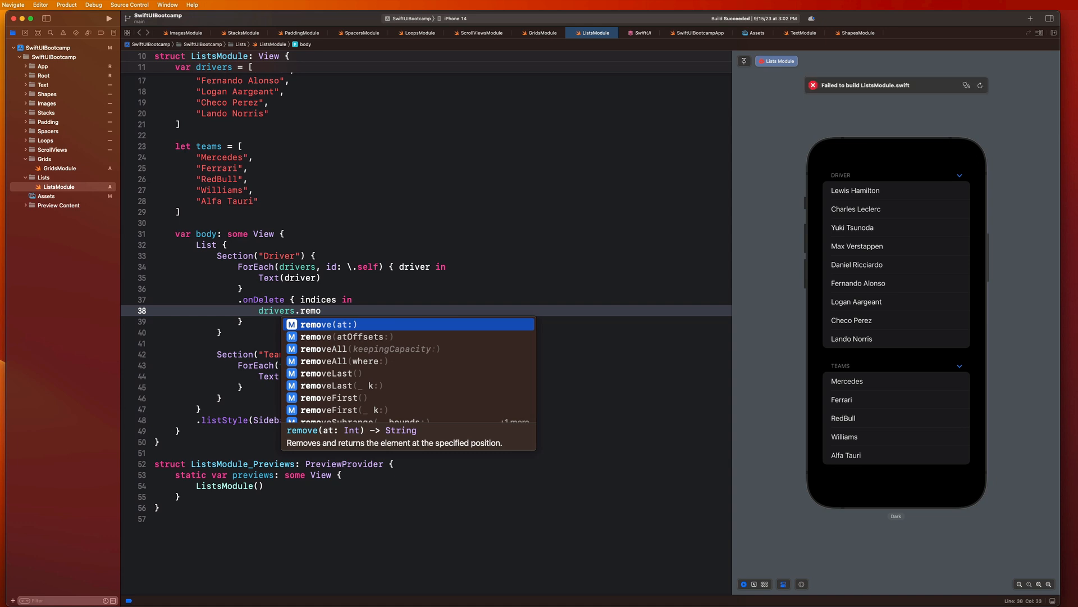
type("atOffsets: indices)")
left_click(443, 67)
type("@State ")
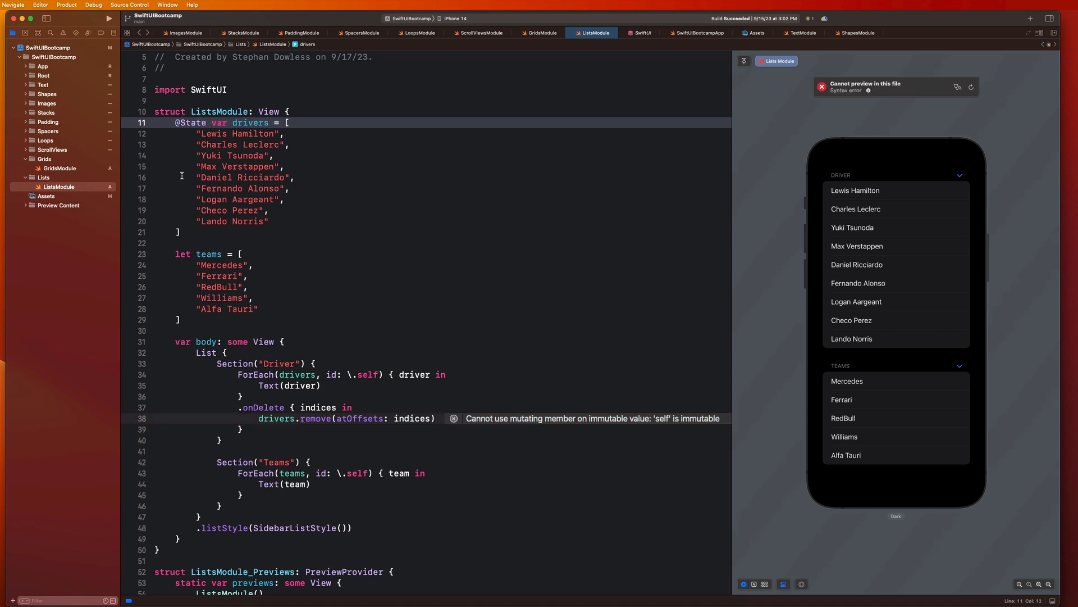
left_click(258, 144)
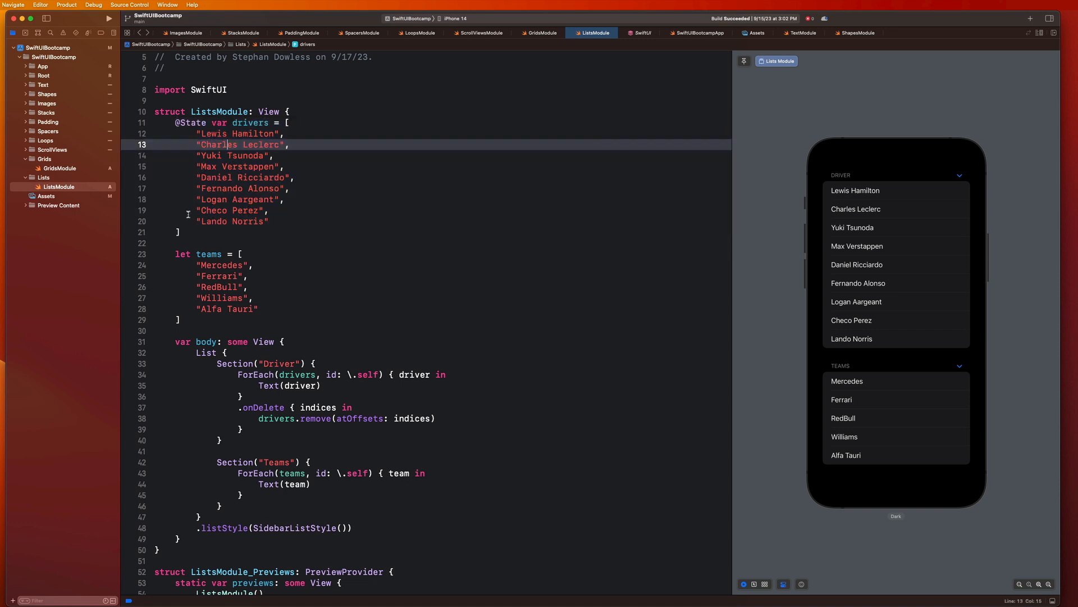
left_click(240, 167)
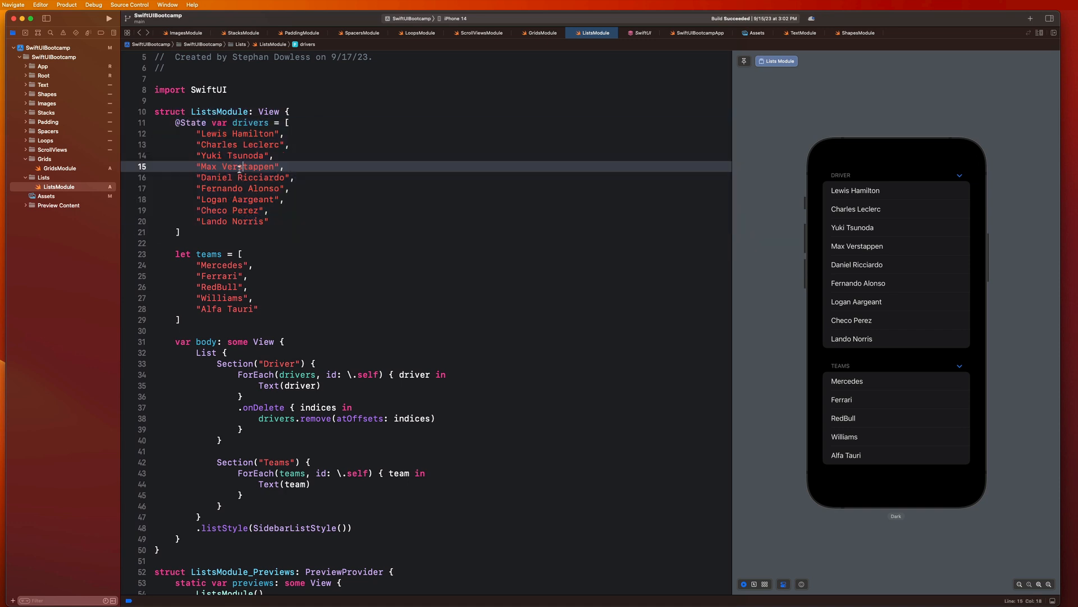
left_click_drag(197, 134, 269, 221)
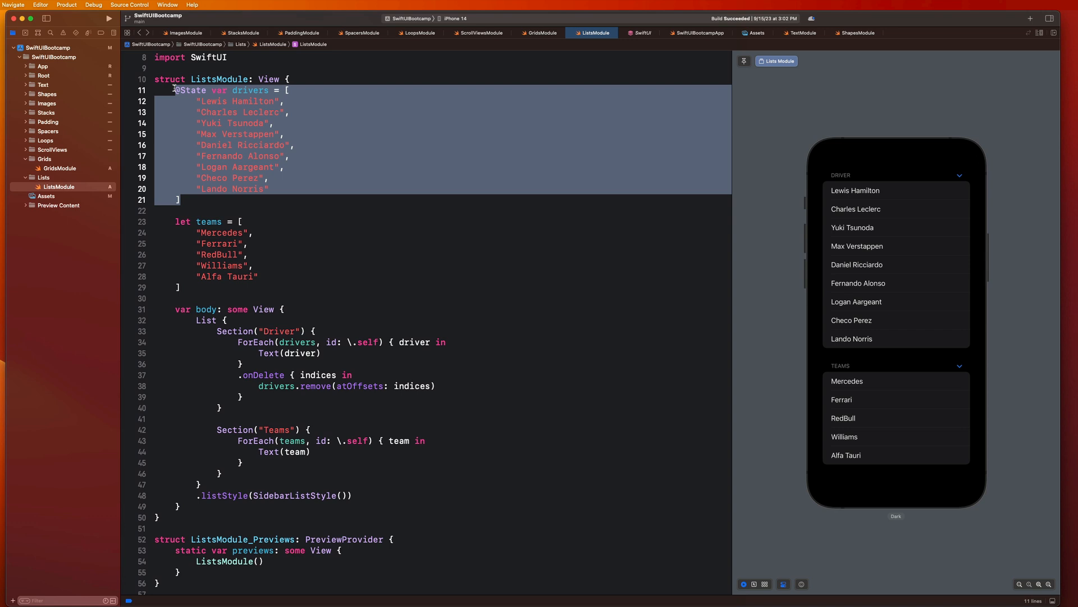
scroll("up", 3)
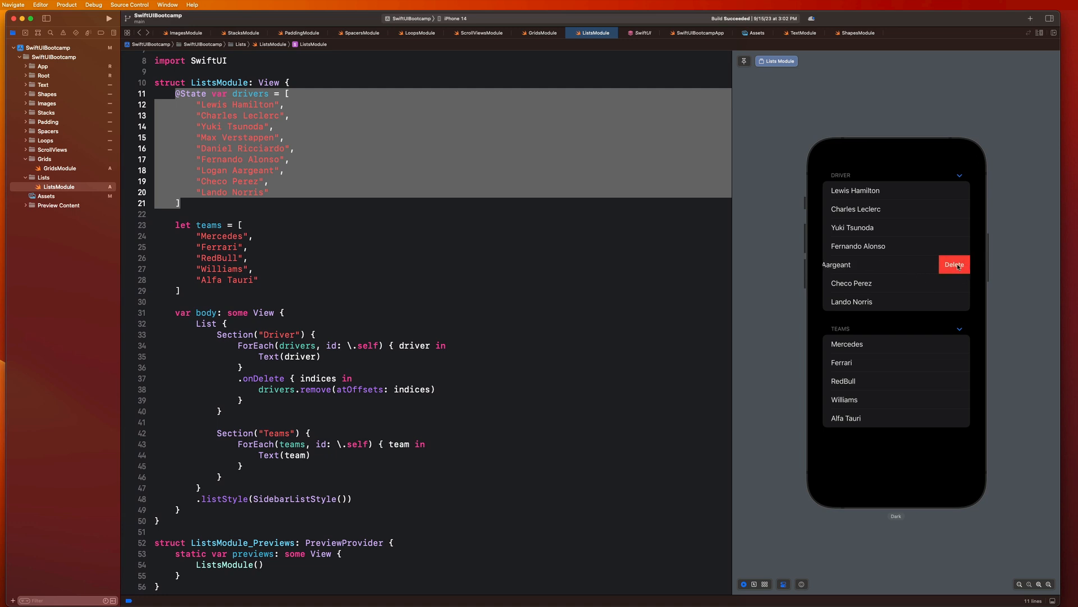
left_click(953, 264)
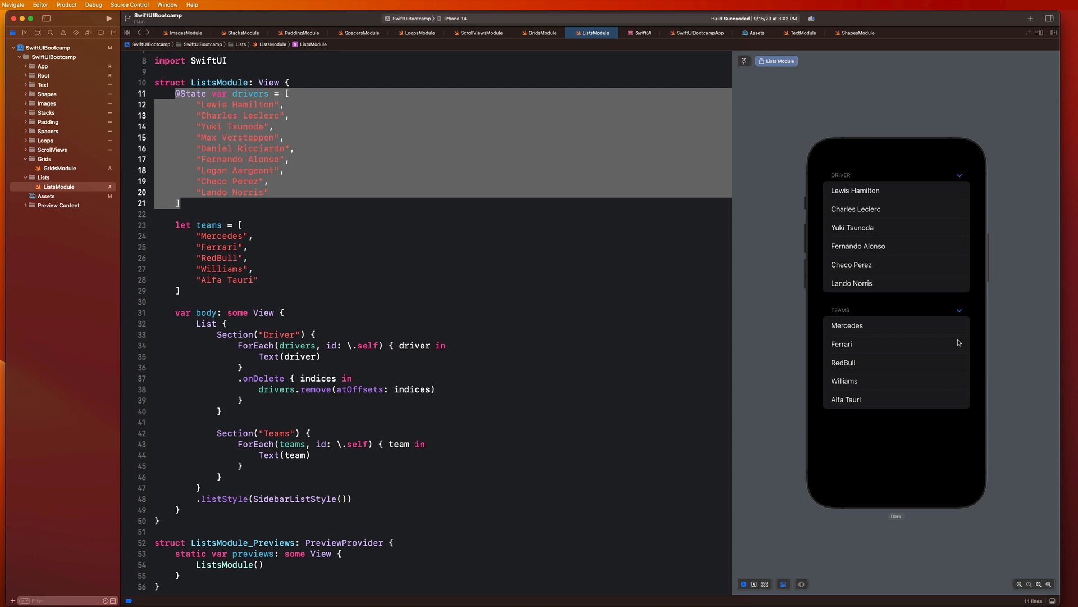
mouse_move(233, 376)
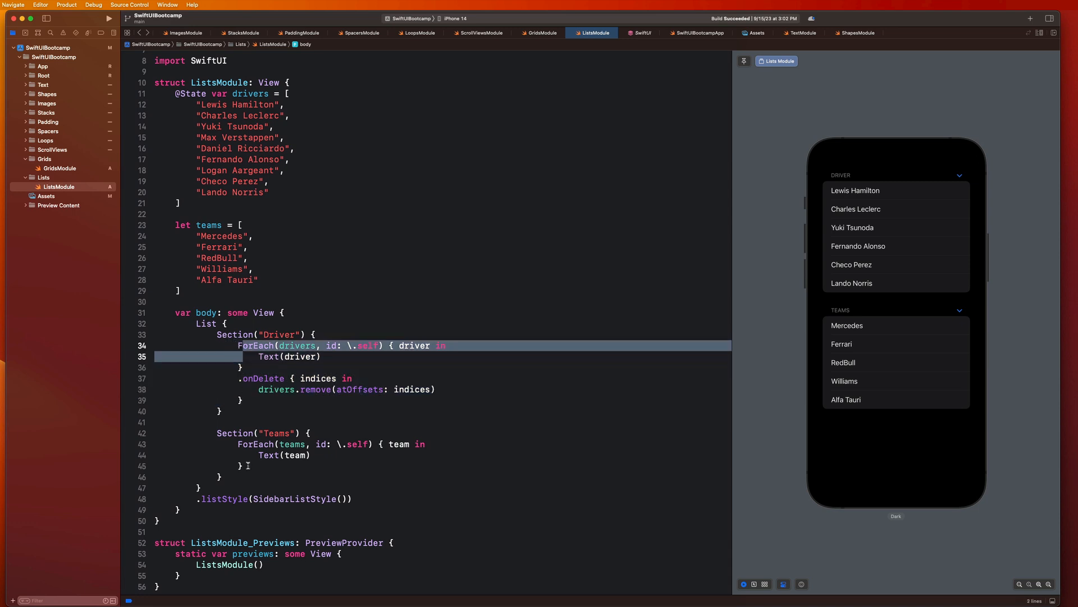
left_click(246, 466)
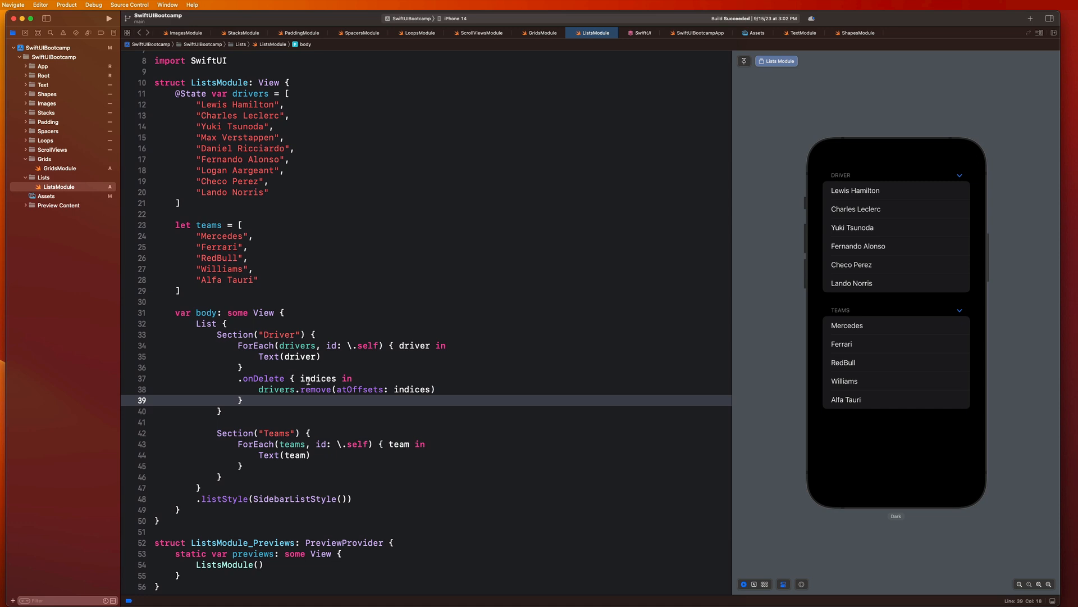
left_click(288, 356)
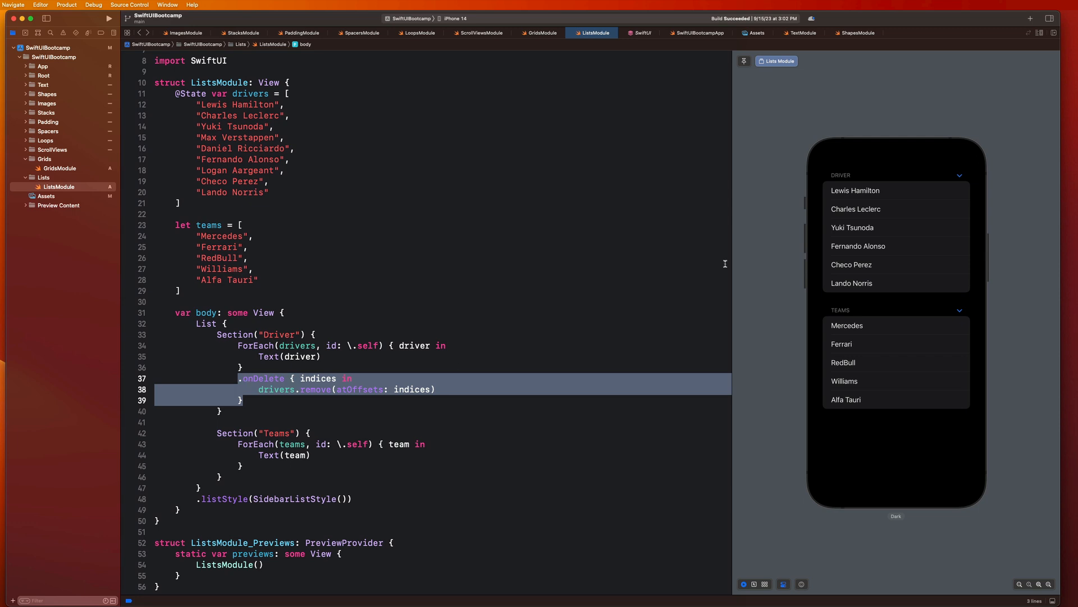
mouse_move(885, 201)
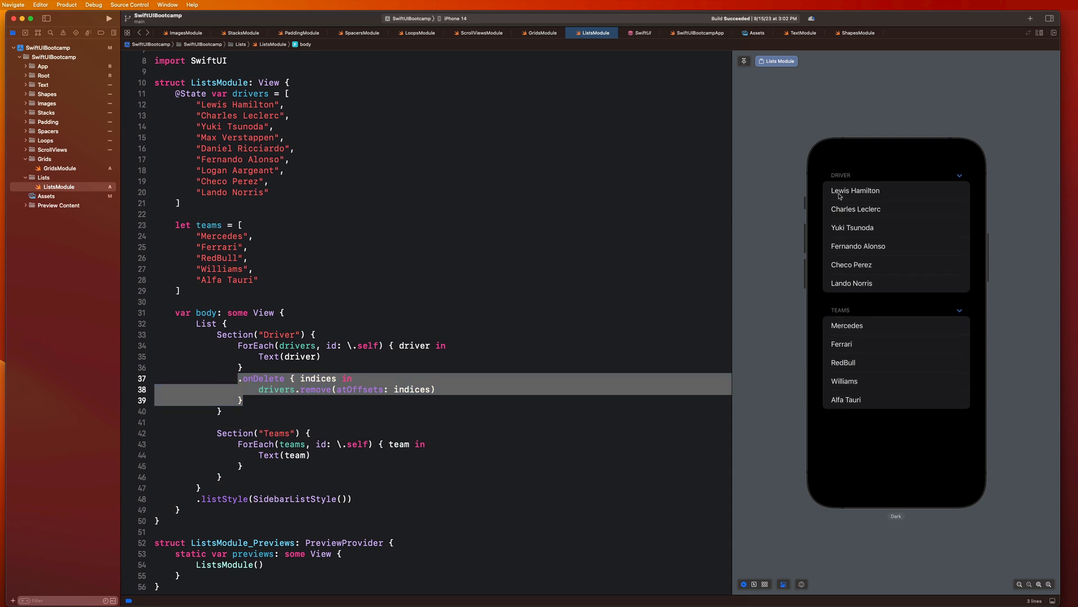
mouse_move(844, 278)
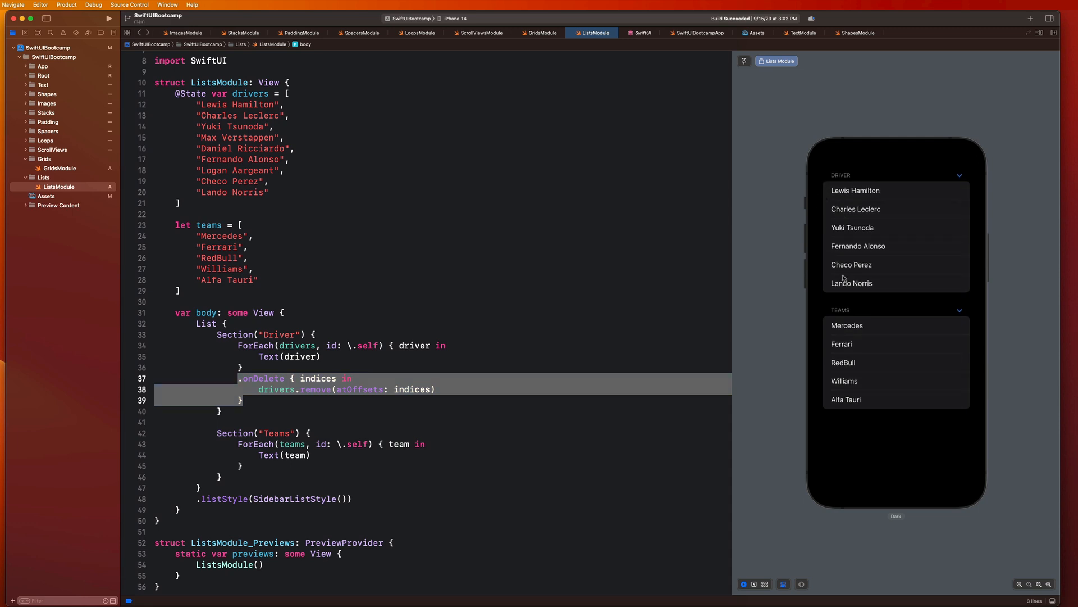
mouse_move(874, 232)
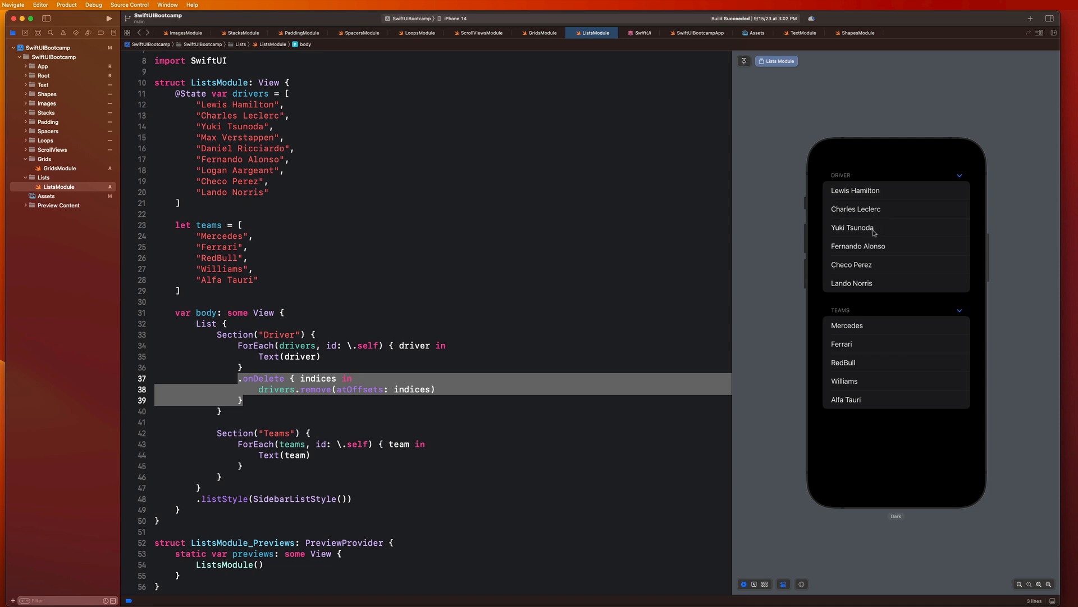
mouse_move(744, 355)
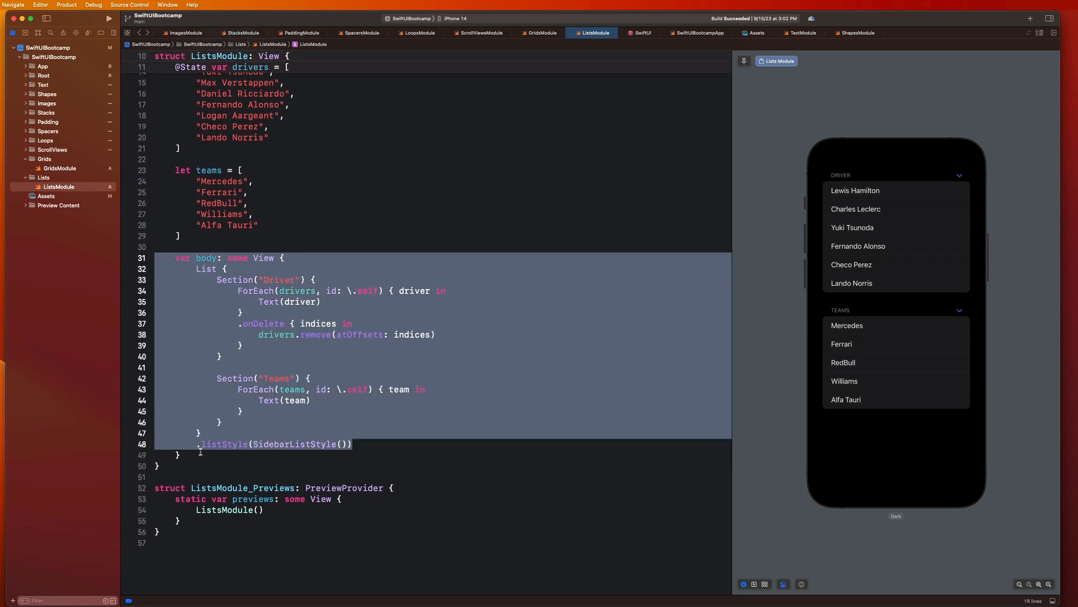
scroll("up", 3)
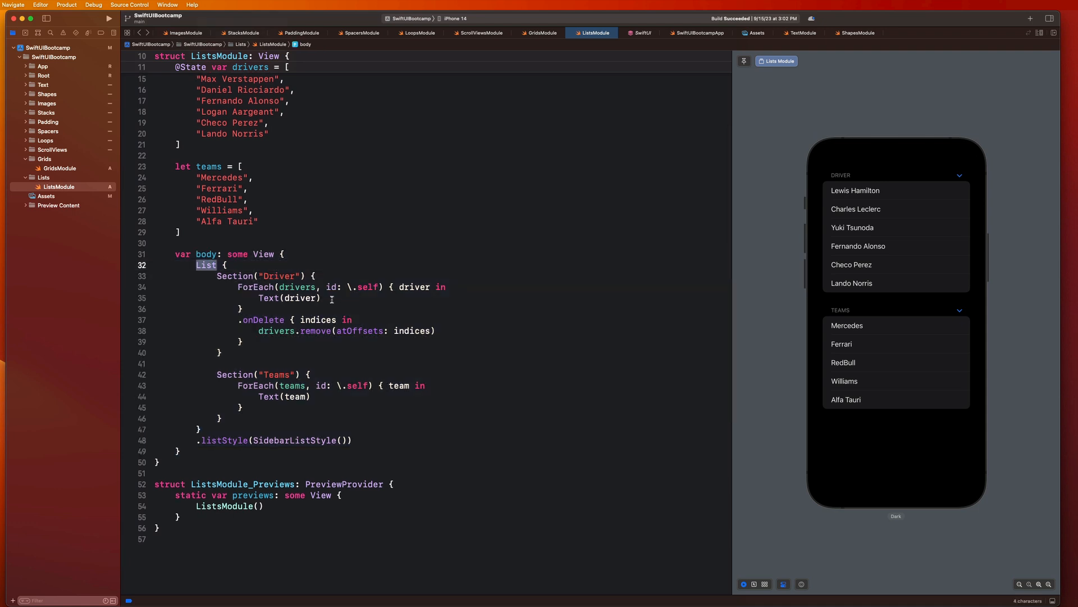
mouse_move(382, 302)
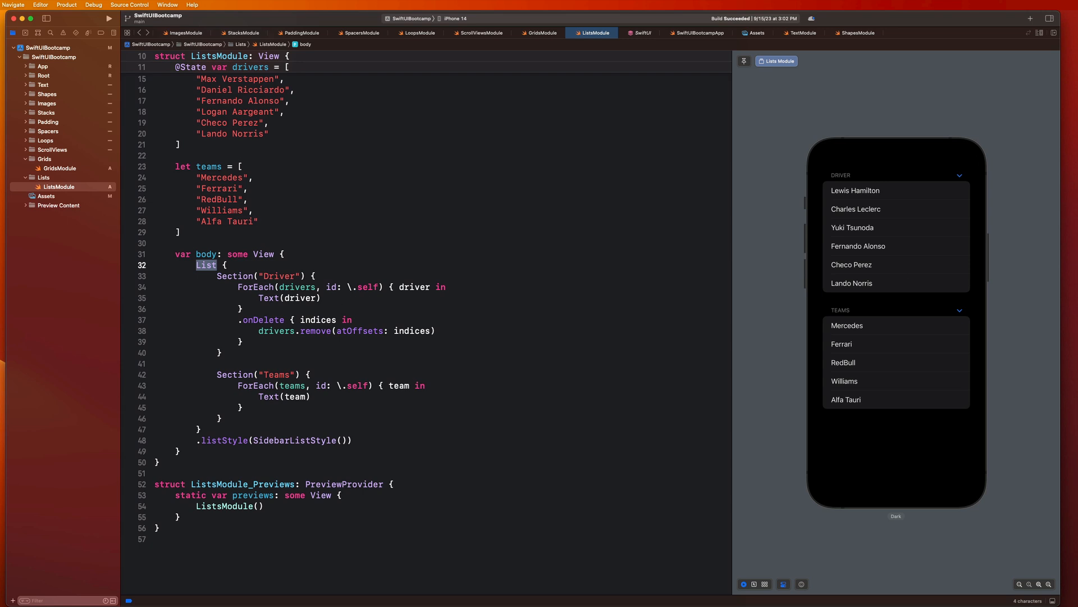
scroll("up", 3)
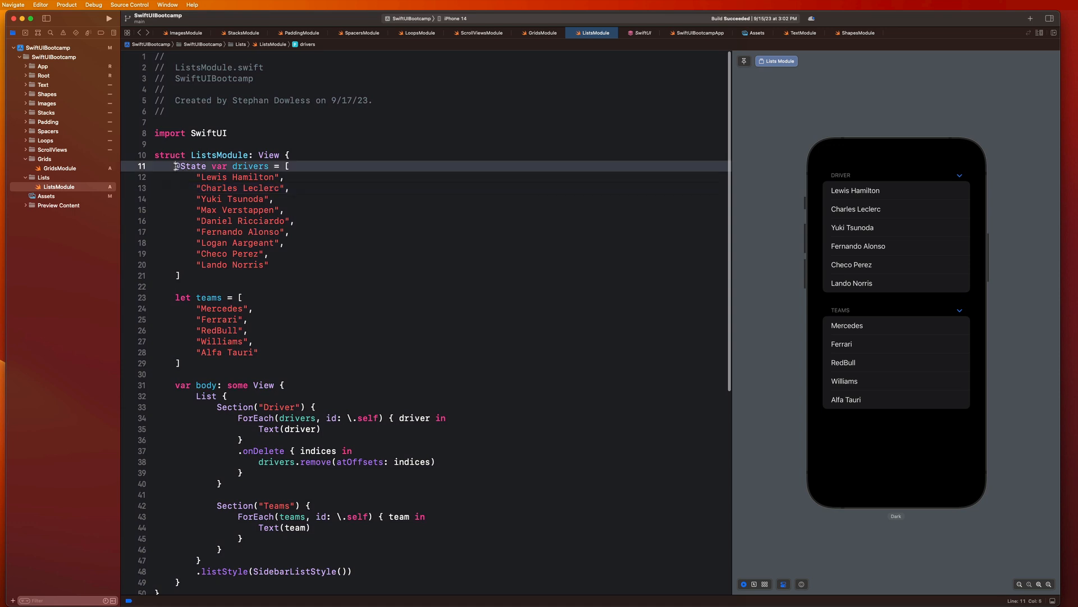
double_click(191, 165)
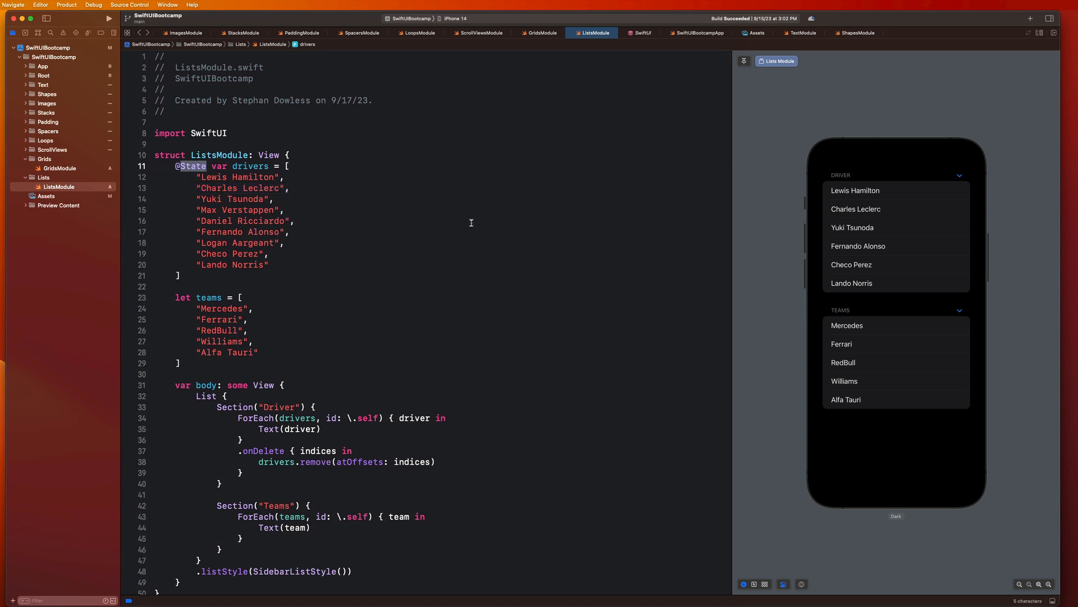